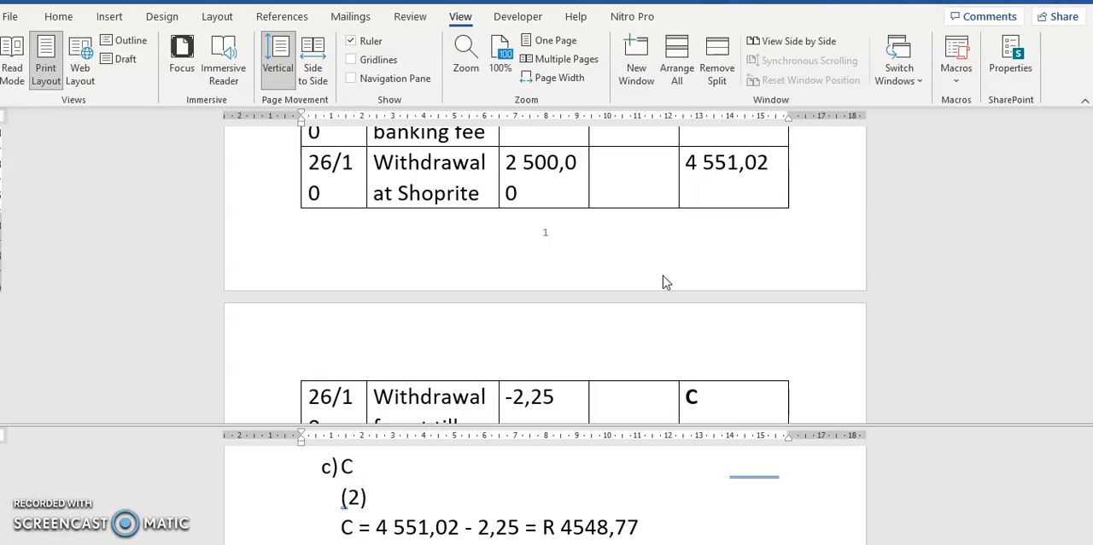
pyautogui.moveTo(594, 362)
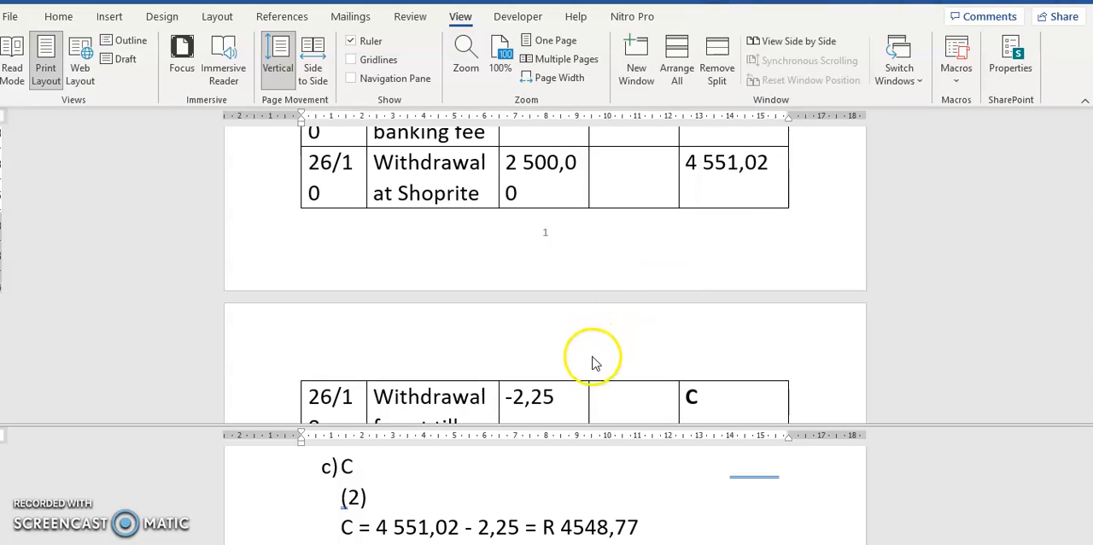
pyautogui.moveTo(697, 406)
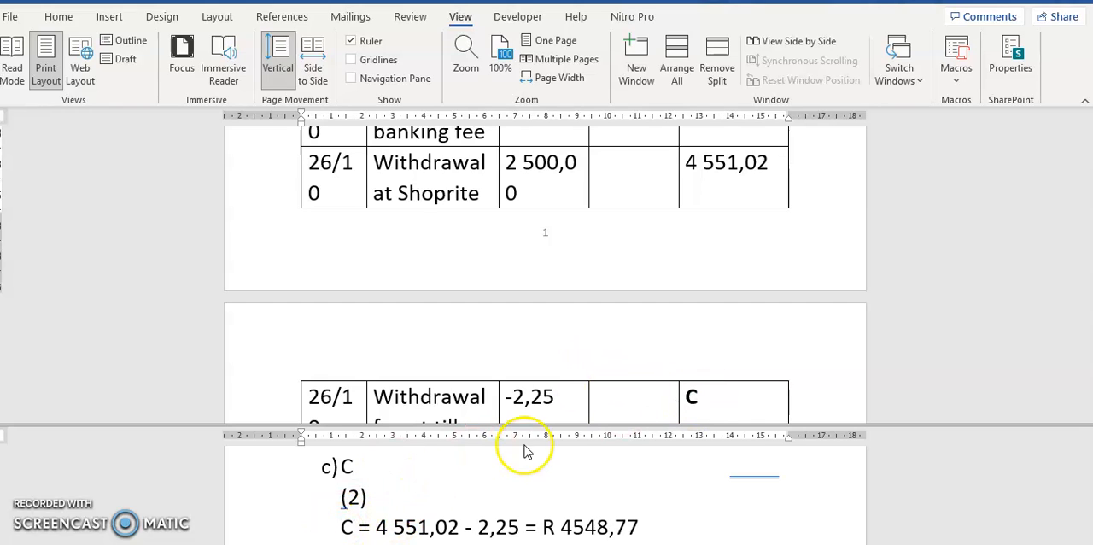
pyautogui.moveTo(719, 406)
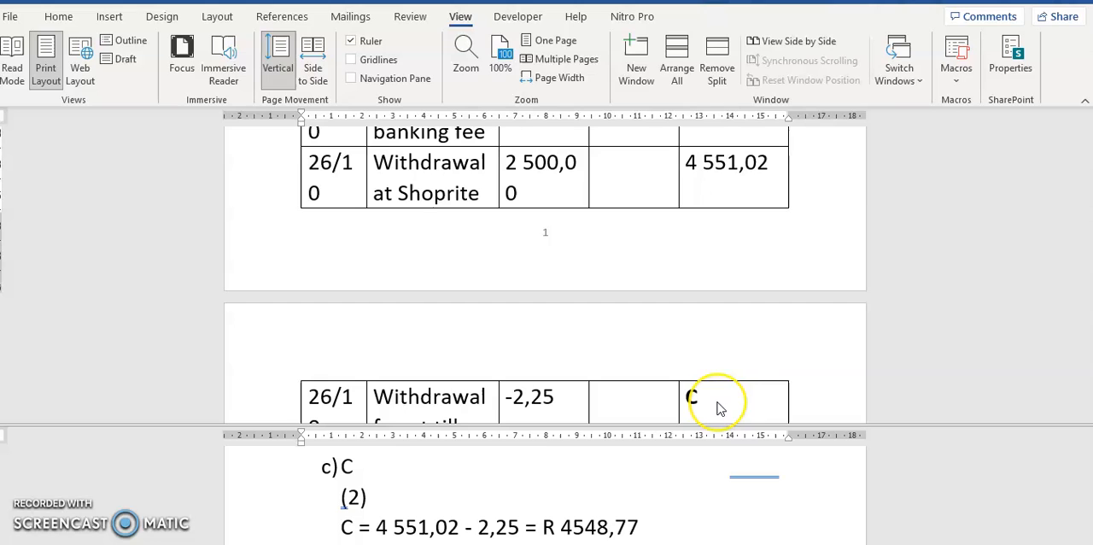
pyautogui.moveTo(1078, 99)
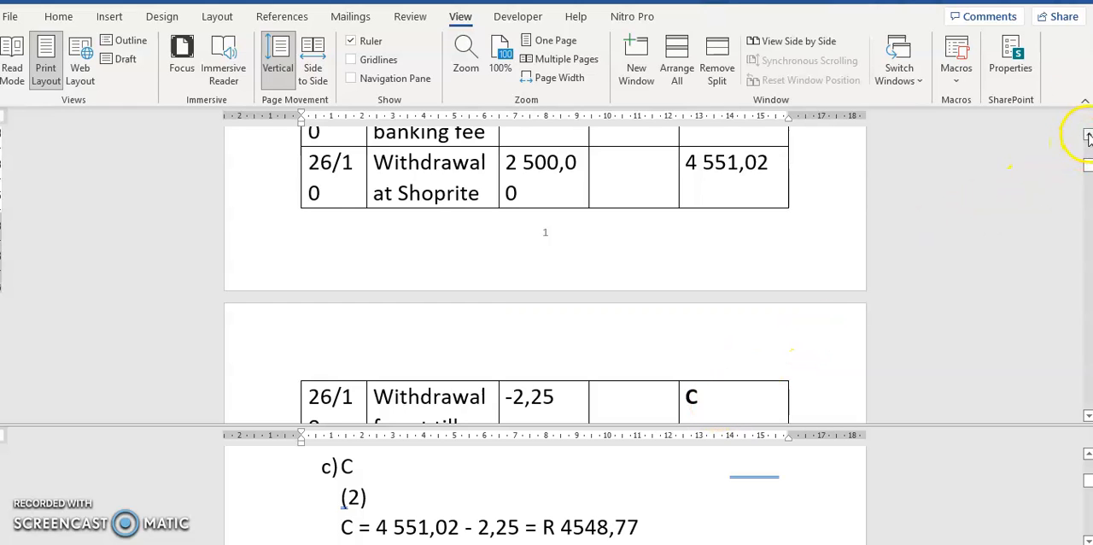
# Scroll between the answer C values in the bank statement and Question 2's chocolate cake recipe
pyautogui.scroll(3)
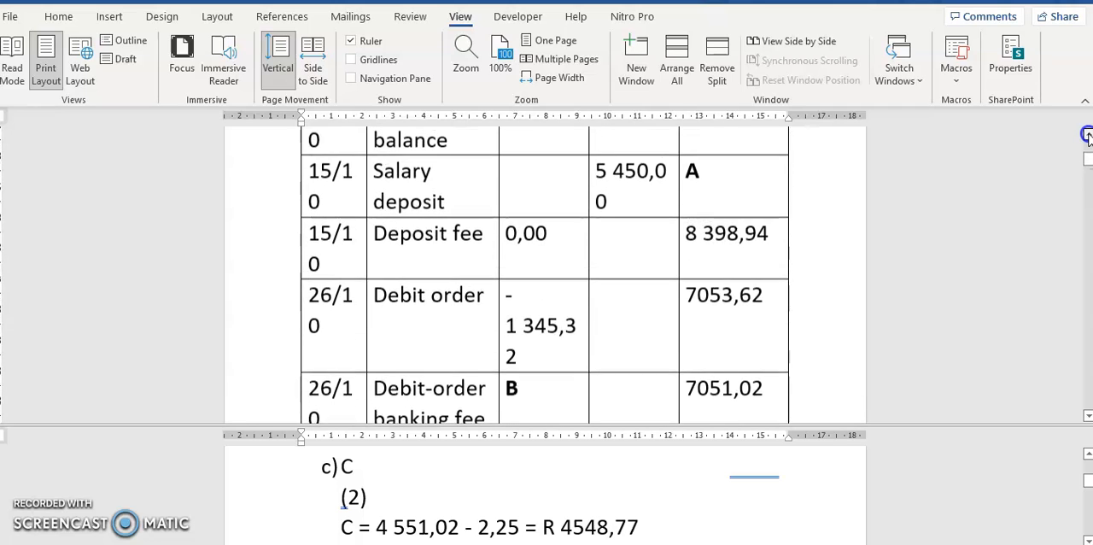
pyautogui.scroll(3)
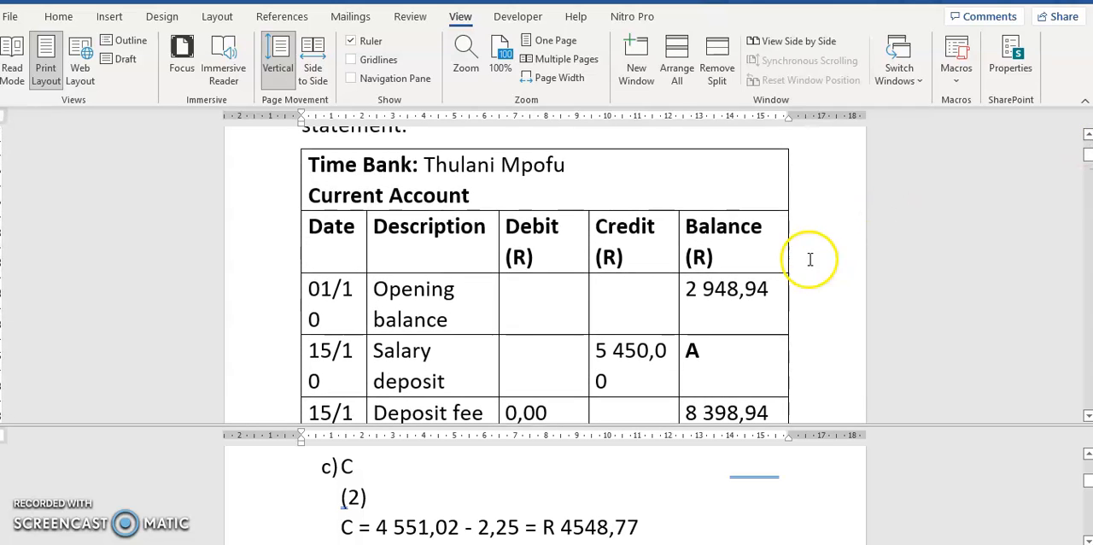
pyautogui.moveTo(618, 267)
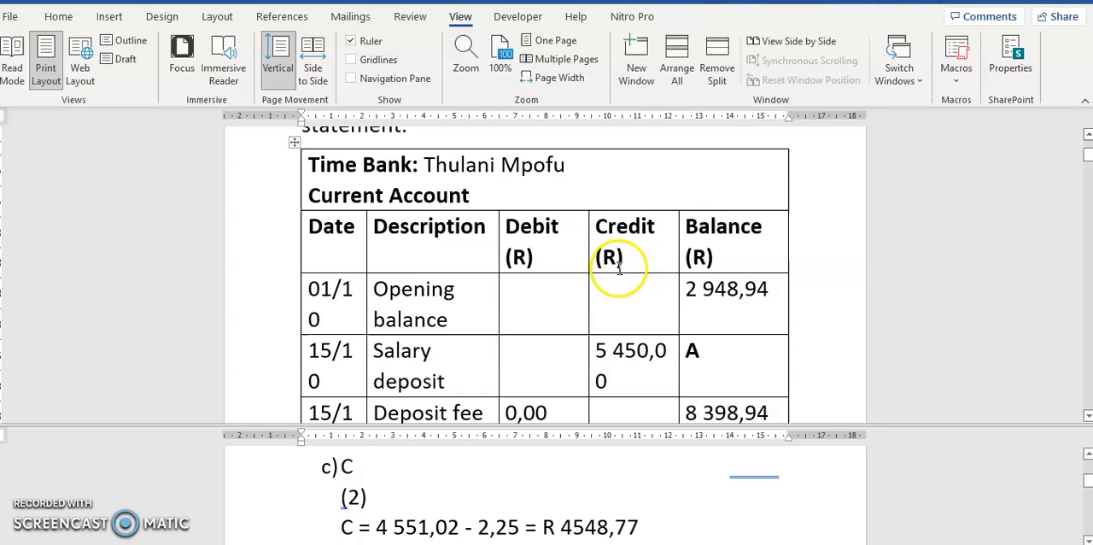
pyautogui.moveTo(573, 259)
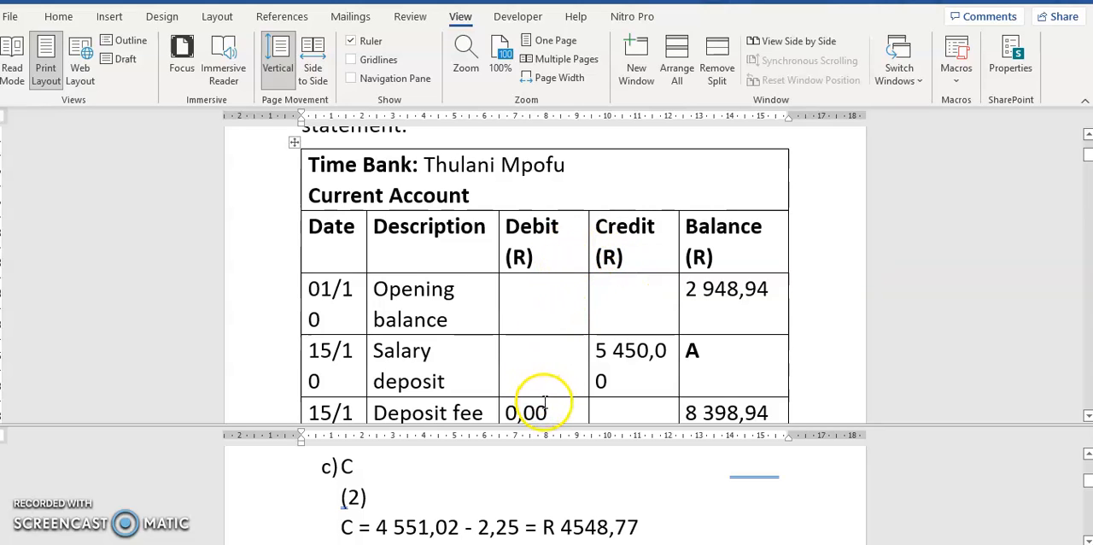
pyautogui.moveTo(604, 297)
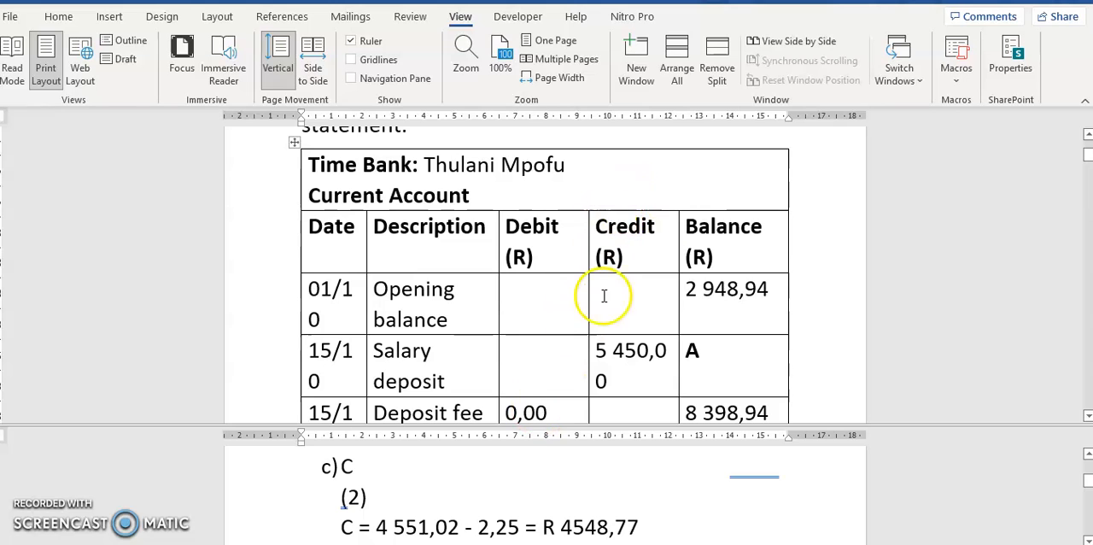
pyautogui.moveTo(1088, 401)
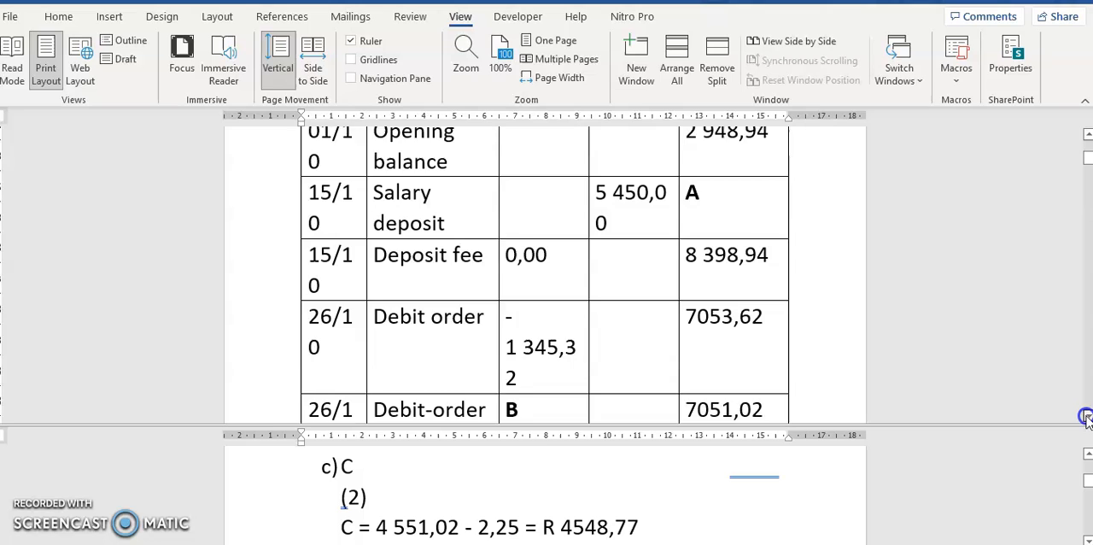
pyautogui.scroll(-3)
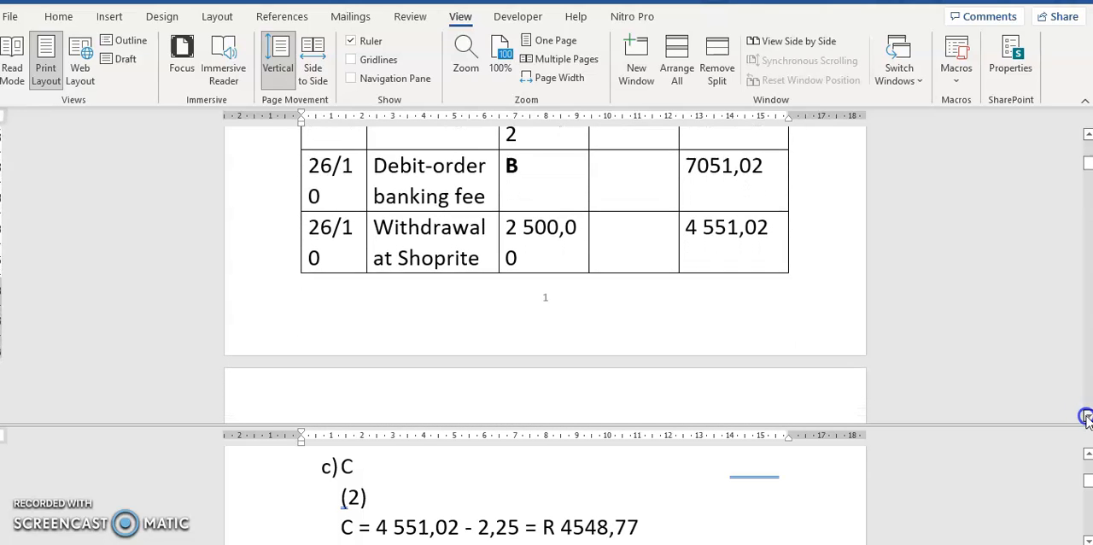
pyautogui.scroll(-3)
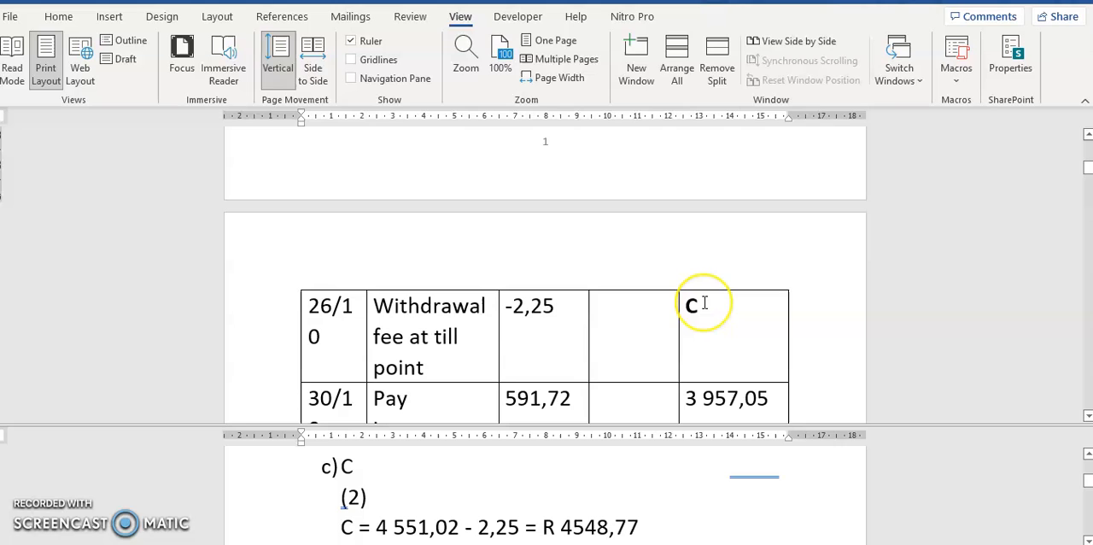
pyautogui.moveTo(1032, 157)
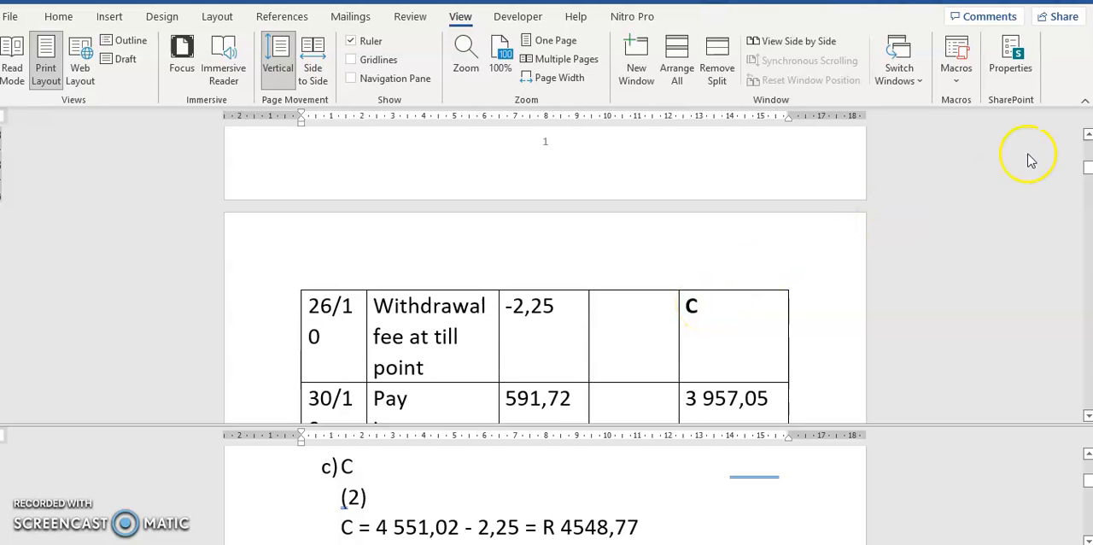
pyautogui.scroll(3)
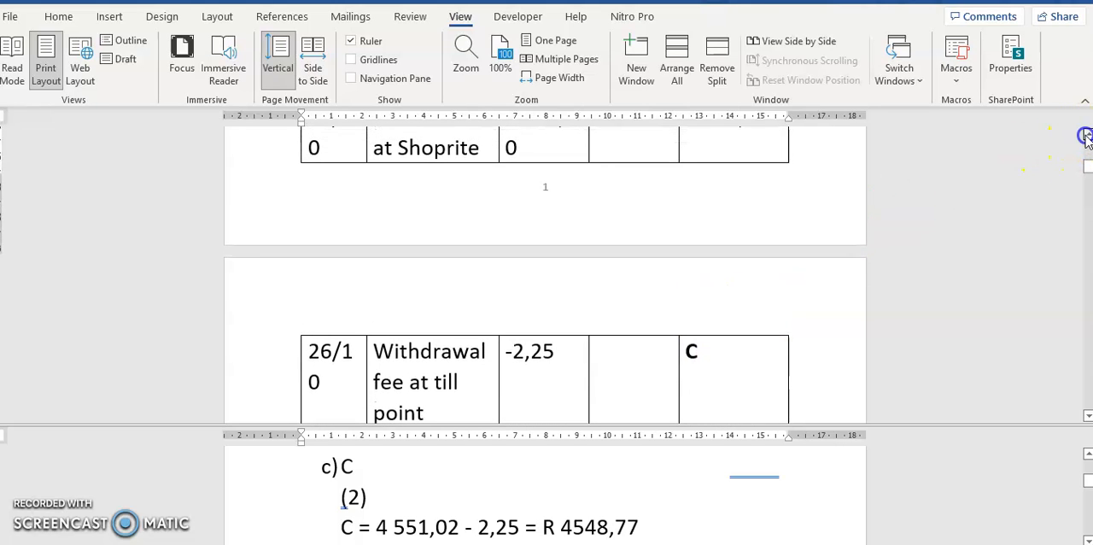
pyautogui.scroll(3)
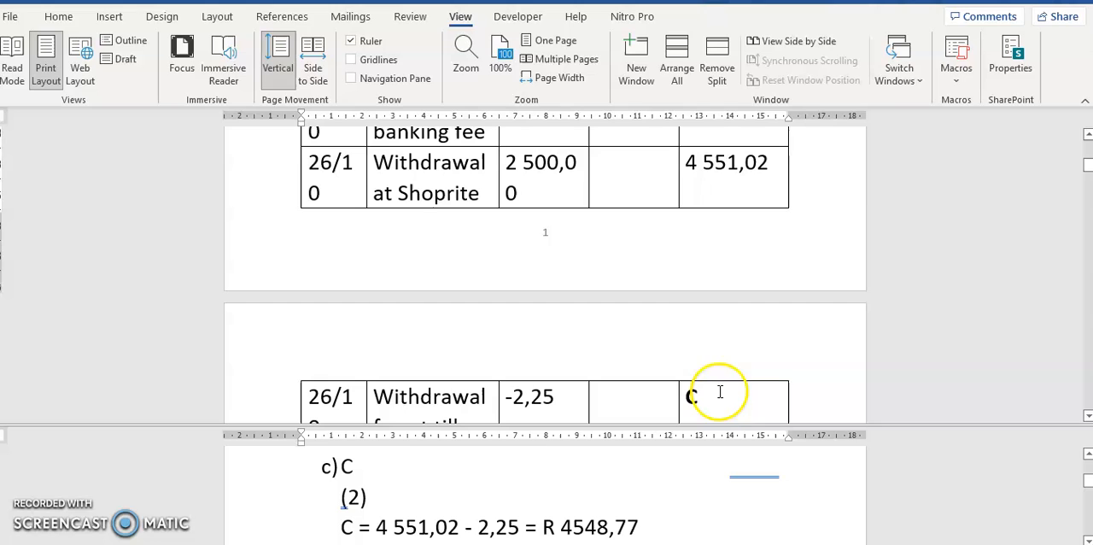
pyautogui.moveTo(692, 162)
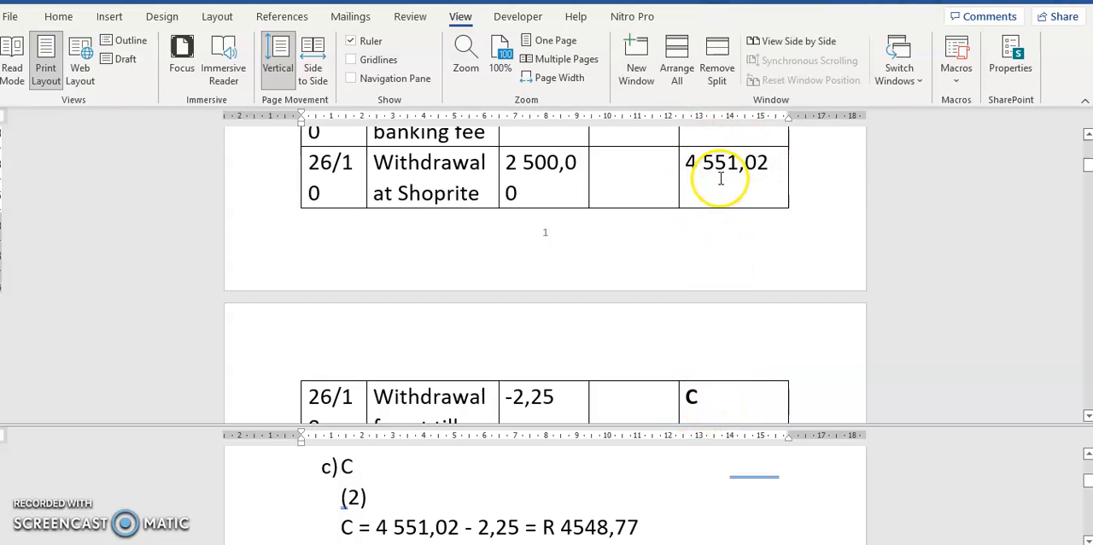
pyautogui.moveTo(751, 181)
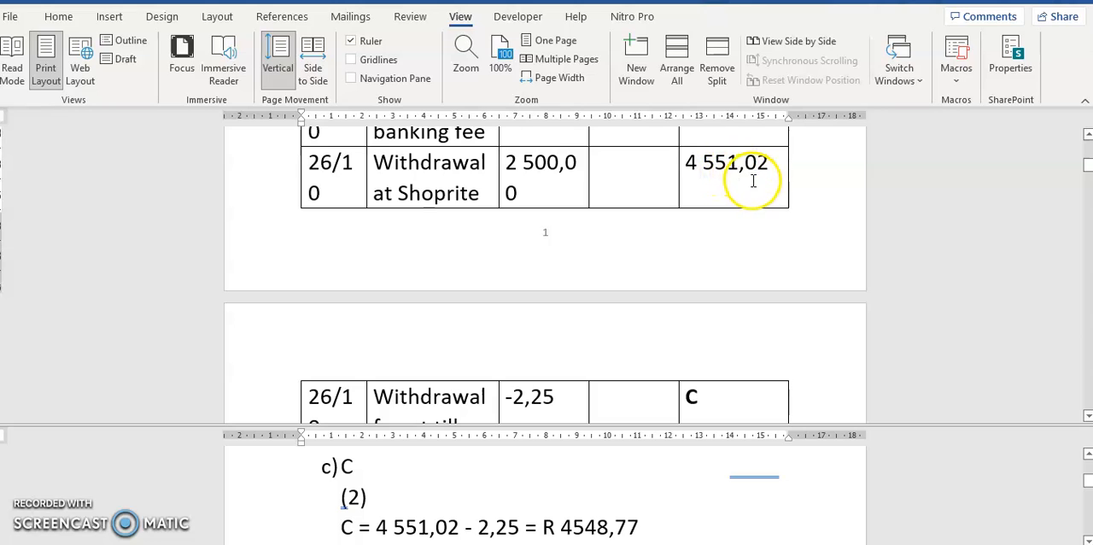
pyautogui.moveTo(396, 524)
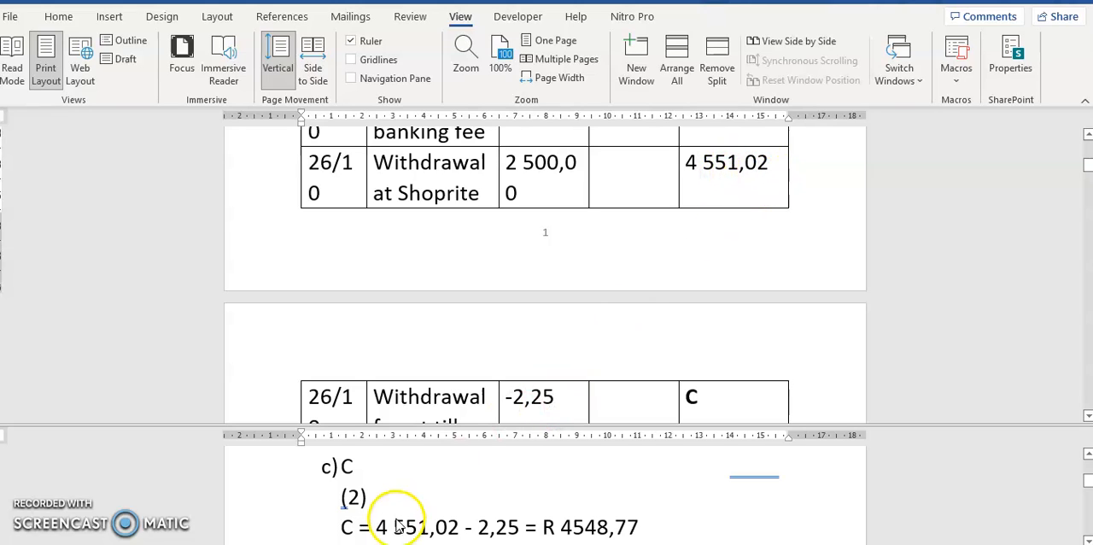
pyautogui.moveTo(461, 515)
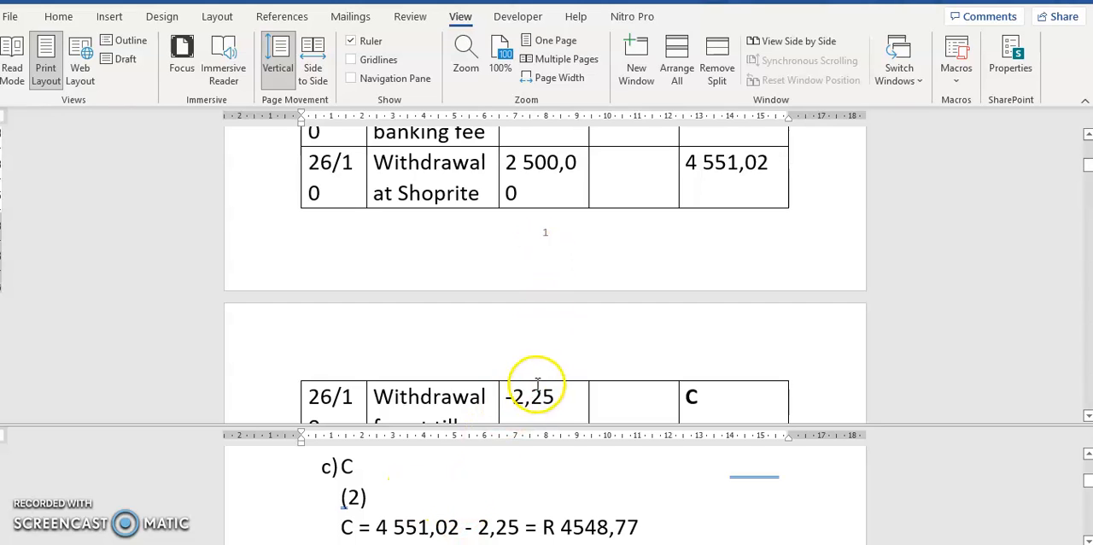
pyautogui.moveTo(509, 512)
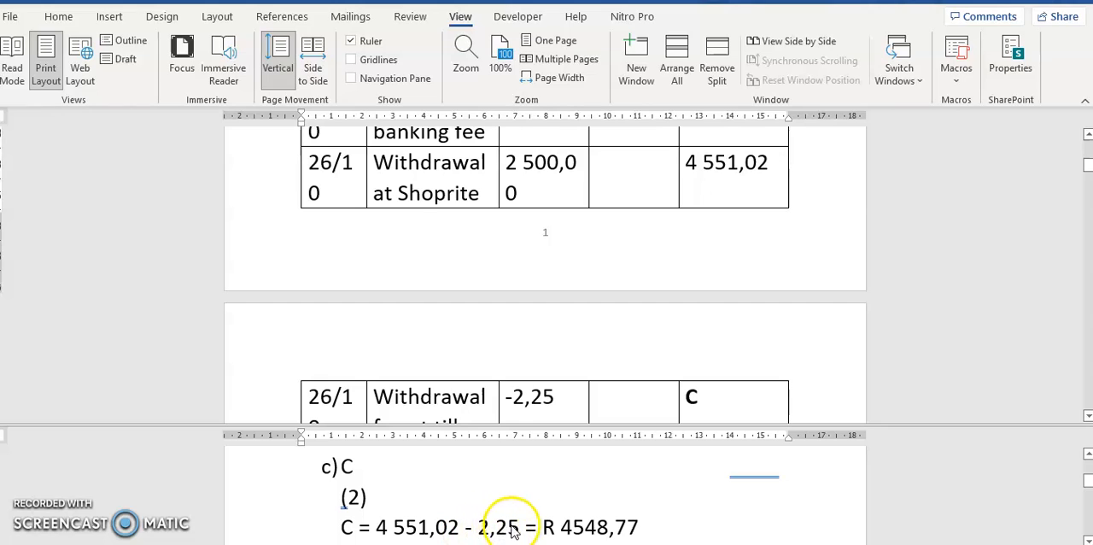
pyautogui.moveTo(561, 533)
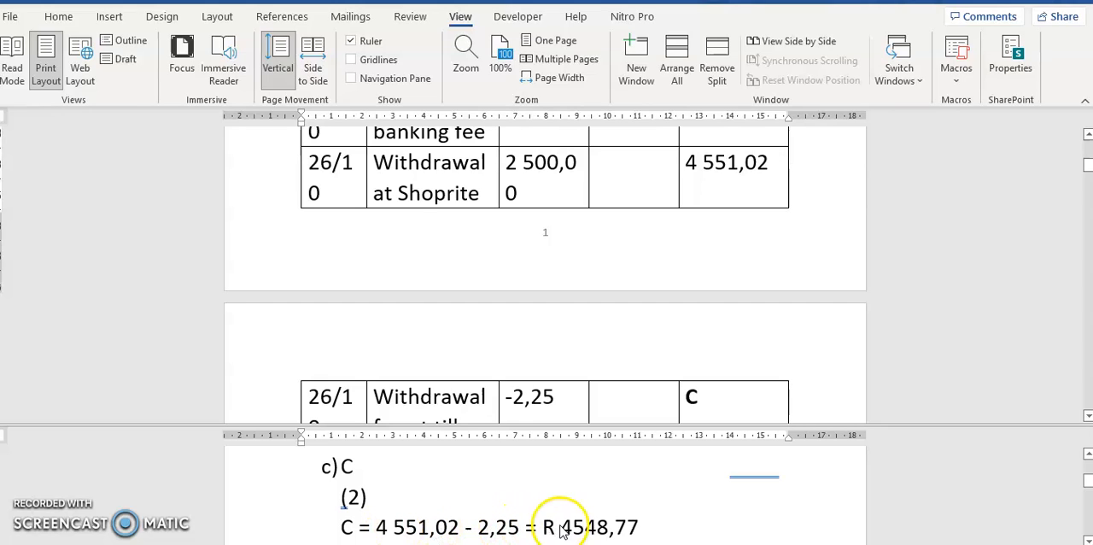
pyautogui.moveTo(555, 536)
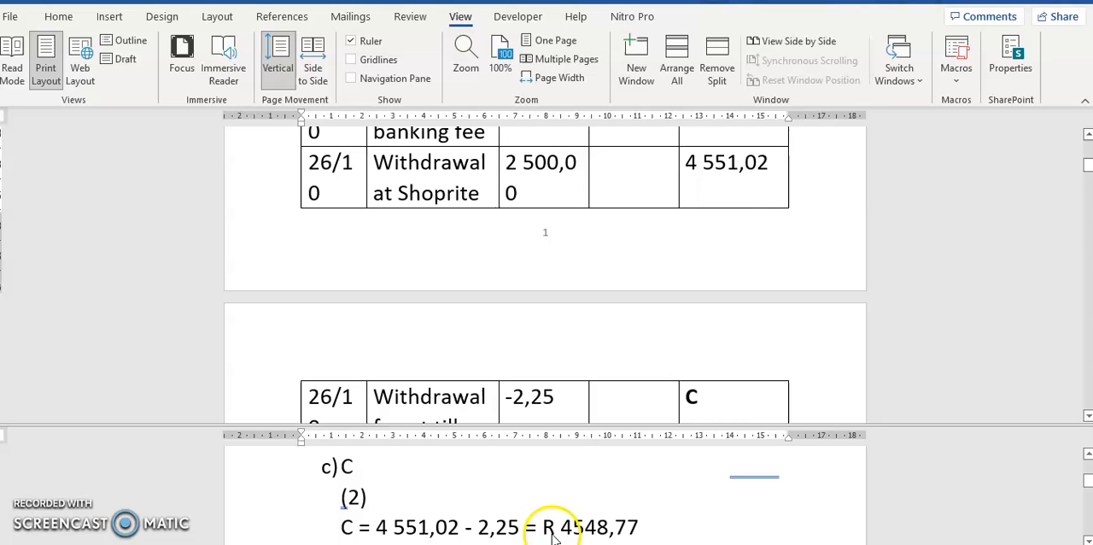
pyautogui.moveTo(696, 499)
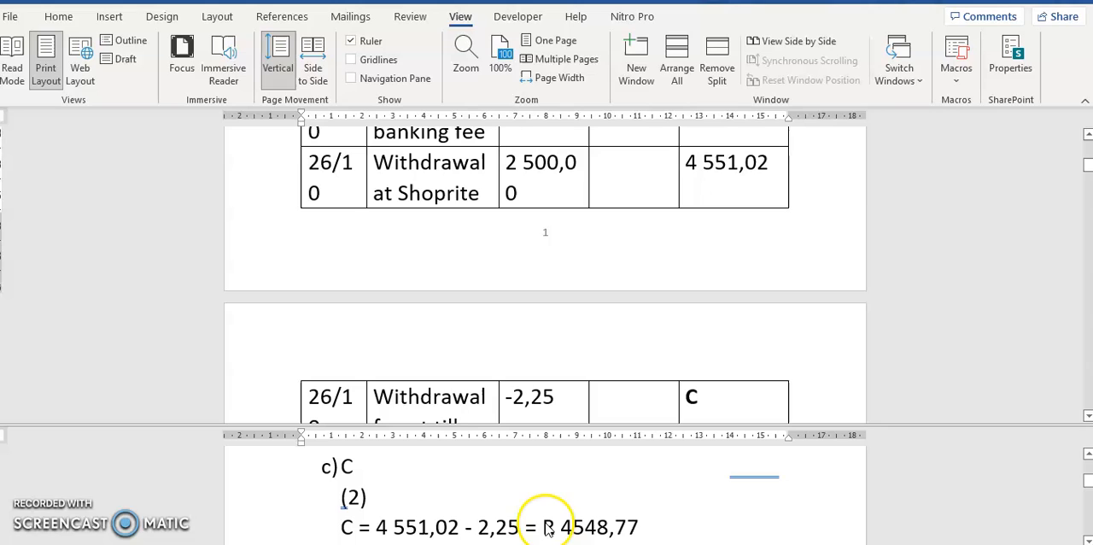
pyautogui.moveTo(726, 499)
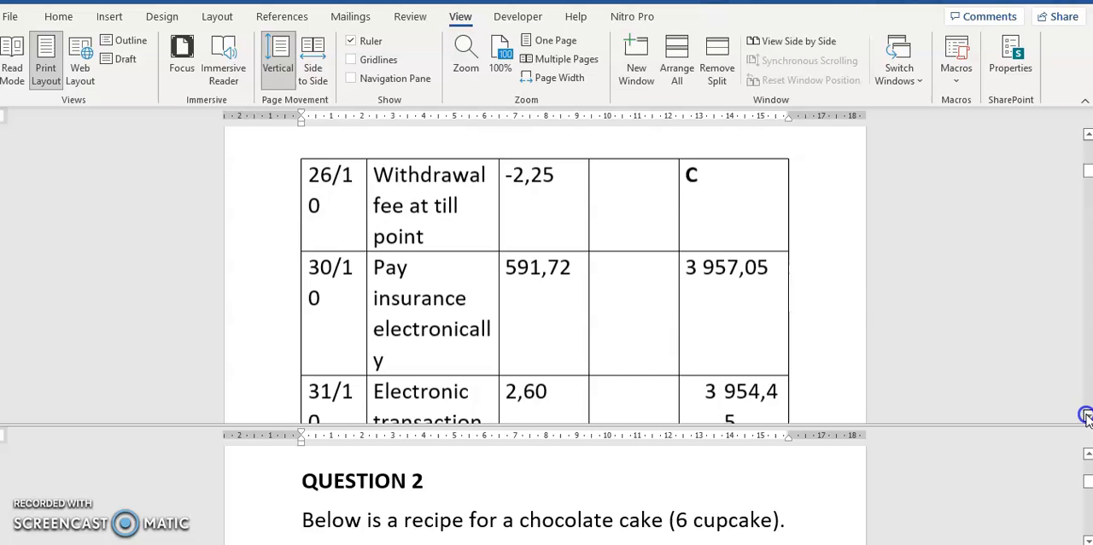
# Scroll past the R 4548,77 answer for C to the QUESTION 2 heading and chocolate cake introduction
pyautogui.scroll(3)
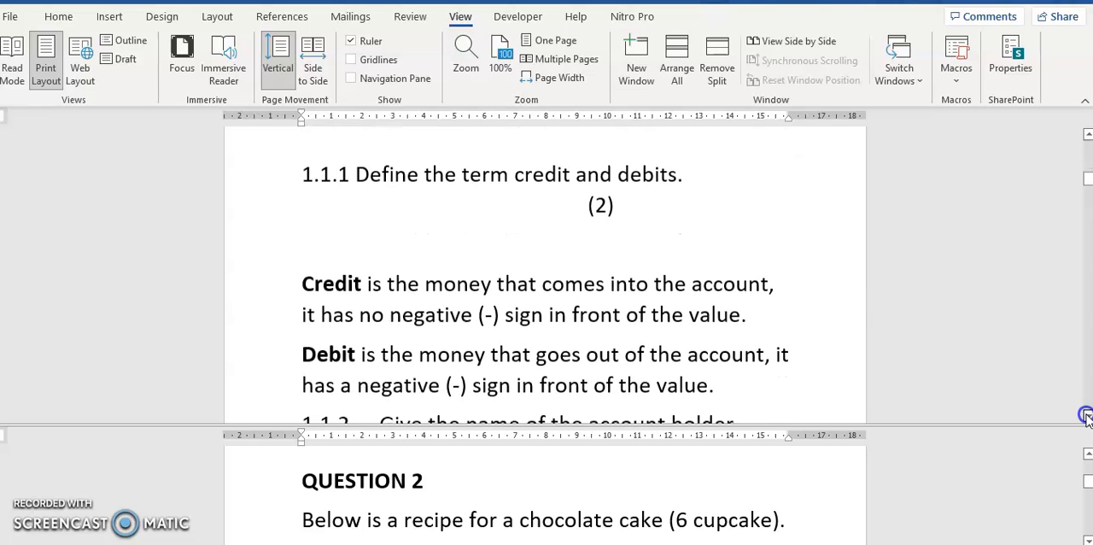
pyautogui.scroll(3)
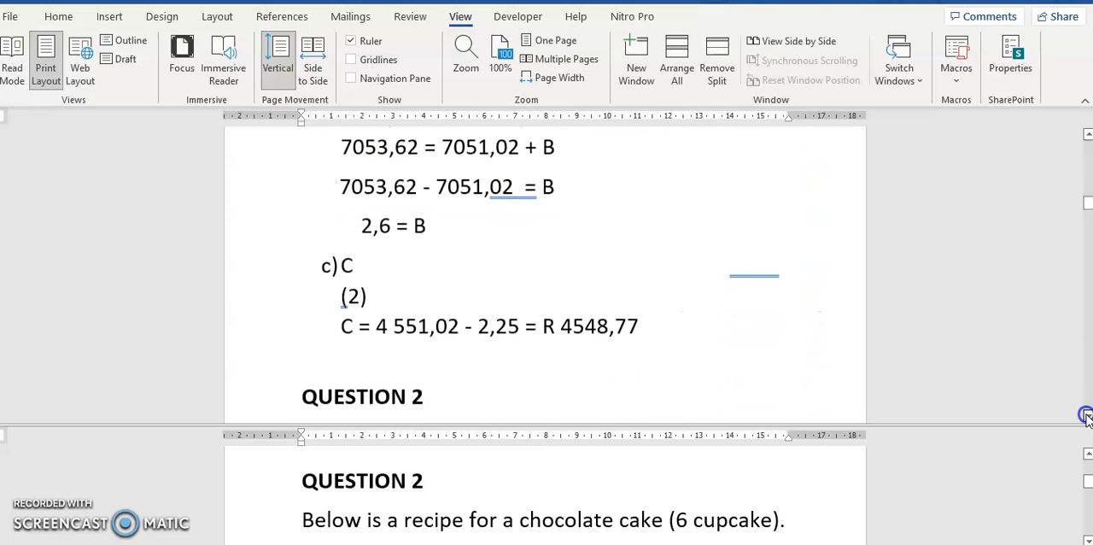
pyautogui.scroll(-3)
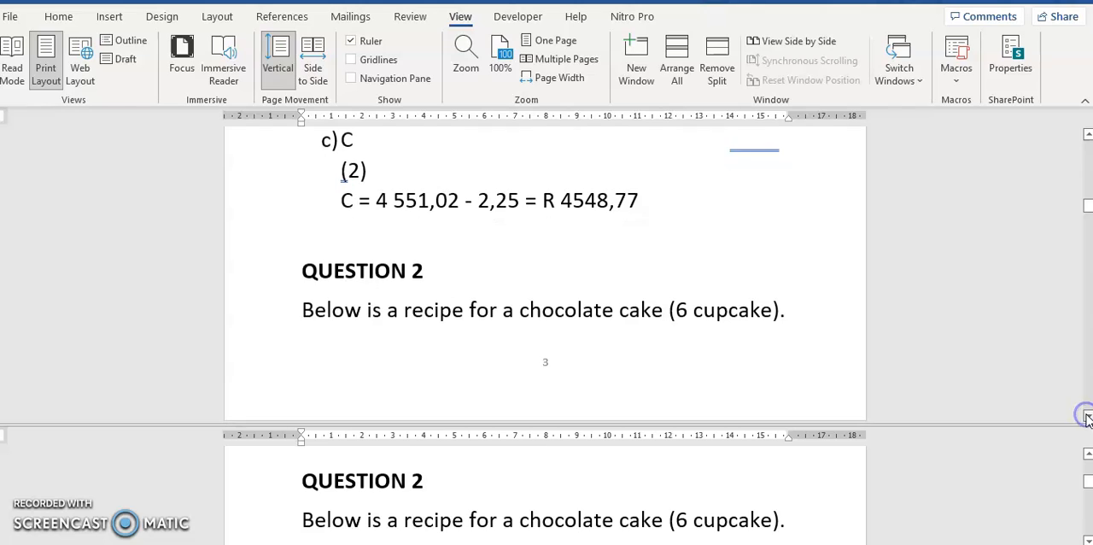
pyautogui.scroll(-3)
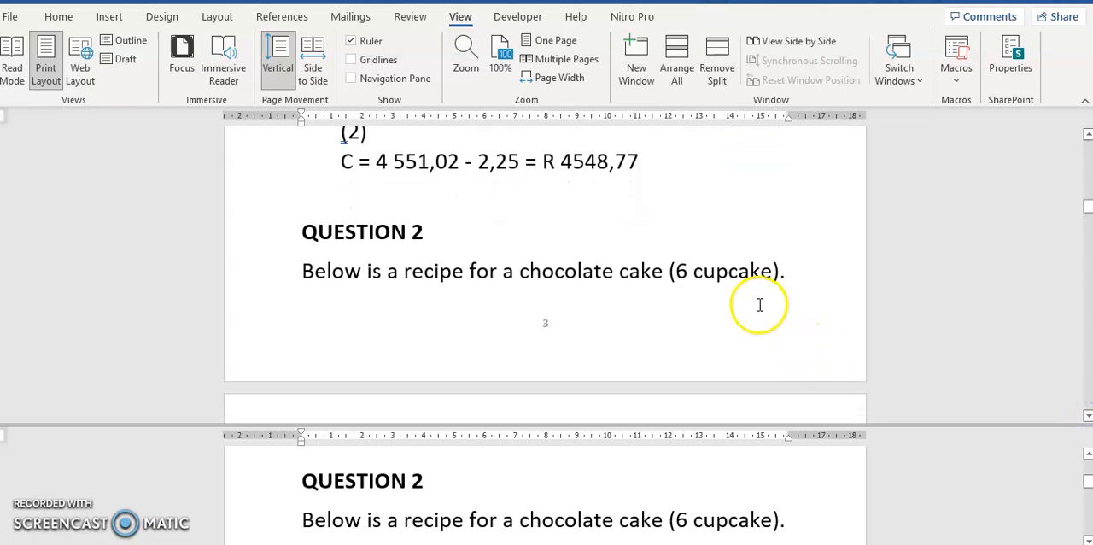
pyautogui.moveTo(716, 278)
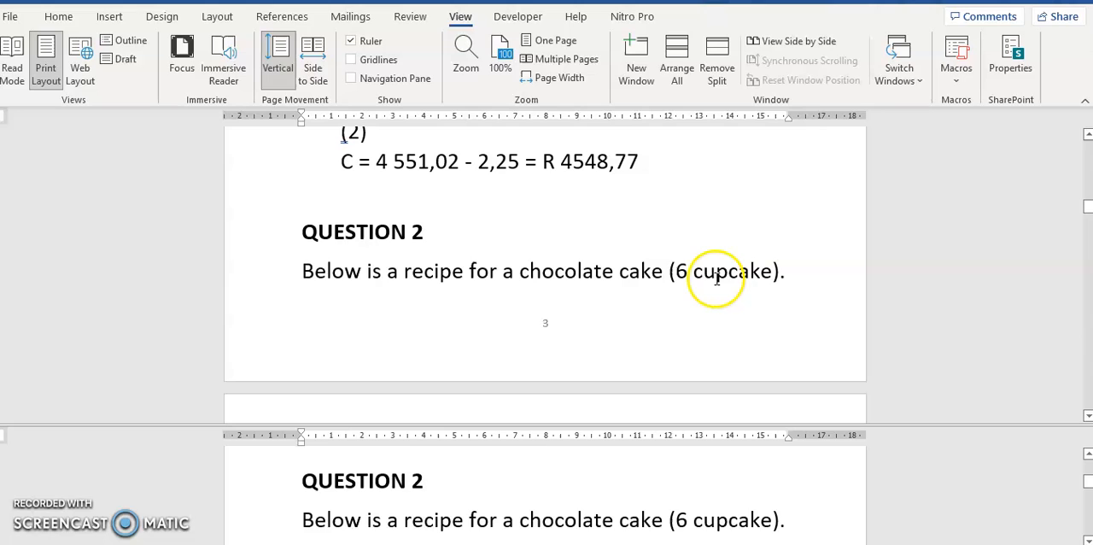
pyautogui.moveTo(768, 314)
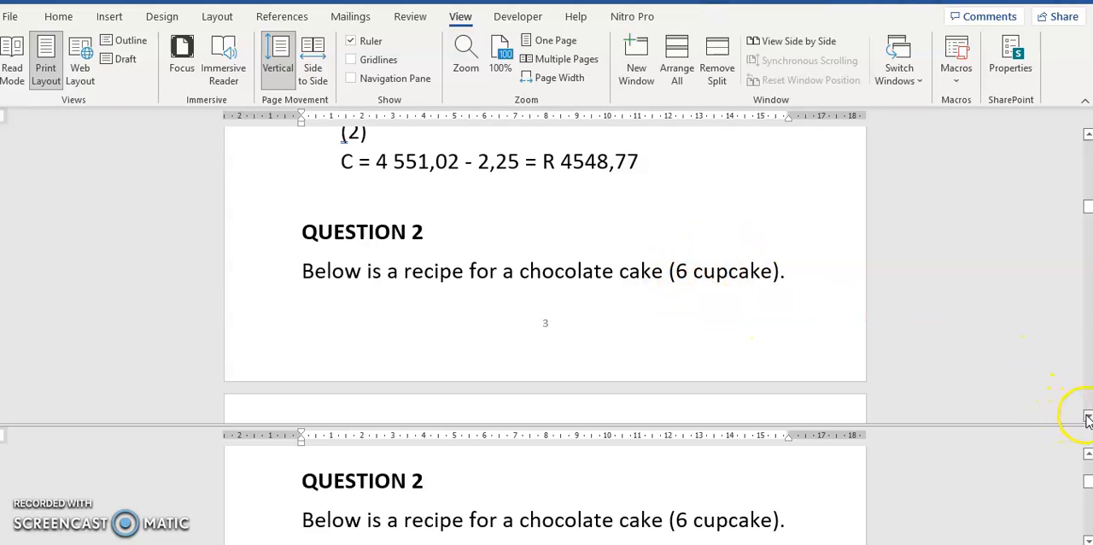
# Scroll to the Chocolate Cake recipe image and read its ingredients, including 1/2 cup butter
pyautogui.scroll(-3)
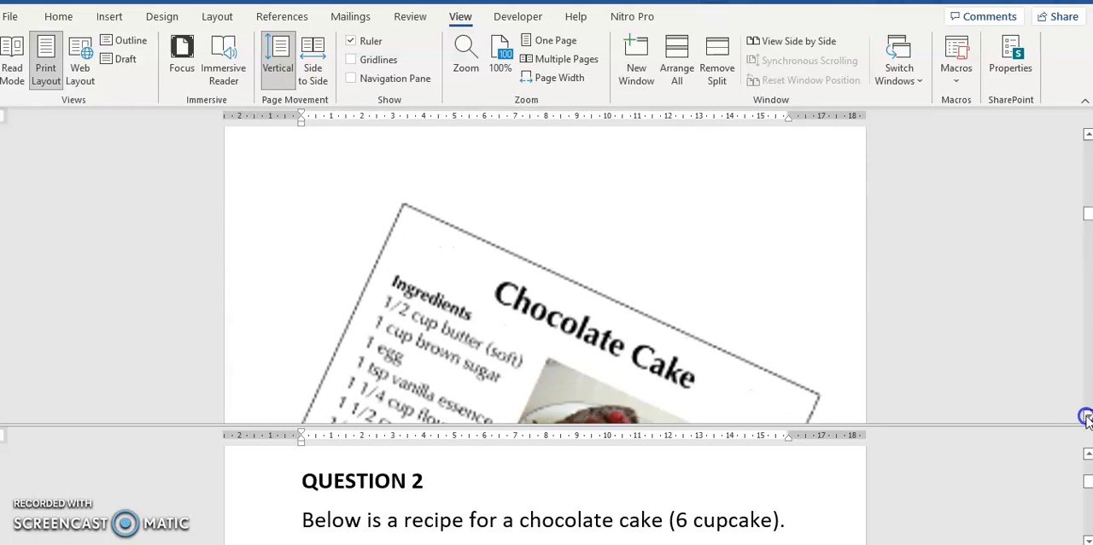
pyautogui.scroll(3)
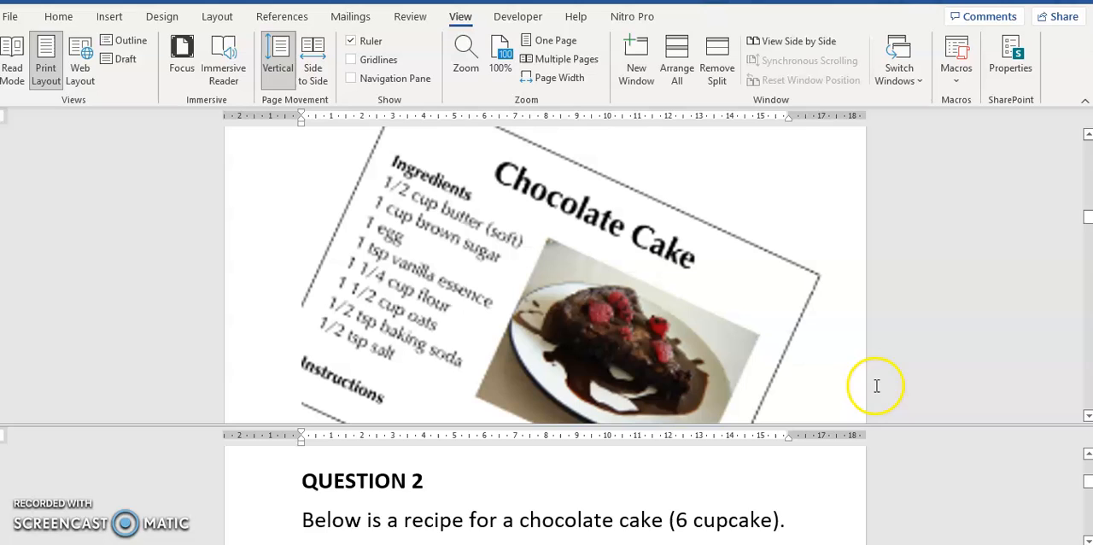
pyautogui.moveTo(453, 239)
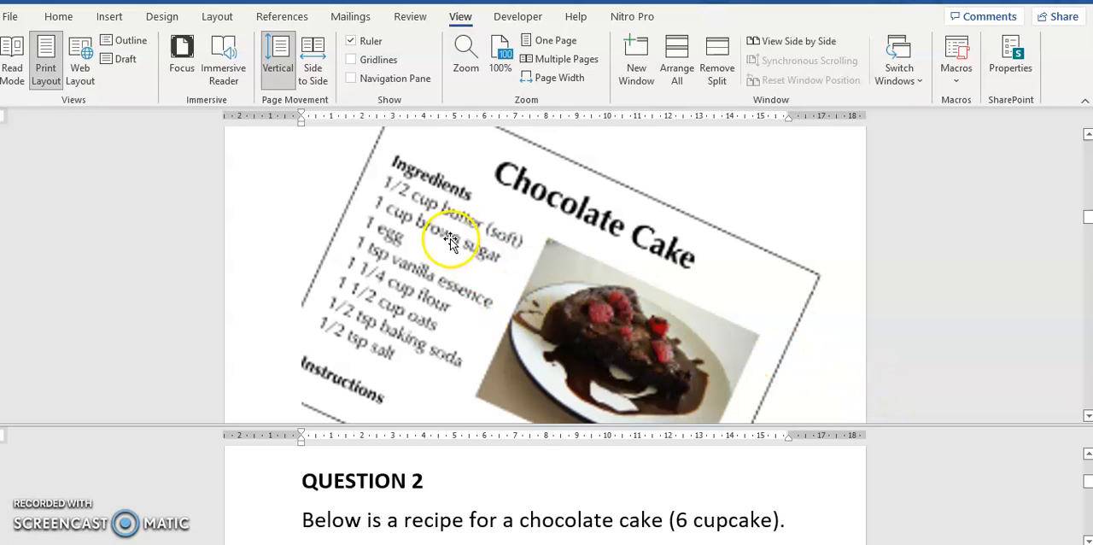
pyautogui.moveTo(383, 250)
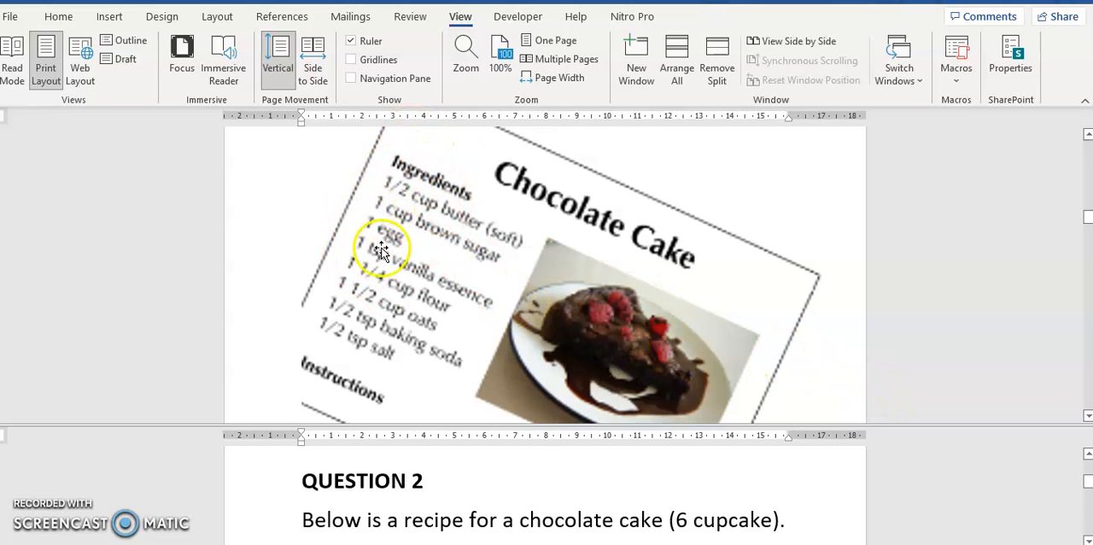
pyautogui.moveTo(413, 313)
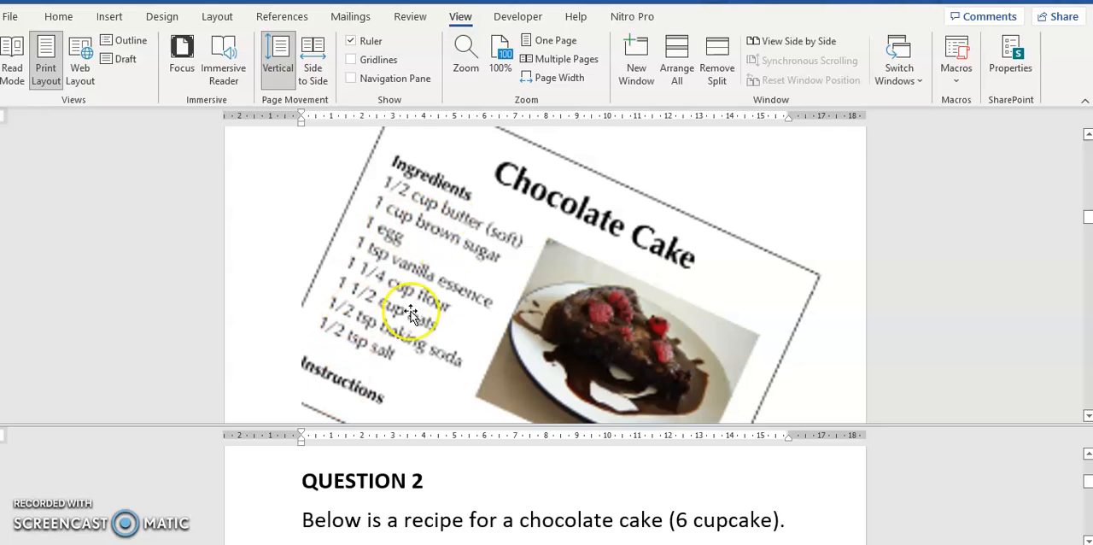
pyautogui.moveTo(945, 304)
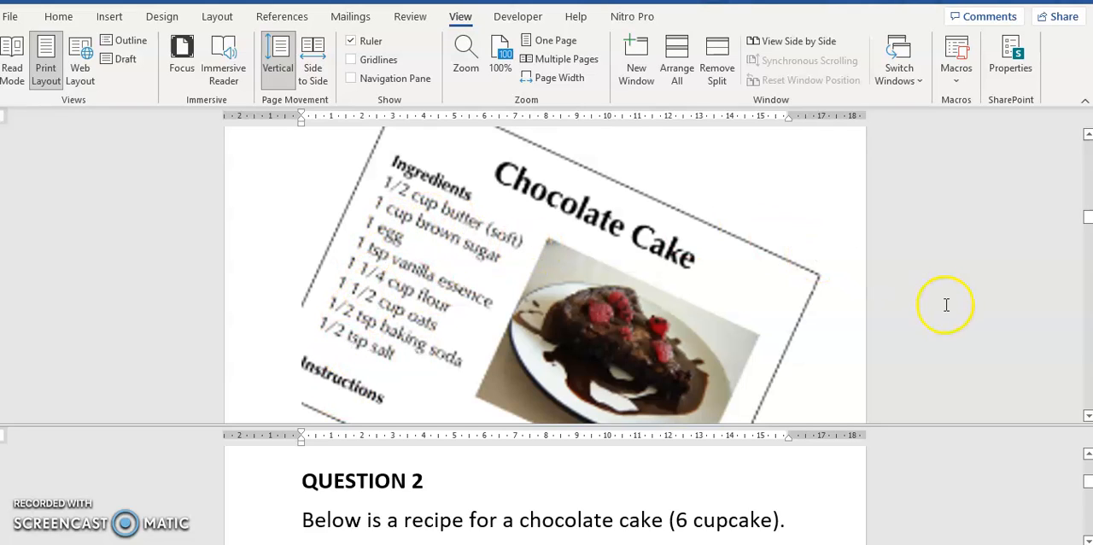
pyautogui.moveTo(1076, 402)
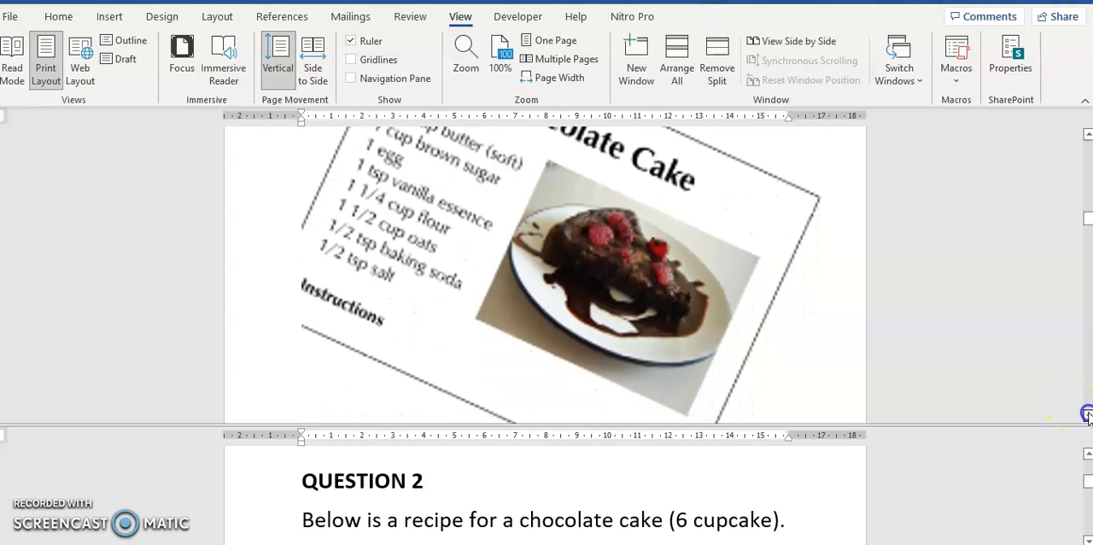
# Scroll to the measuring note (1 cup = 250 ml, 1 teaspoon = 5ml) and back to the butter icing list
pyautogui.scroll(-3)
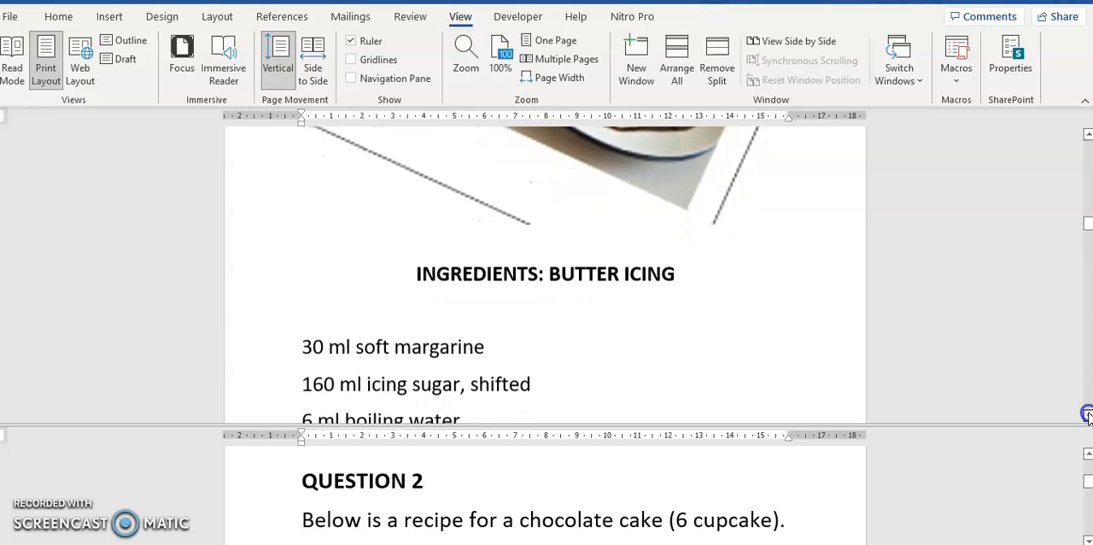
pyautogui.scroll(3)
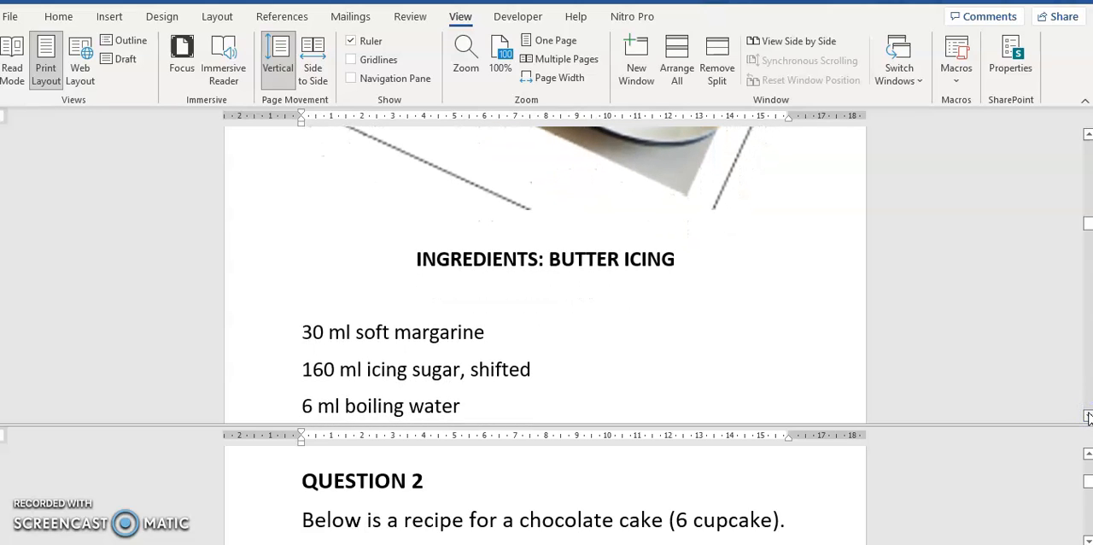
pyautogui.scroll(-3)
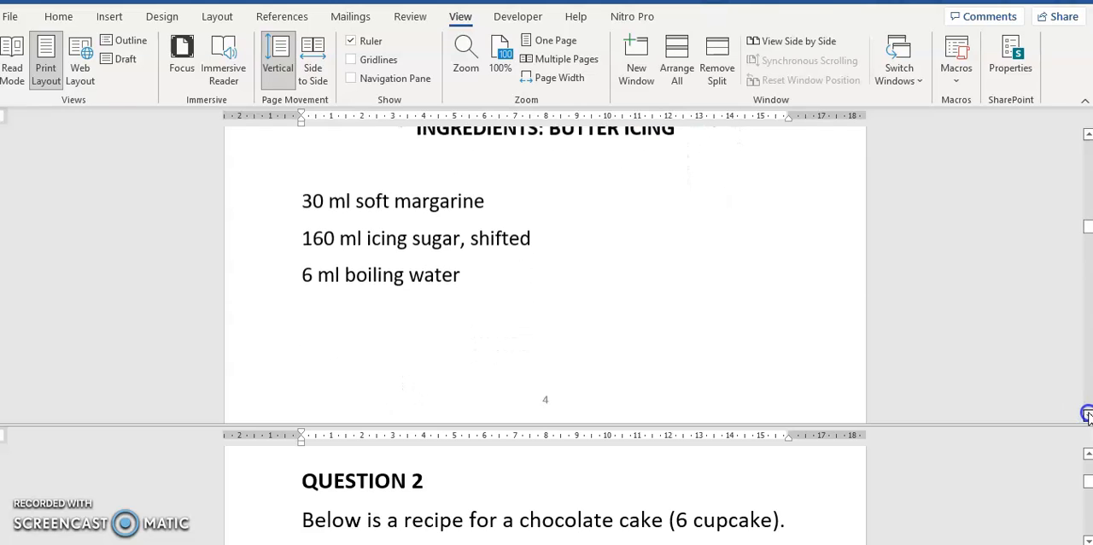
pyautogui.scroll(-3)
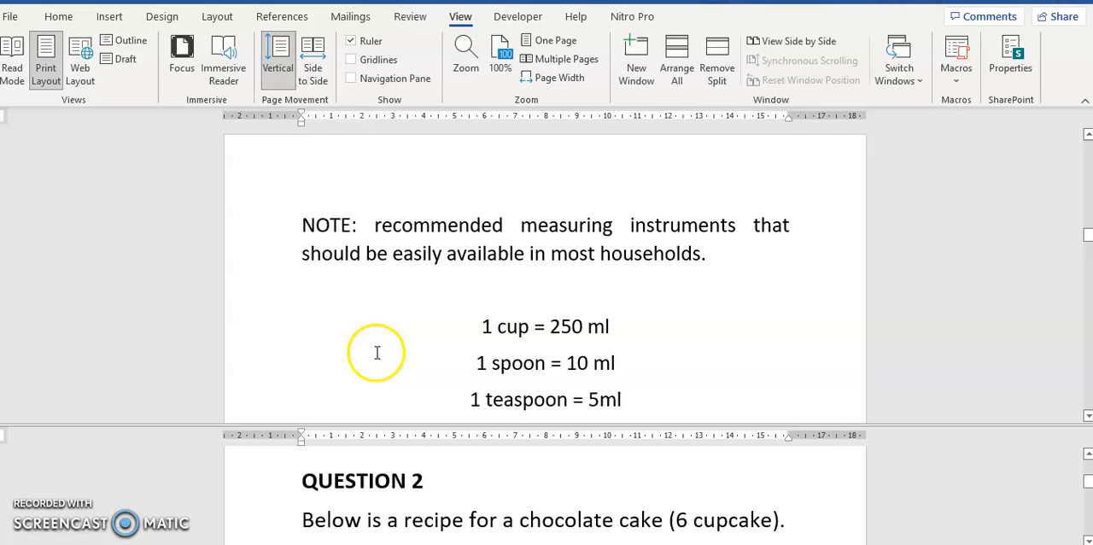
pyautogui.moveTo(546, 316)
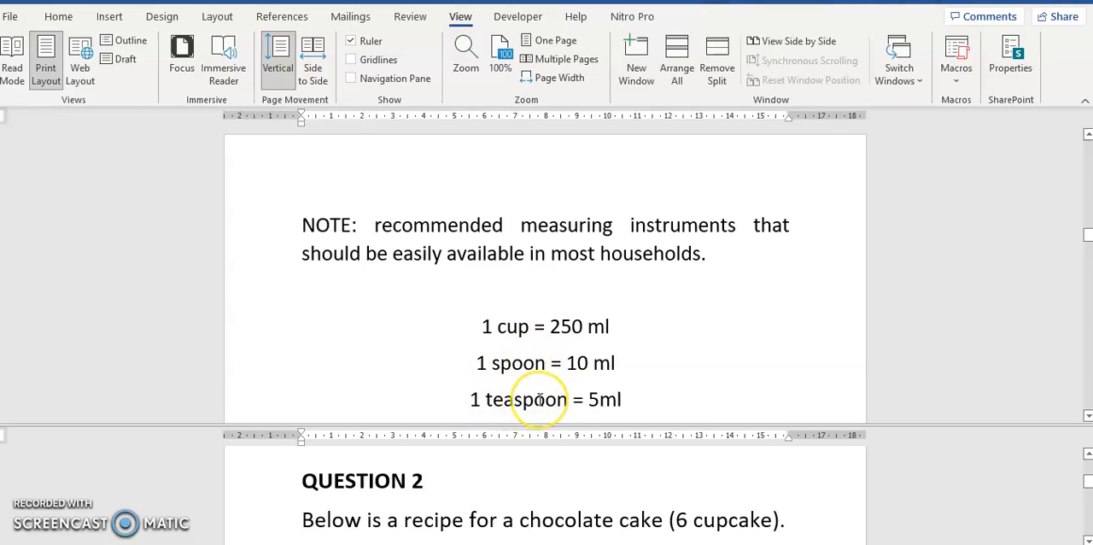
pyautogui.moveTo(543, 400)
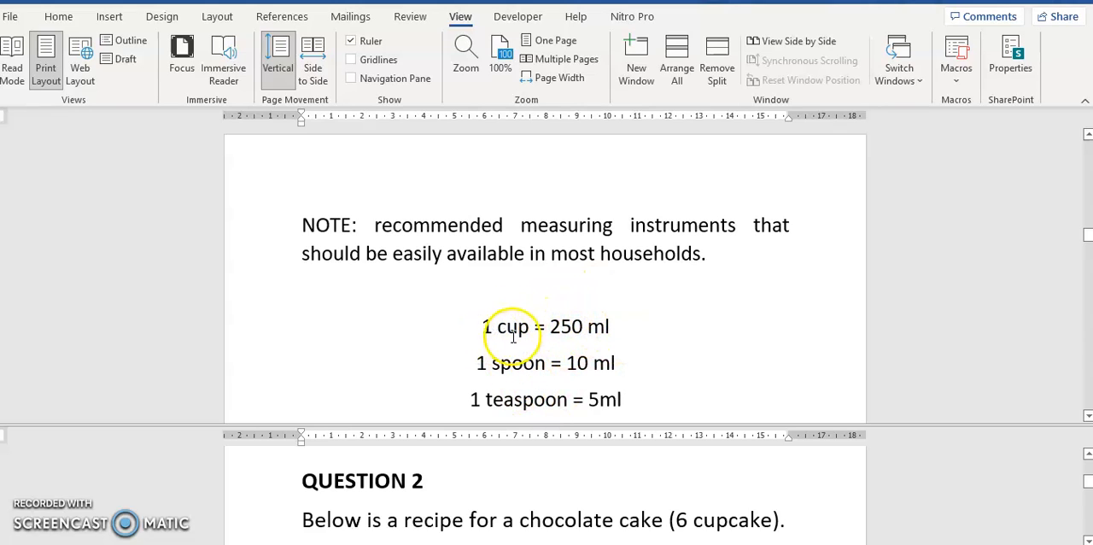
pyautogui.moveTo(593, 328)
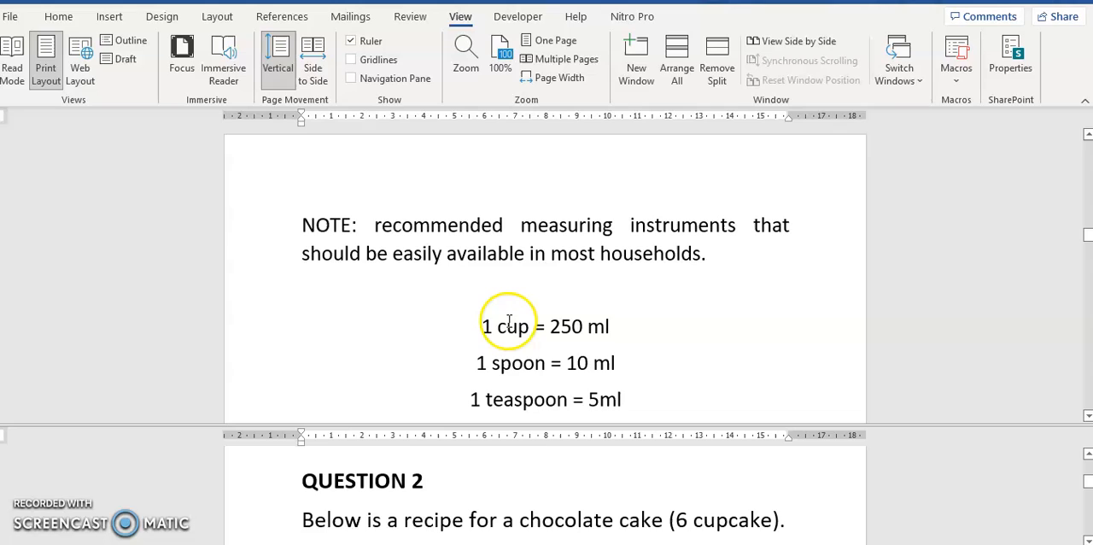
pyautogui.moveTo(582, 325)
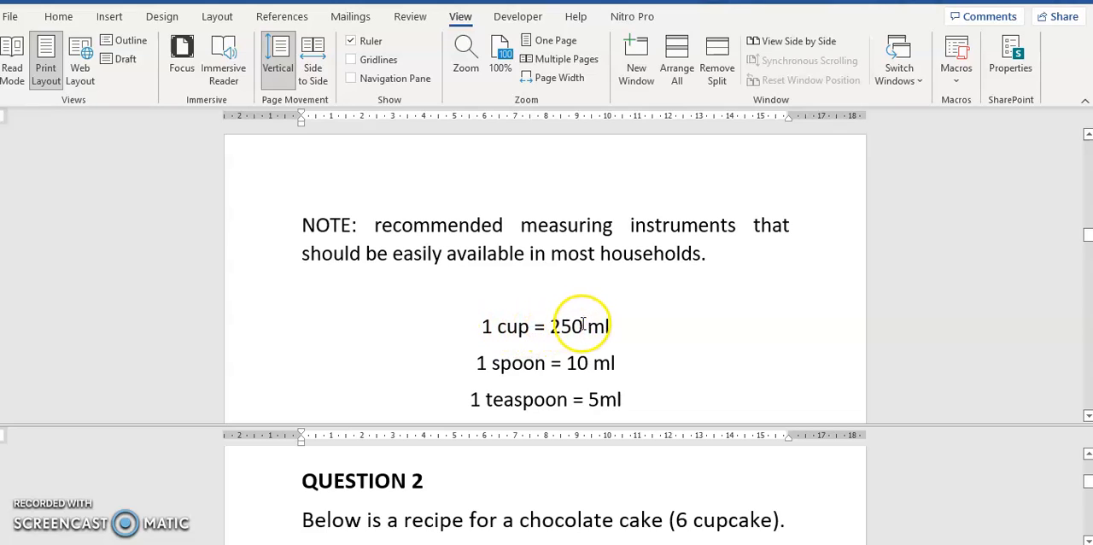
pyautogui.moveTo(579, 361)
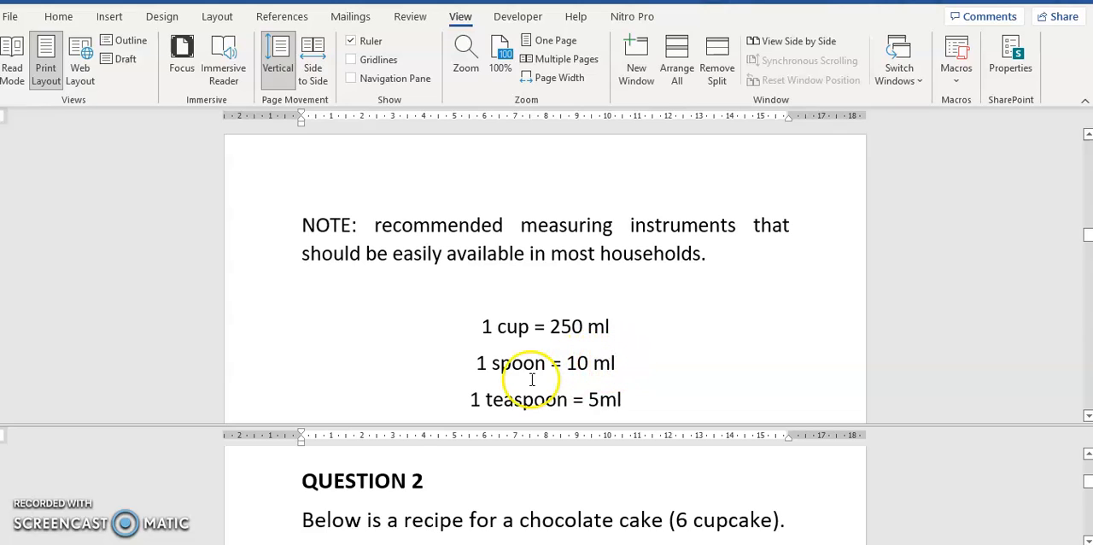
pyautogui.moveTo(710, 362)
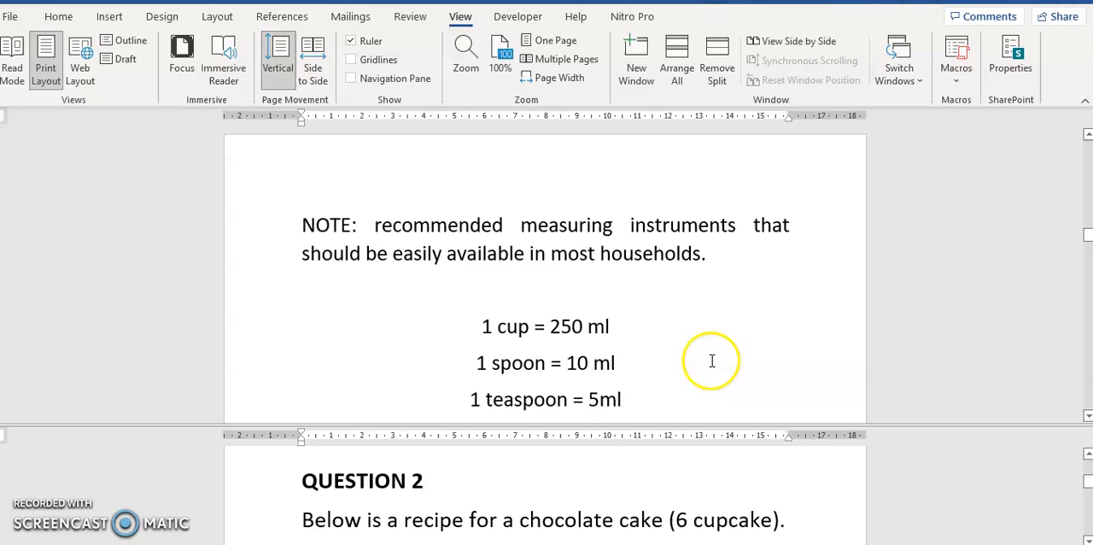
pyautogui.moveTo(1084, 135)
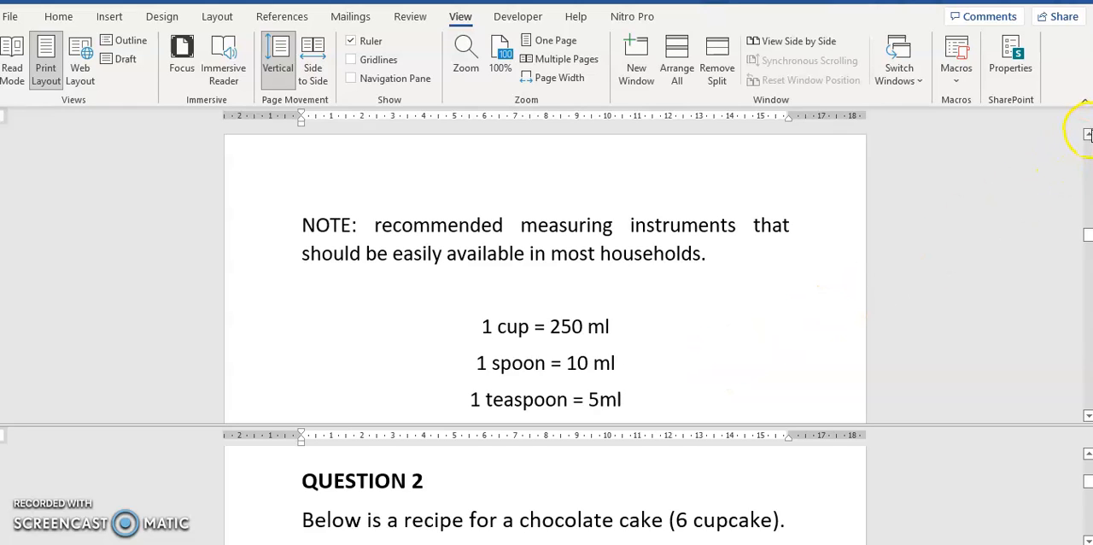
pyautogui.scroll(3)
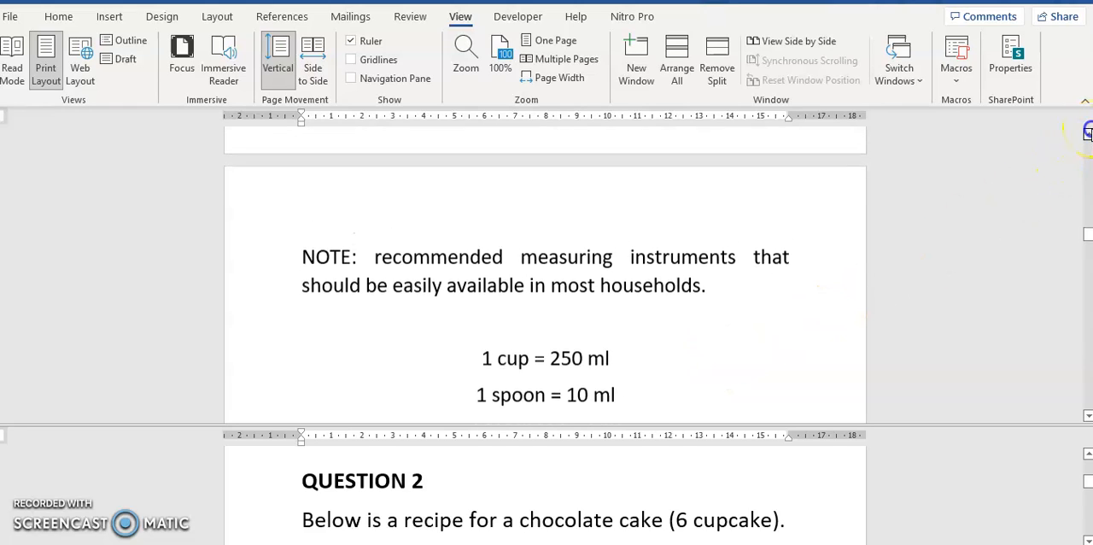
pyautogui.scroll(3)
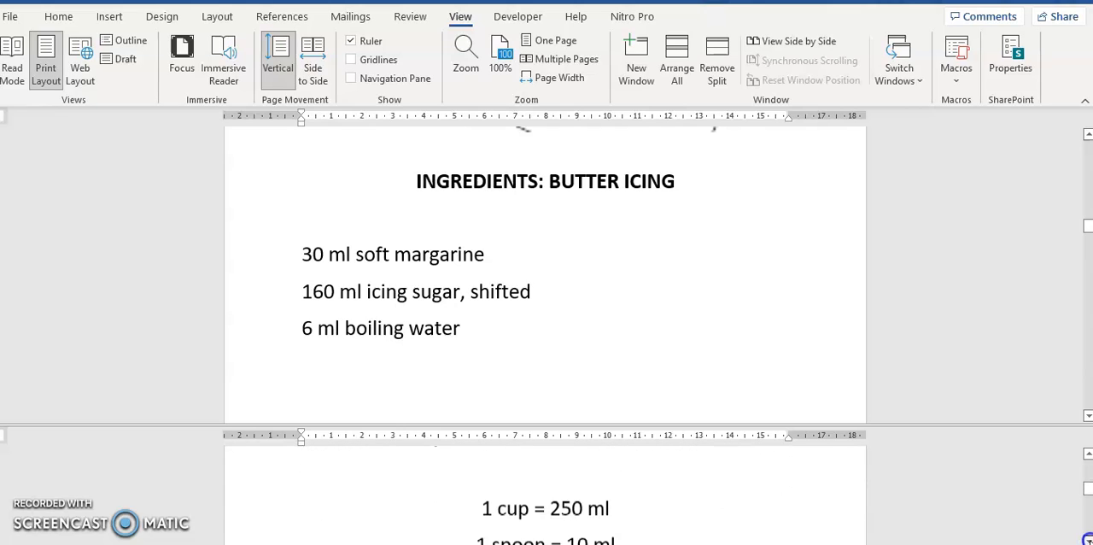
# Scroll the lower pane to question 2.1.1 on ml of butter and the upper pane to the recipe image
pyautogui.scroll(-3)
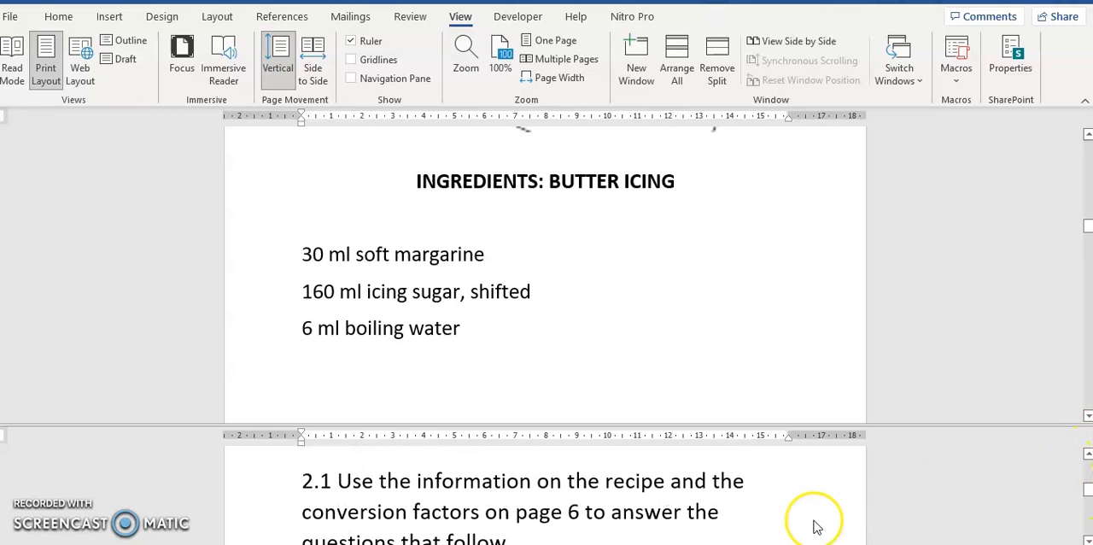
pyautogui.moveTo(454, 519)
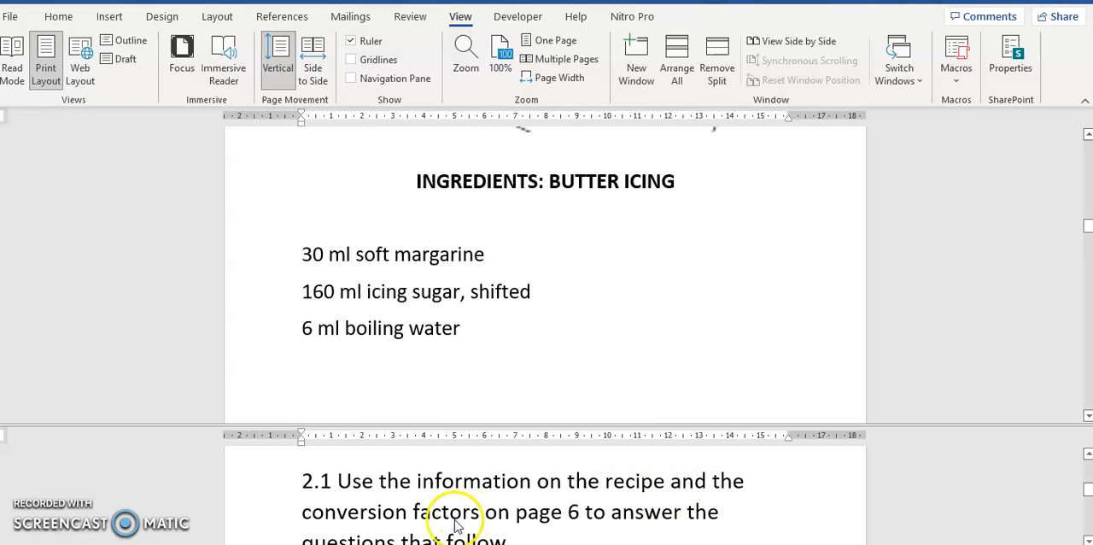
pyautogui.moveTo(562, 512)
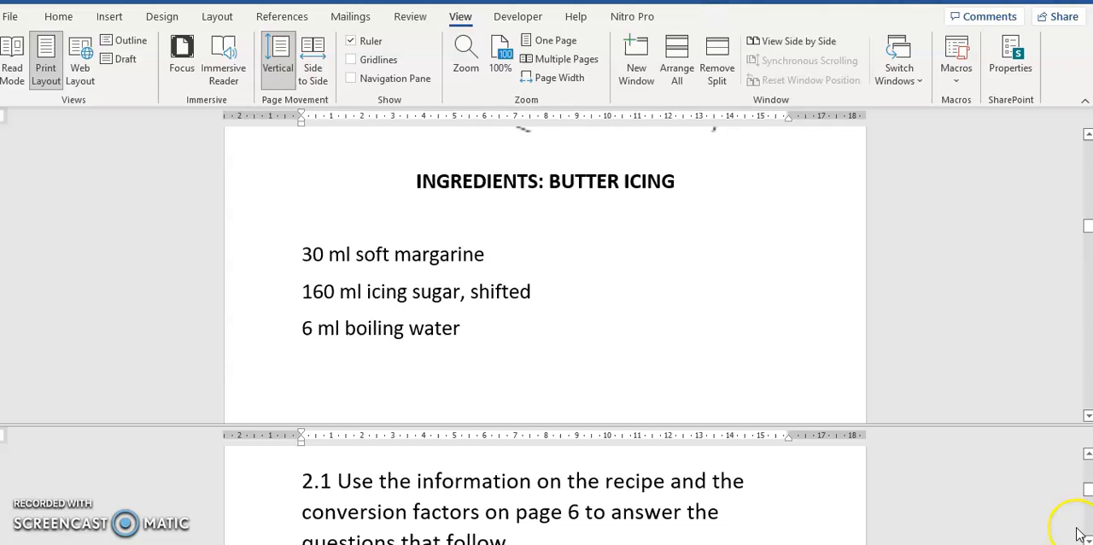
pyautogui.scroll(-3)
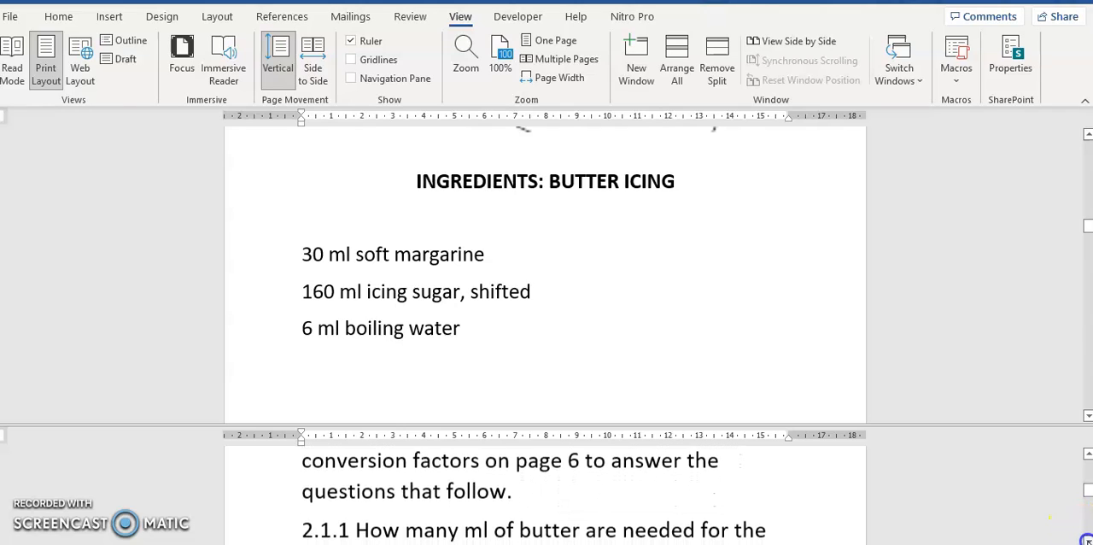
pyautogui.scroll(-3)
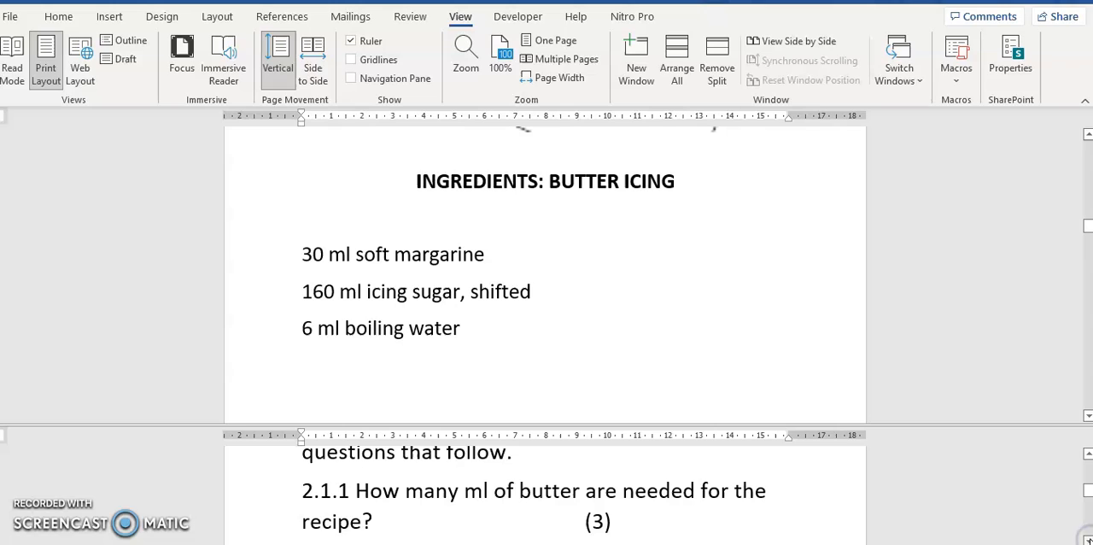
pyautogui.scroll(-3)
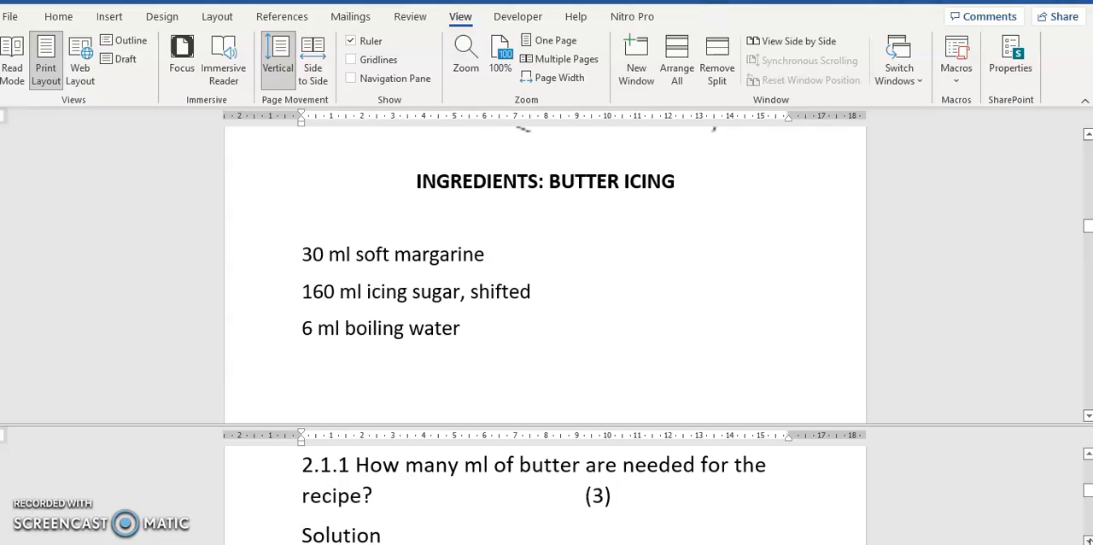
pyautogui.moveTo(963, 222)
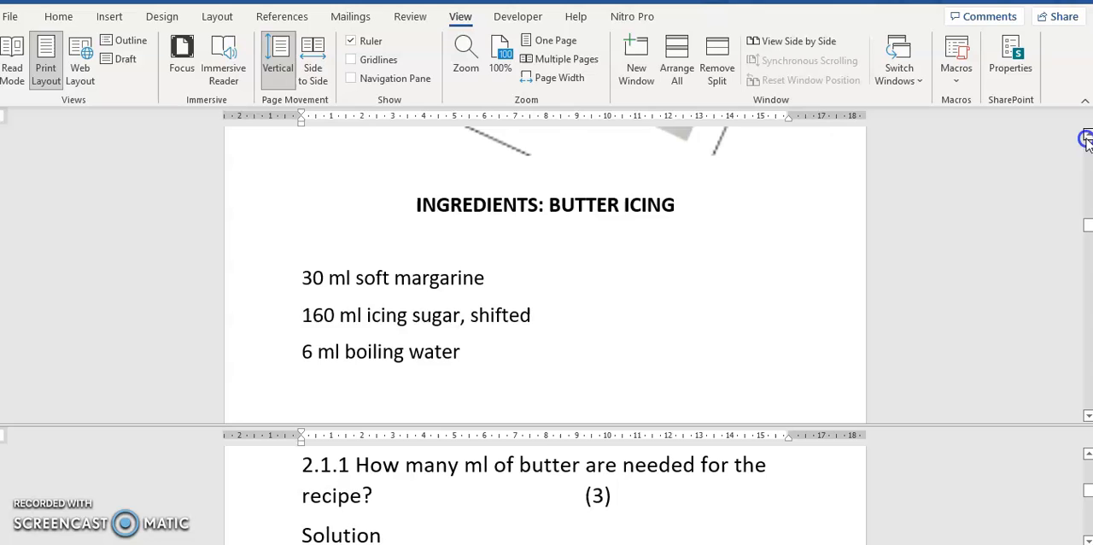
pyautogui.scroll(3)
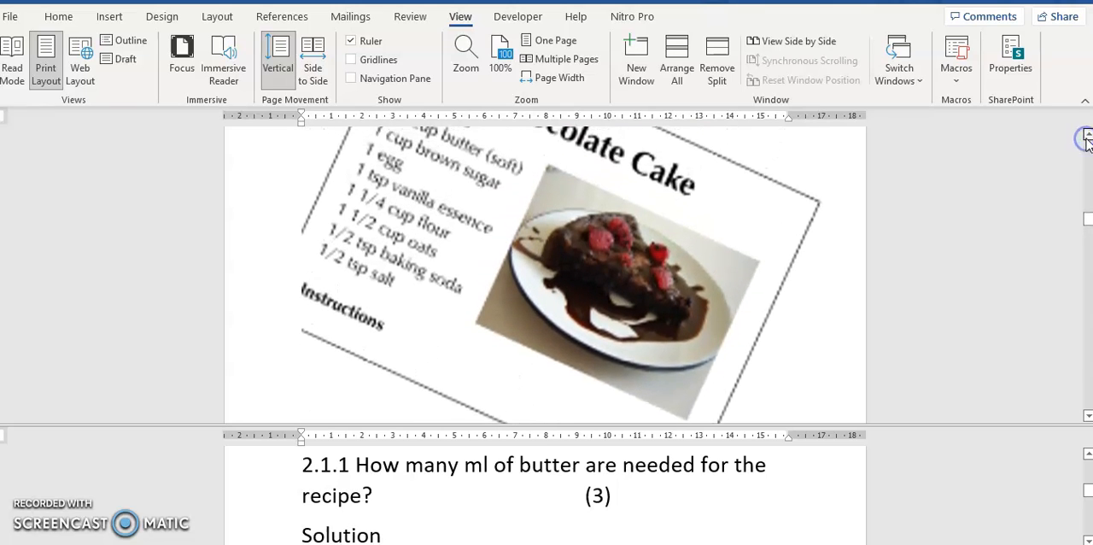
pyautogui.scroll(3)
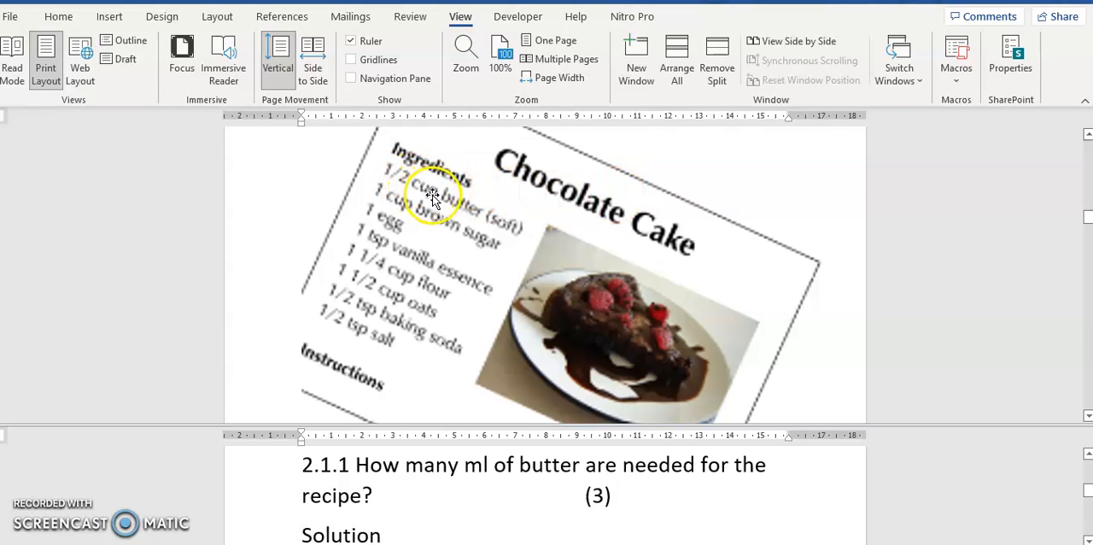
pyautogui.moveTo(469, 213)
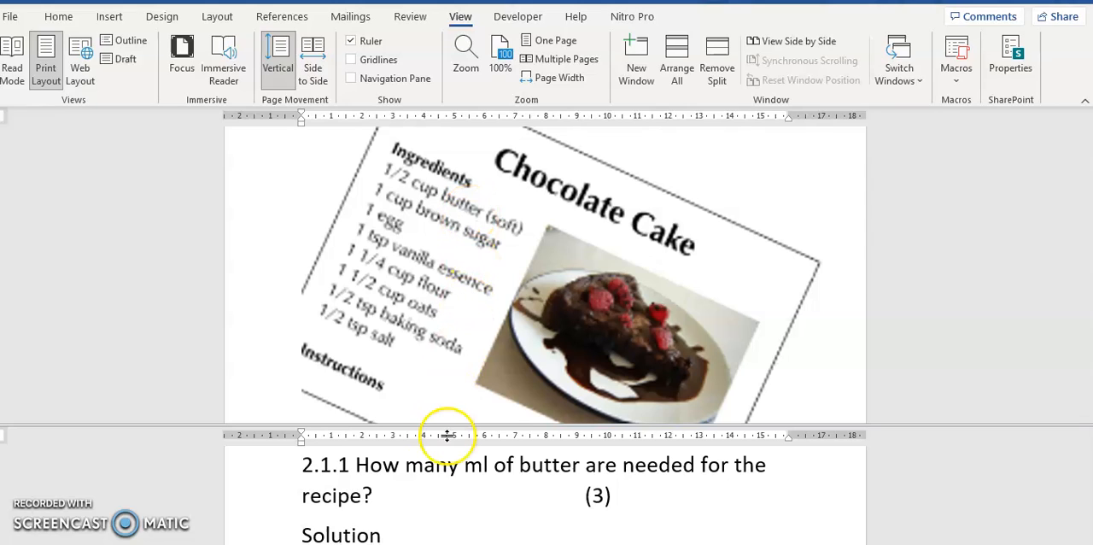
pyautogui.moveTo(544, 474)
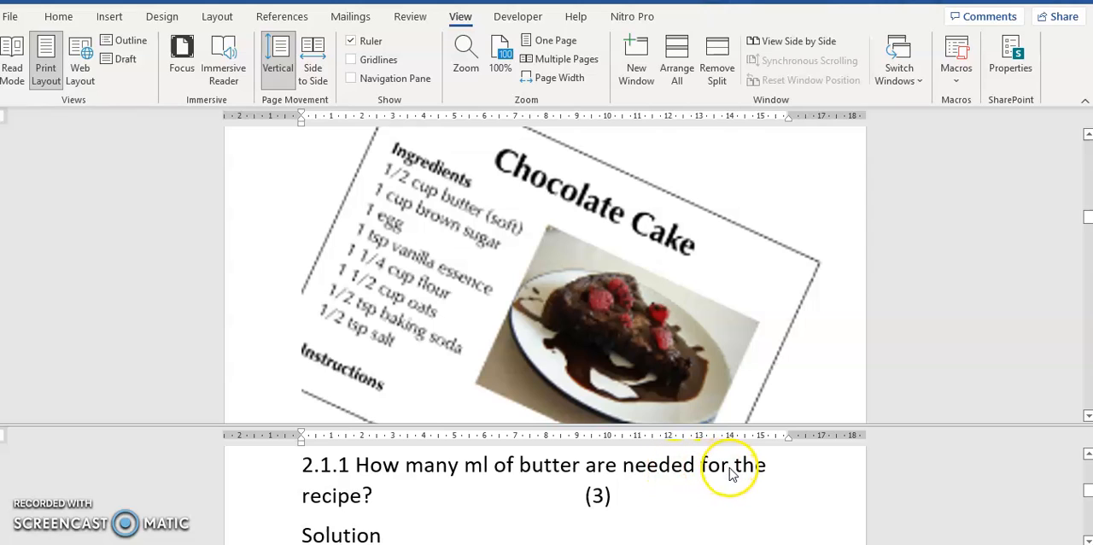
pyautogui.moveTo(325, 509)
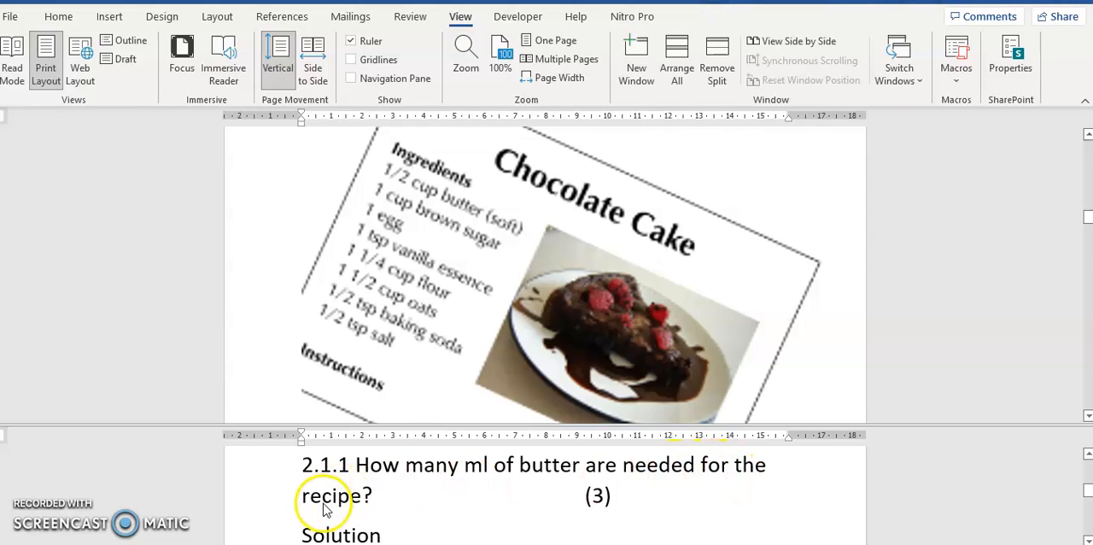
pyautogui.moveTo(332, 509)
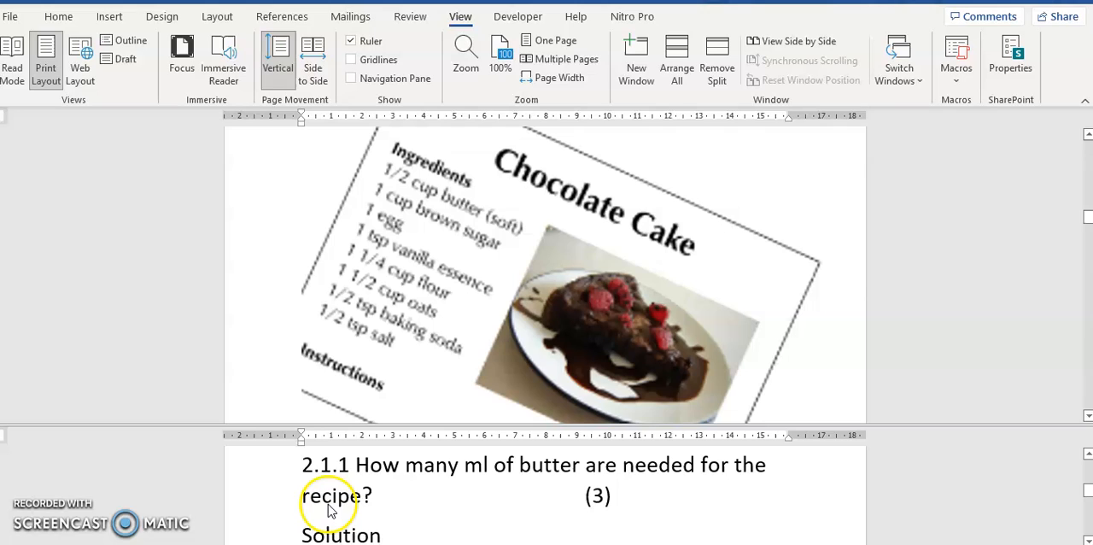
pyautogui.moveTo(532, 211)
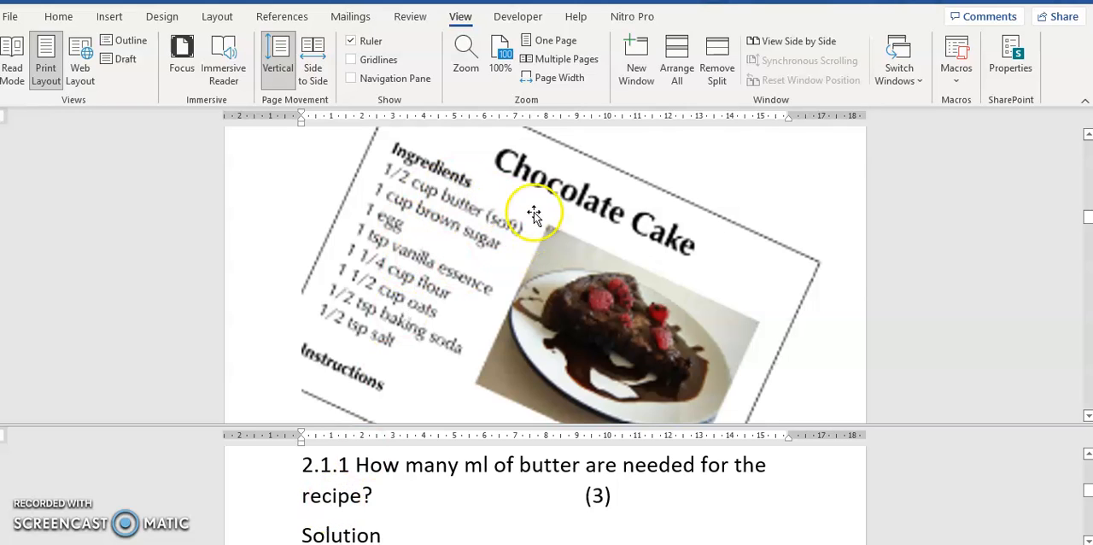
pyautogui.moveTo(686, 205)
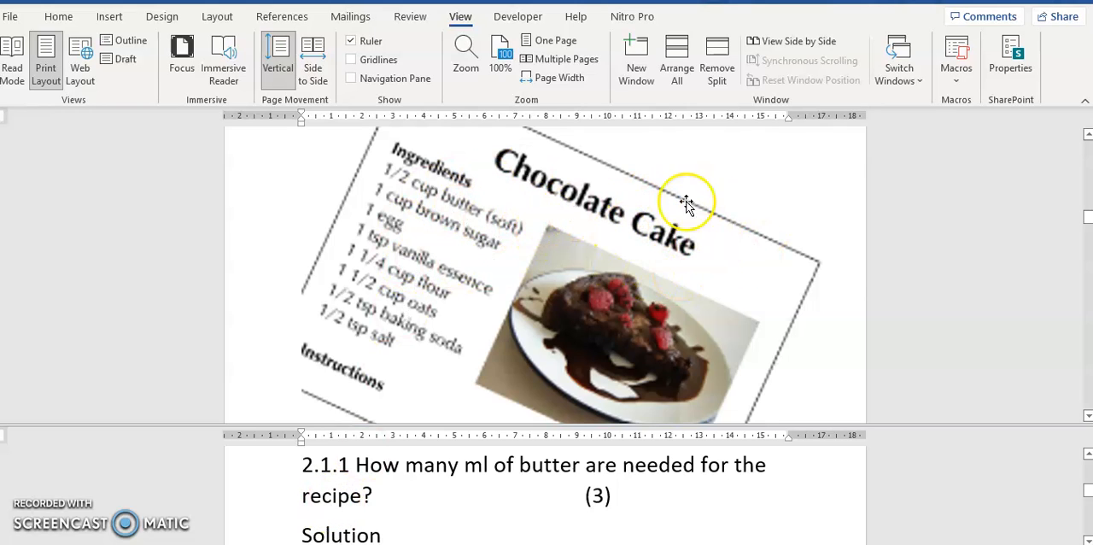
pyautogui.moveTo(700, 239)
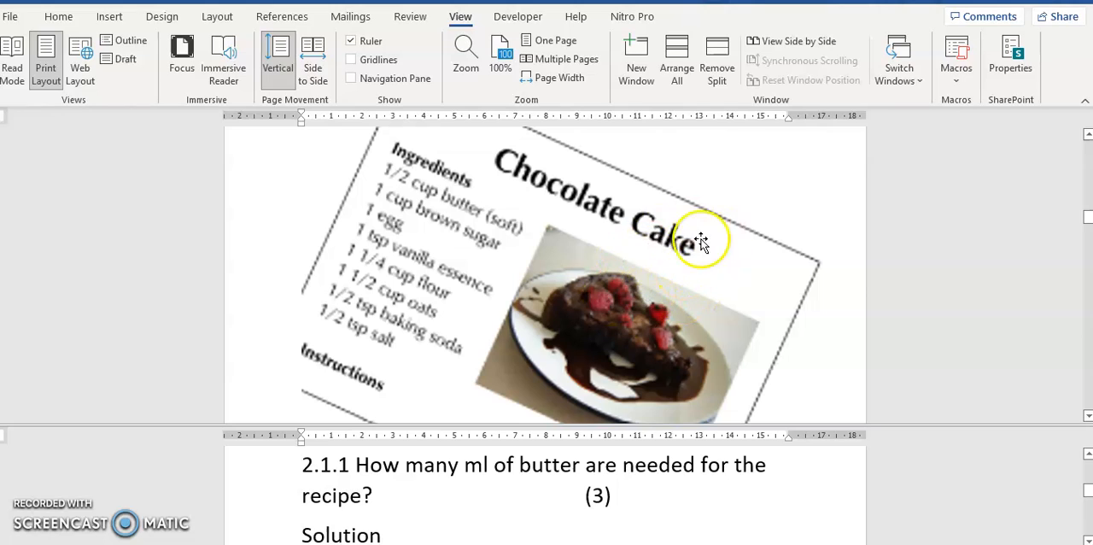
pyautogui.moveTo(669, 239)
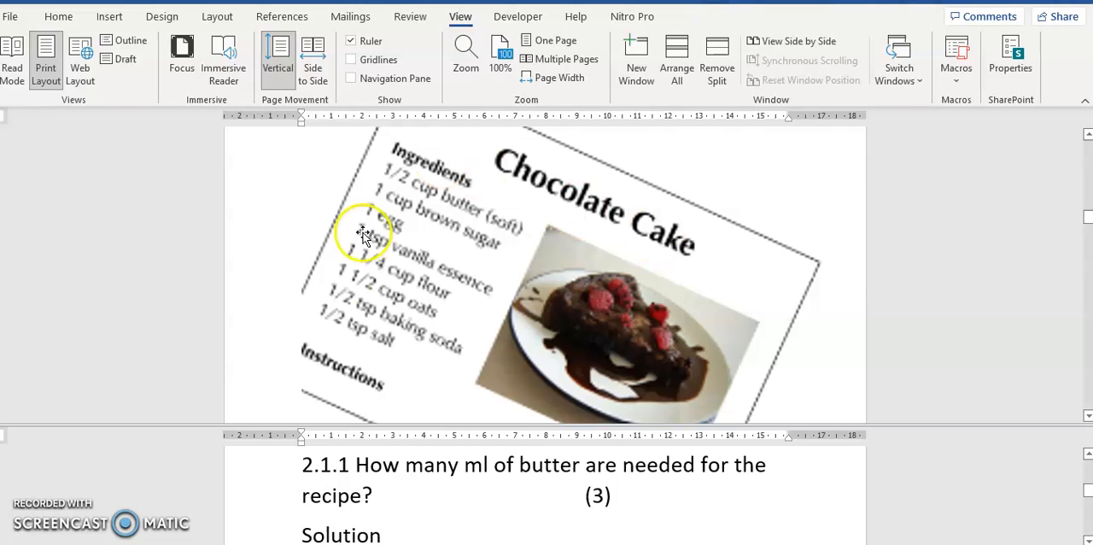
pyautogui.moveTo(382, 321)
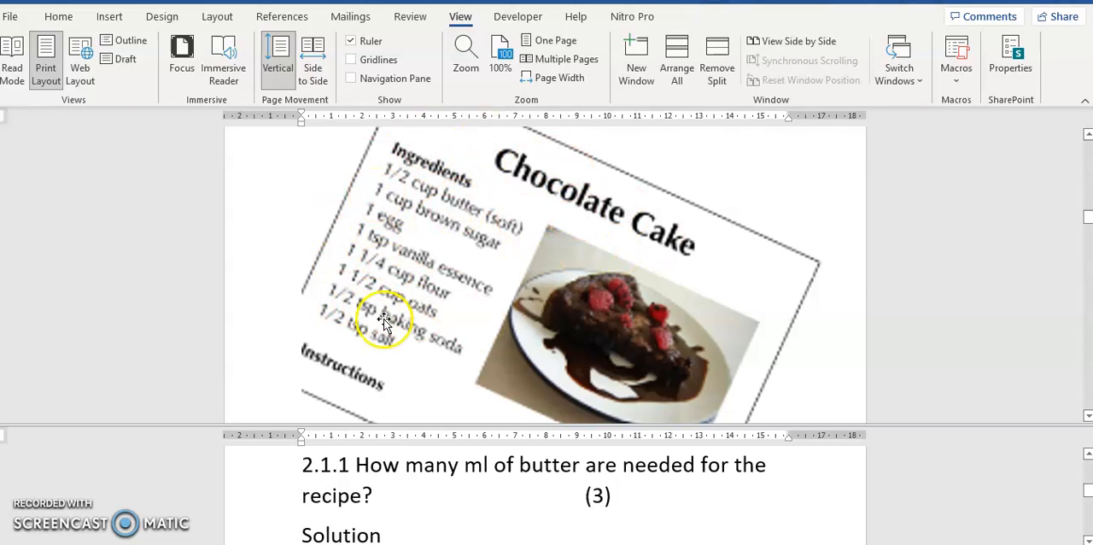
pyautogui.moveTo(458, 293)
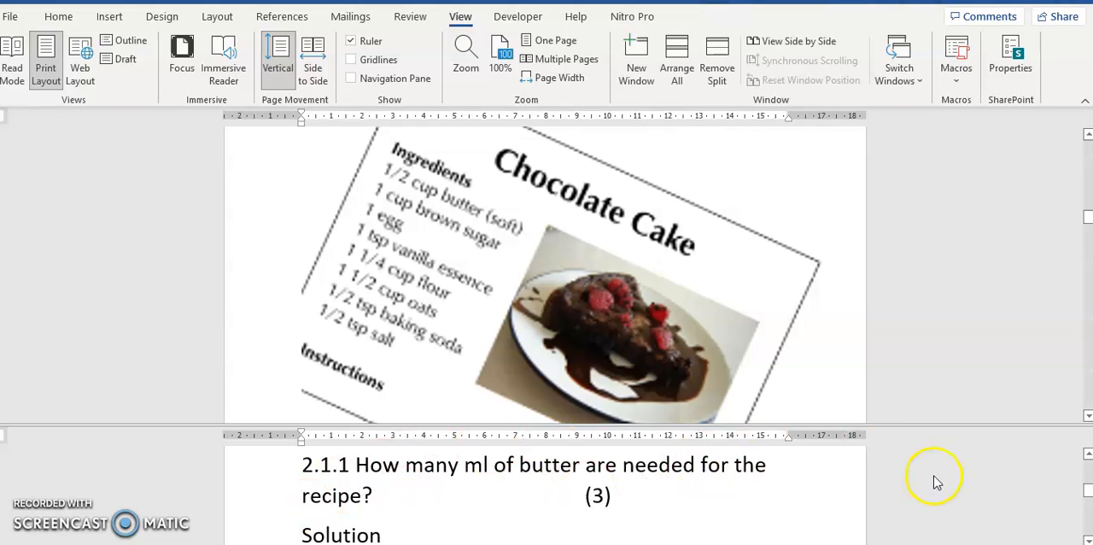
# Scroll the upper pane past the measuring note to the chocolate cake ingredient list above '1 cup = 250ml'
pyautogui.scroll(-3)
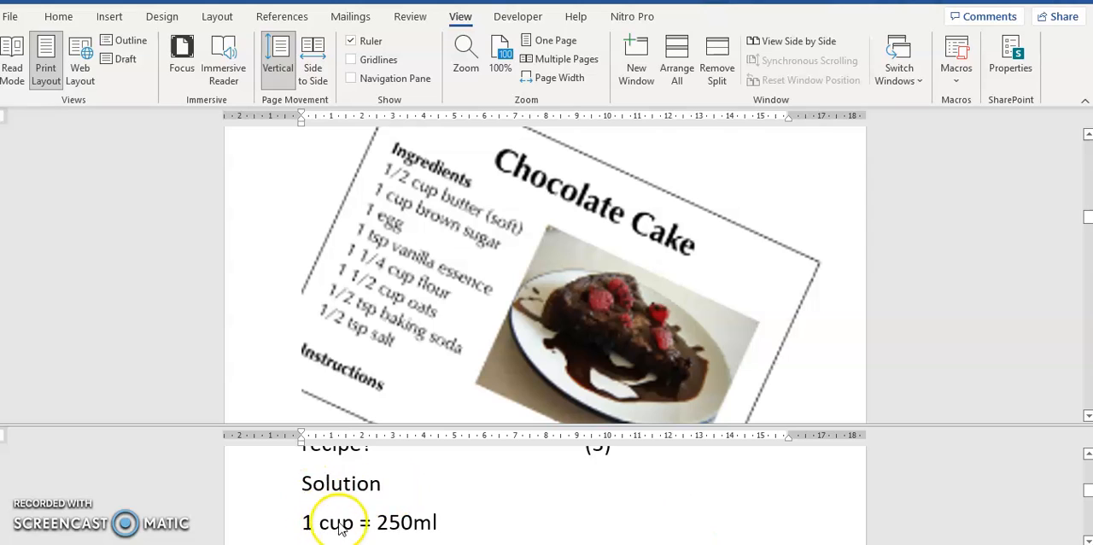
pyautogui.moveTo(394, 529)
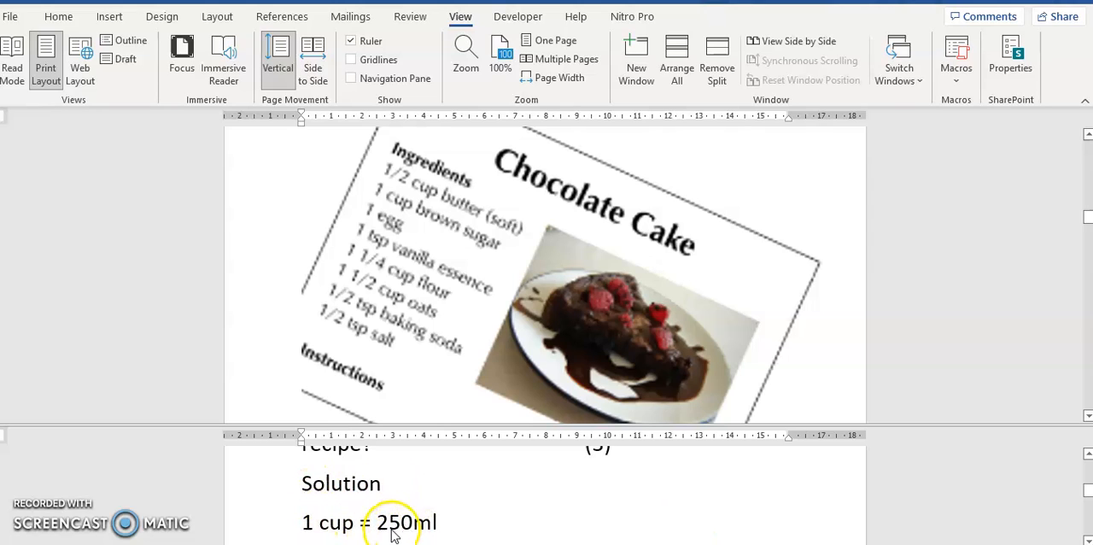
pyautogui.moveTo(775, 399)
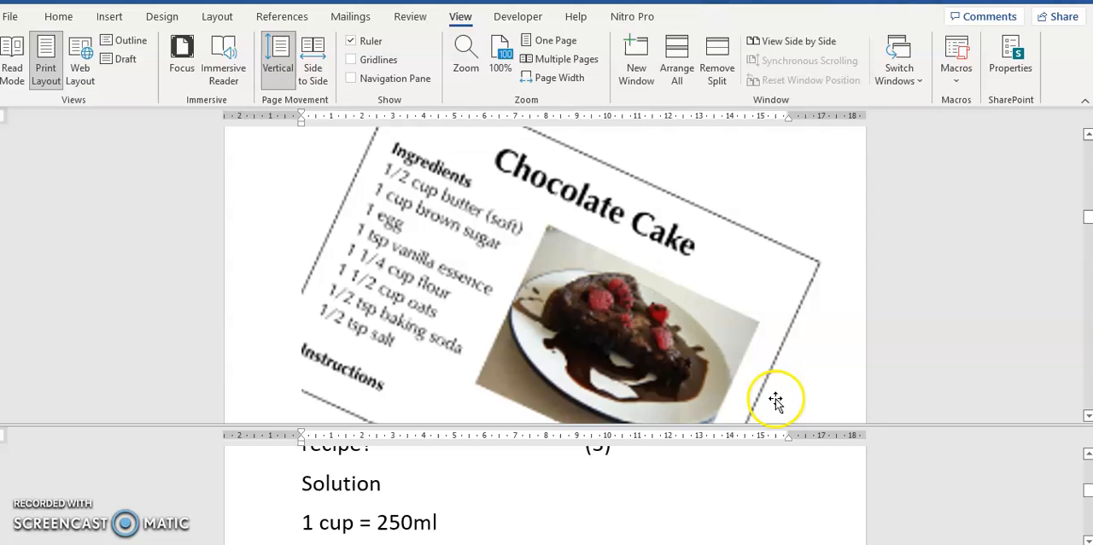
pyautogui.moveTo(720, 538)
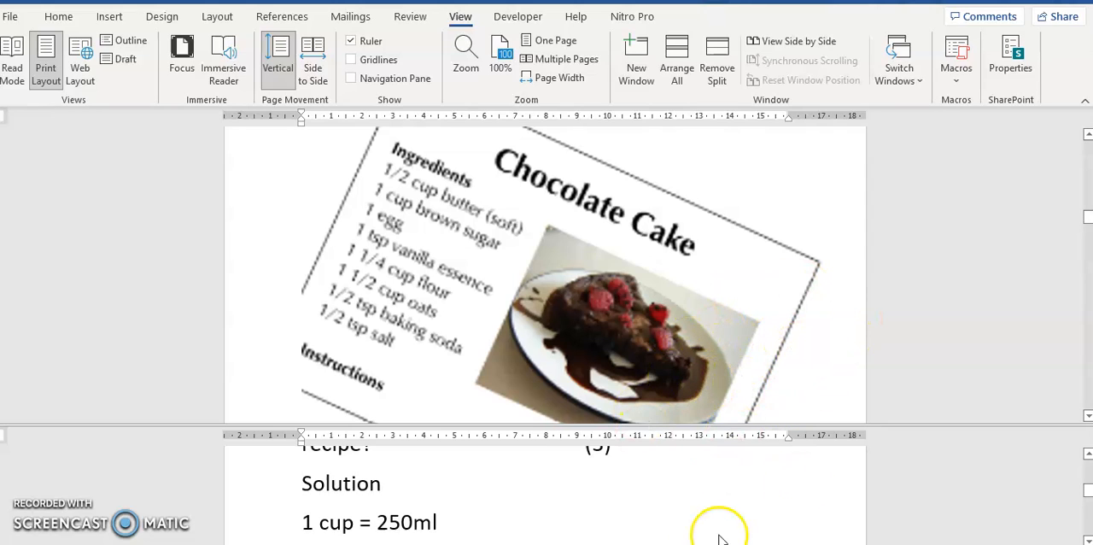
pyautogui.moveTo(680, 492)
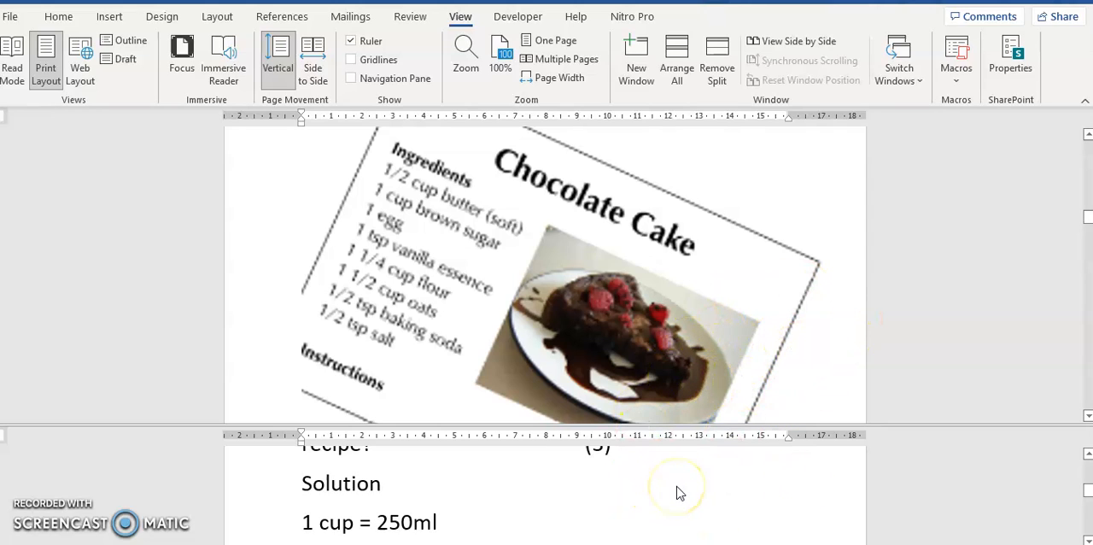
pyautogui.moveTo(939, 519)
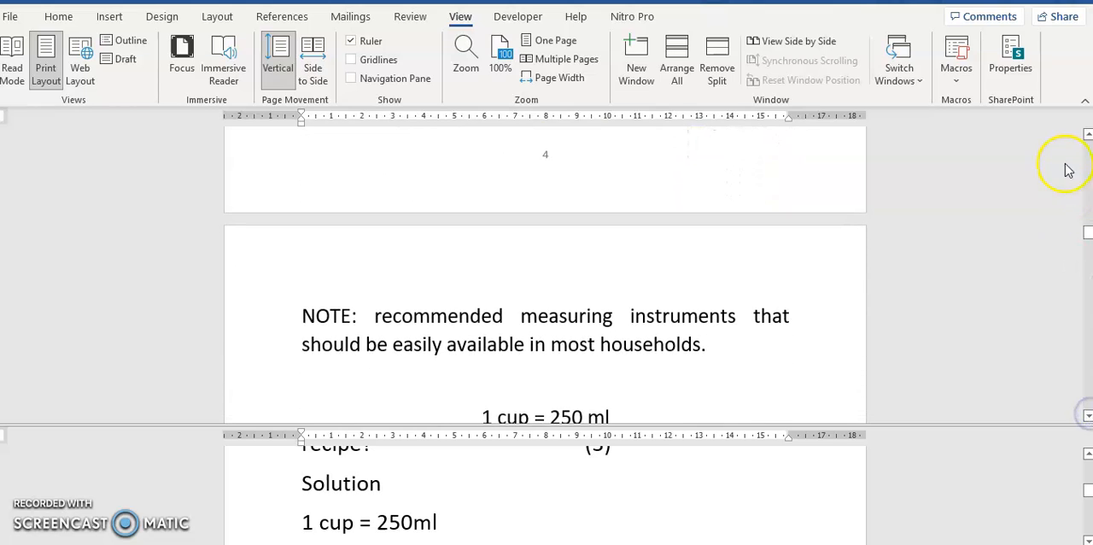
pyautogui.moveTo(1079, 207)
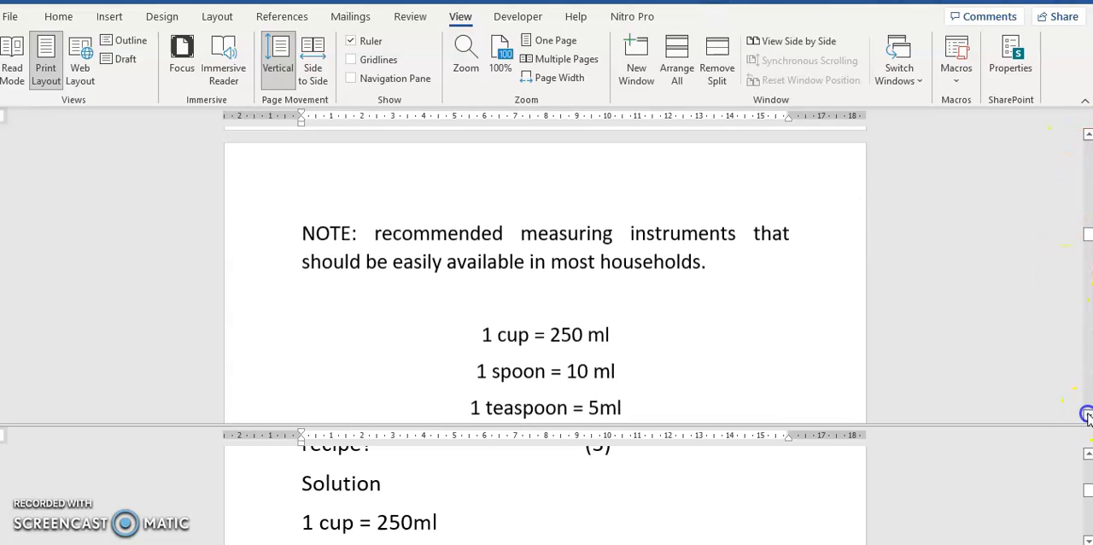
pyautogui.scroll(3)
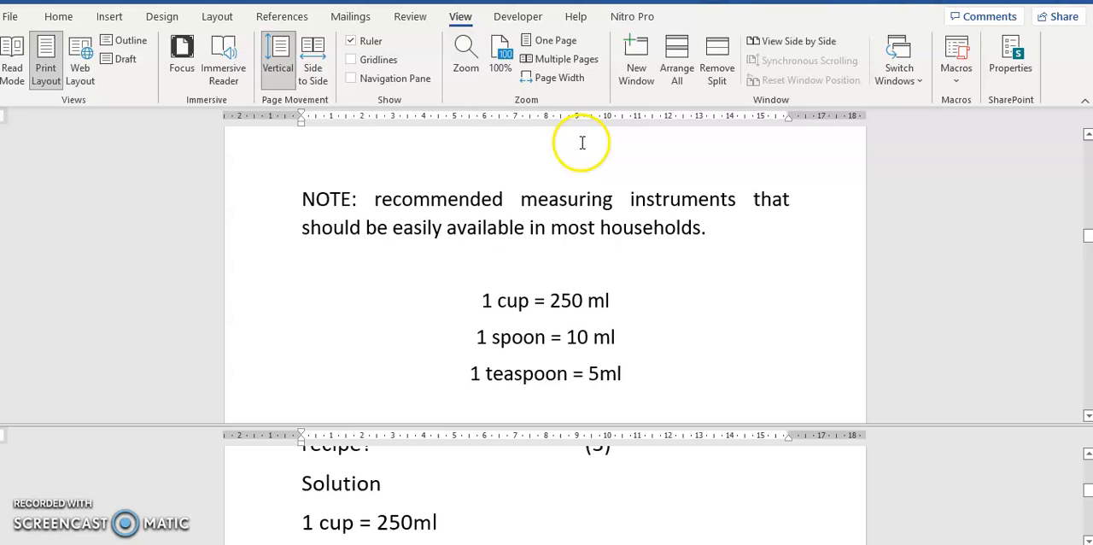
pyautogui.moveTo(588, 300)
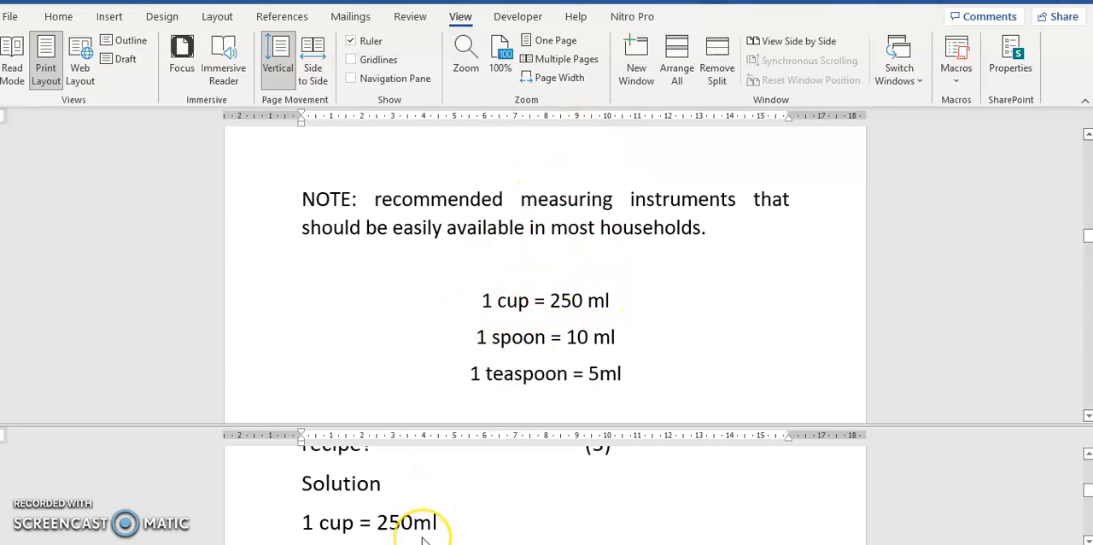
pyautogui.moveTo(929, 229)
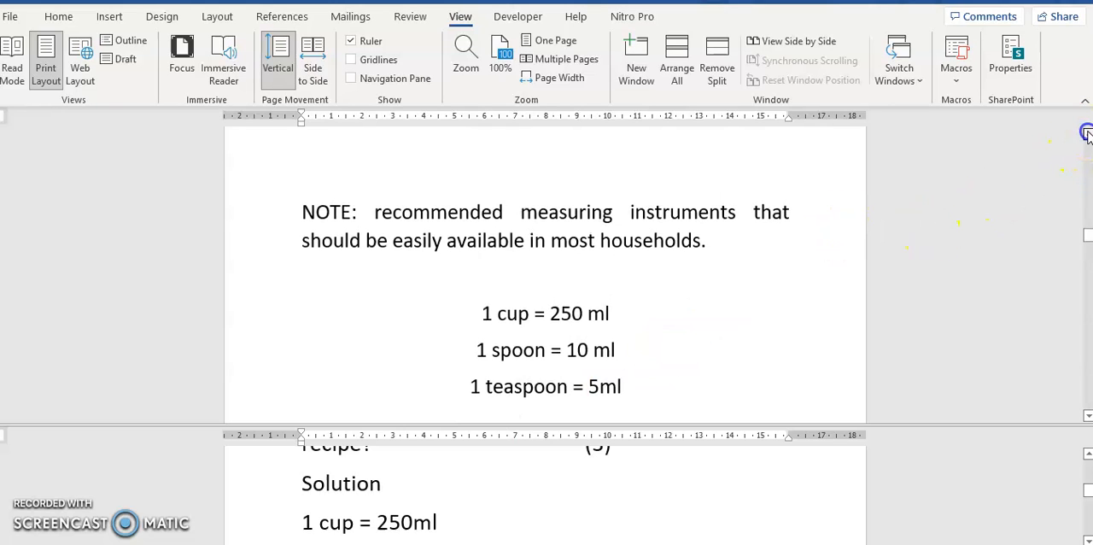
pyautogui.scroll(3)
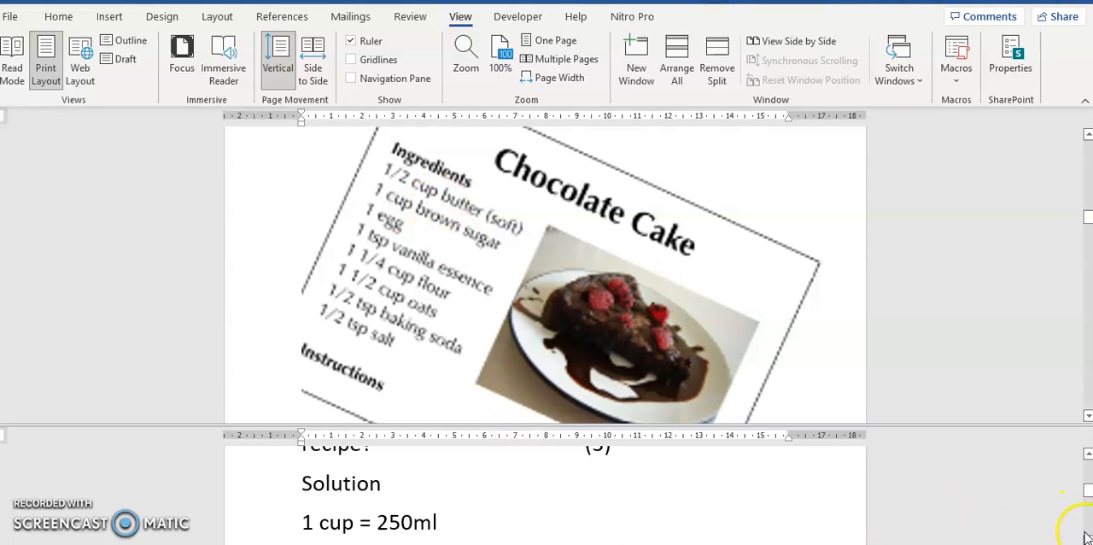
pyautogui.scroll(-3)
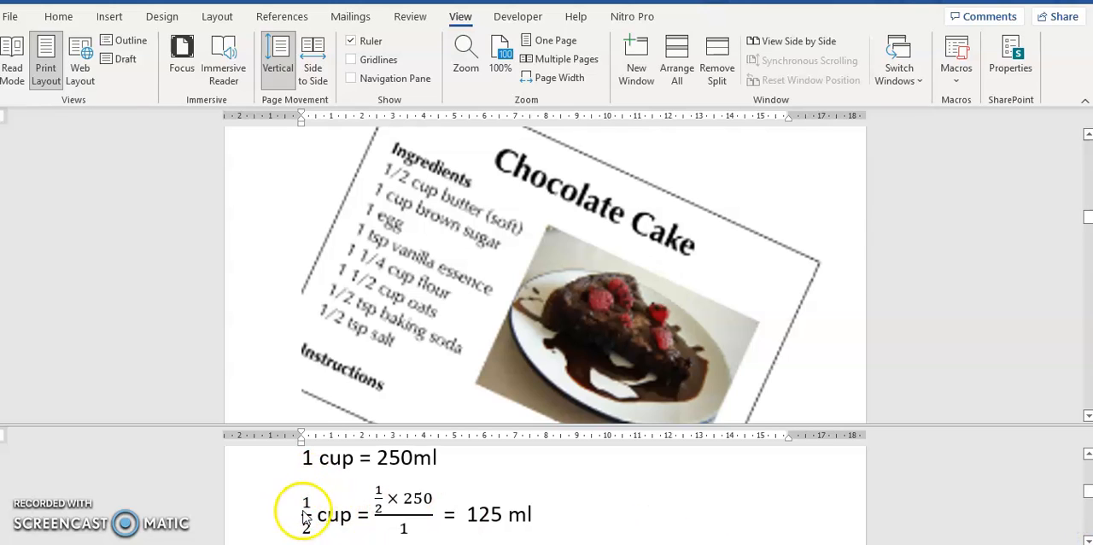
pyautogui.moveTo(321, 512)
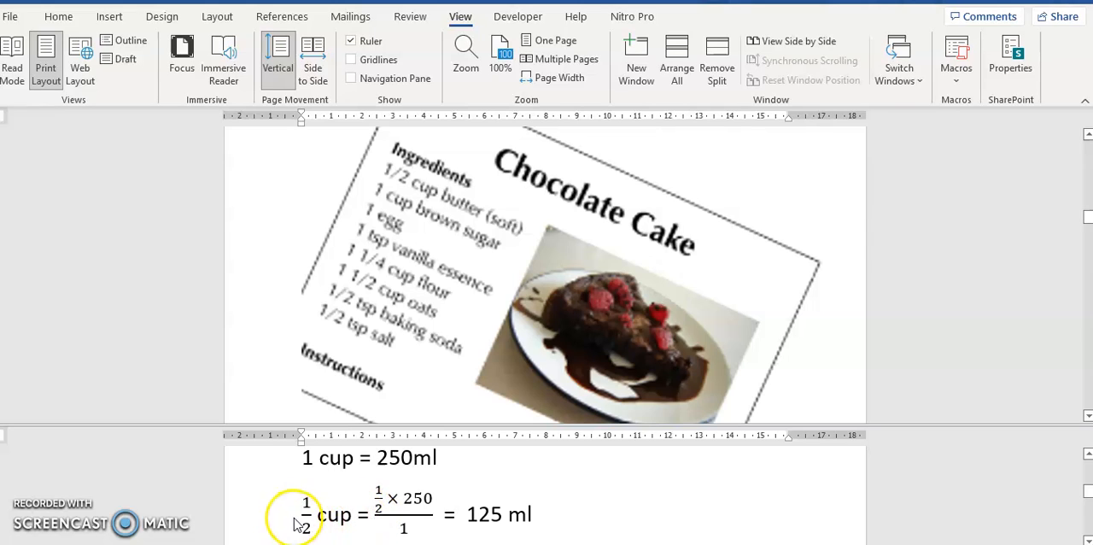
pyautogui.moveTo(328, 512)
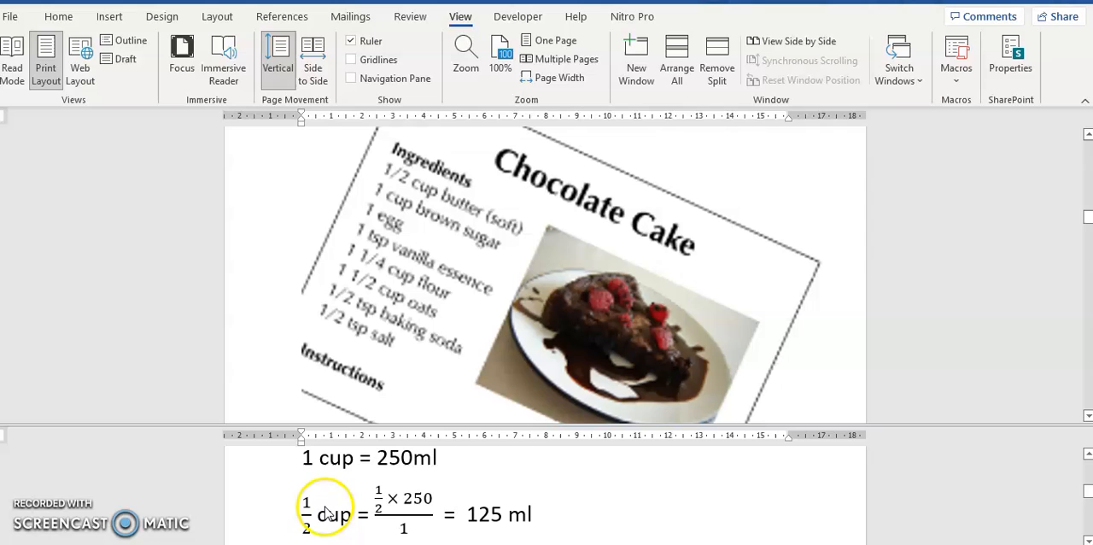
pyautogui.moveTo(393, 468)
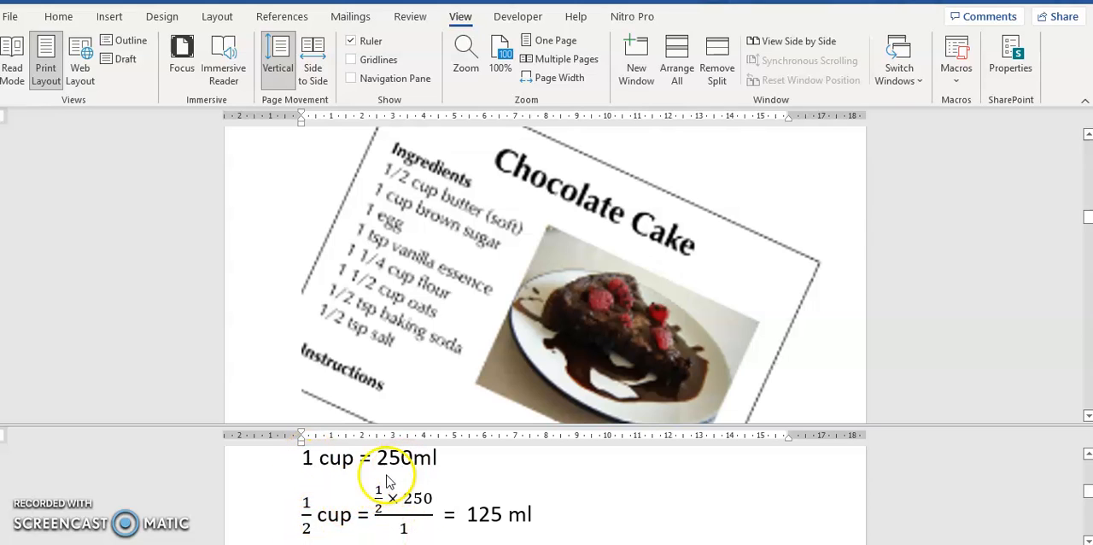
pyautogui.moveTo(372, 492)
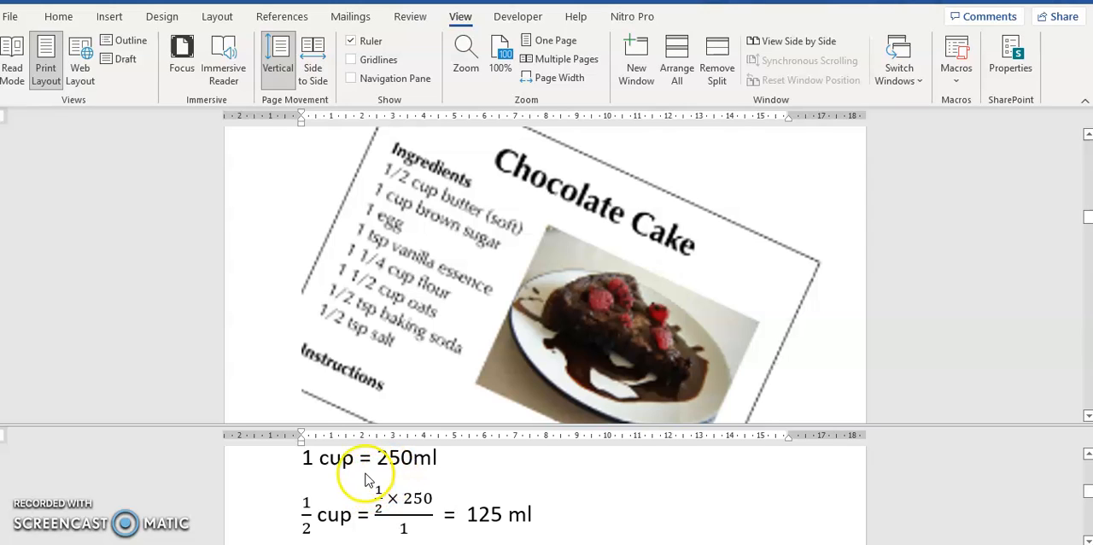
pyautogui.moveTo(413, 538)
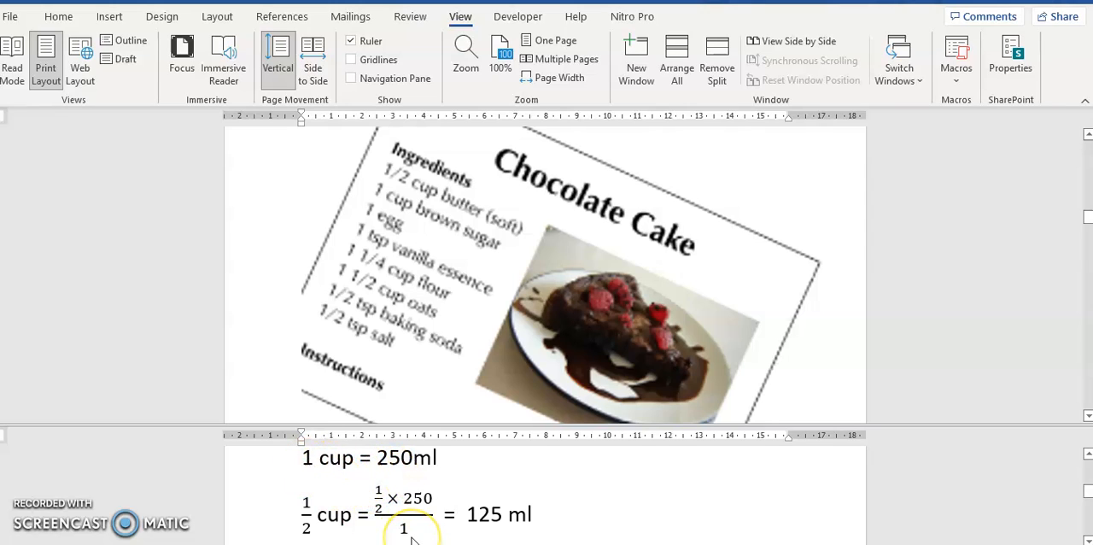
pyautogui.moveTo(709, 526)
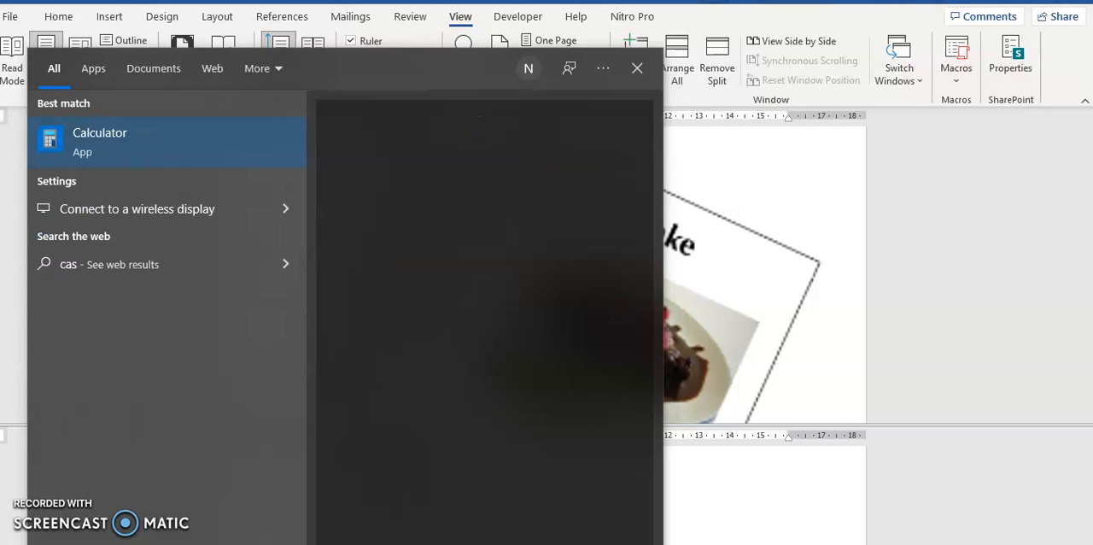
# Search 'casio' in Start and launch the Casio fx570vn plus.exe calculator app
pyautogui.write('io')
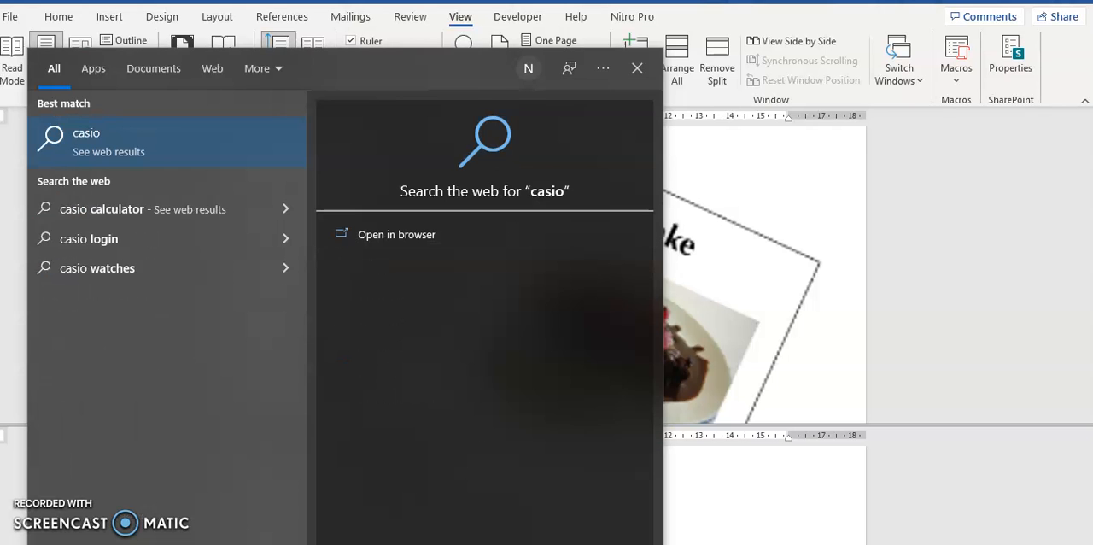
pyautogui.moveTo(243, 441)
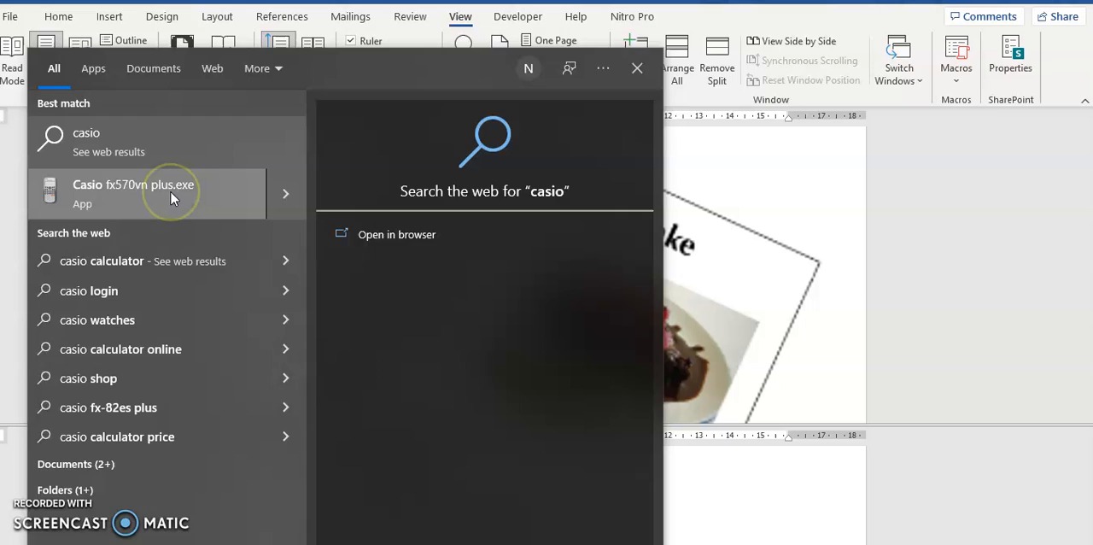
pyautogui.click(635, 69)
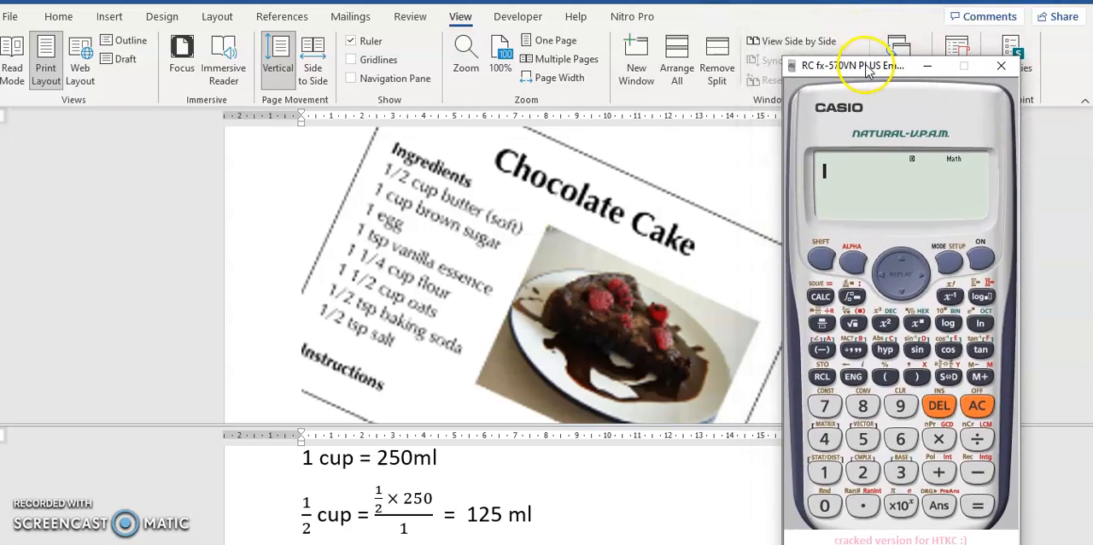
pyautogui.moveTo(468, 502)
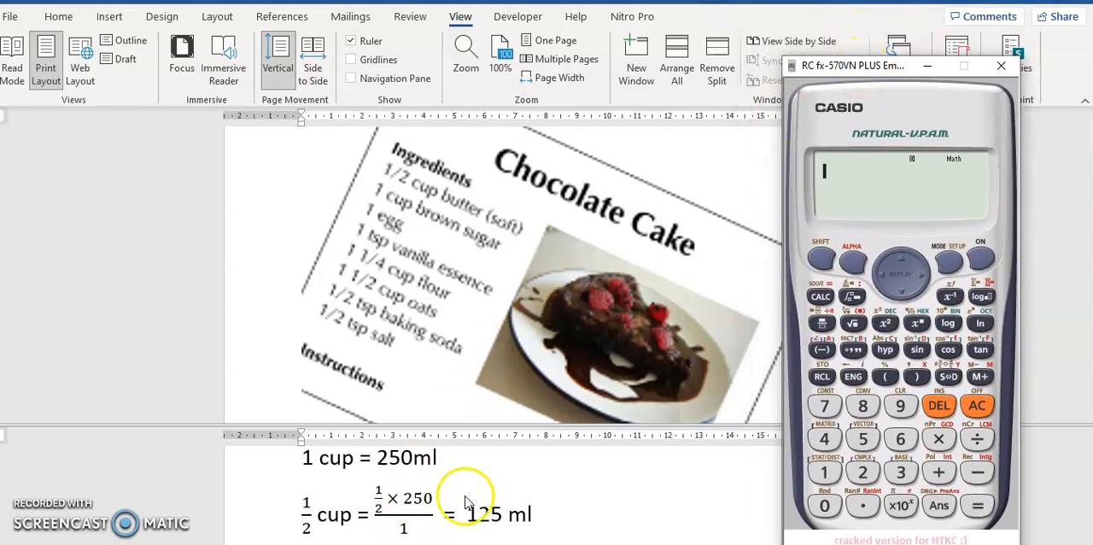
pyautogui.moveTo(823, 323)
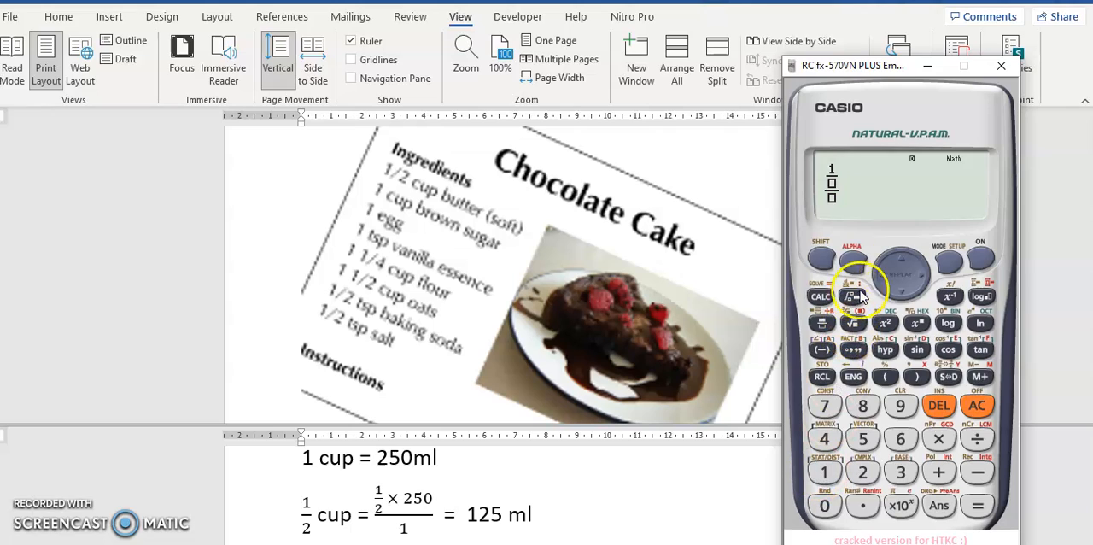
pyautogui.moveTo(823, 437)
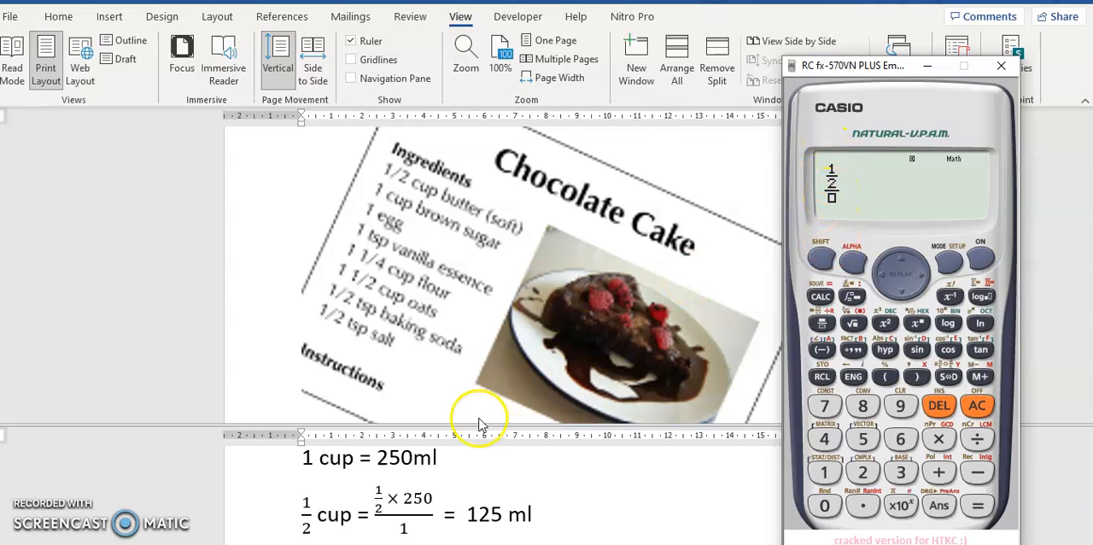
pyautogui.moveTo(396, 504)
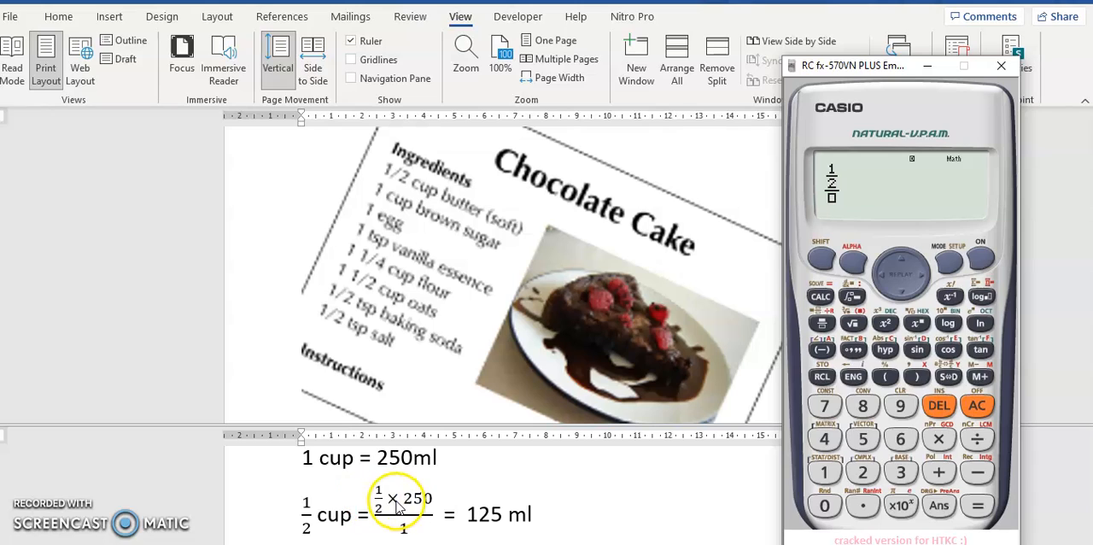
pyautogui.moveTo(925, 273)
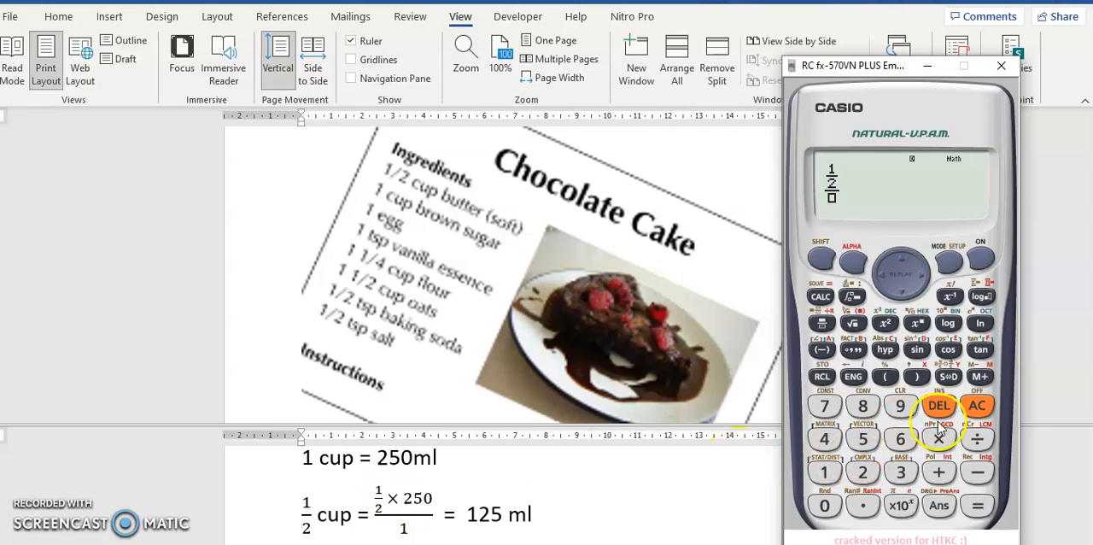
# Compute 1/2 × 250 = 125 on the Casio emulator, then close the calculator
pyautogui.click(939, 437)
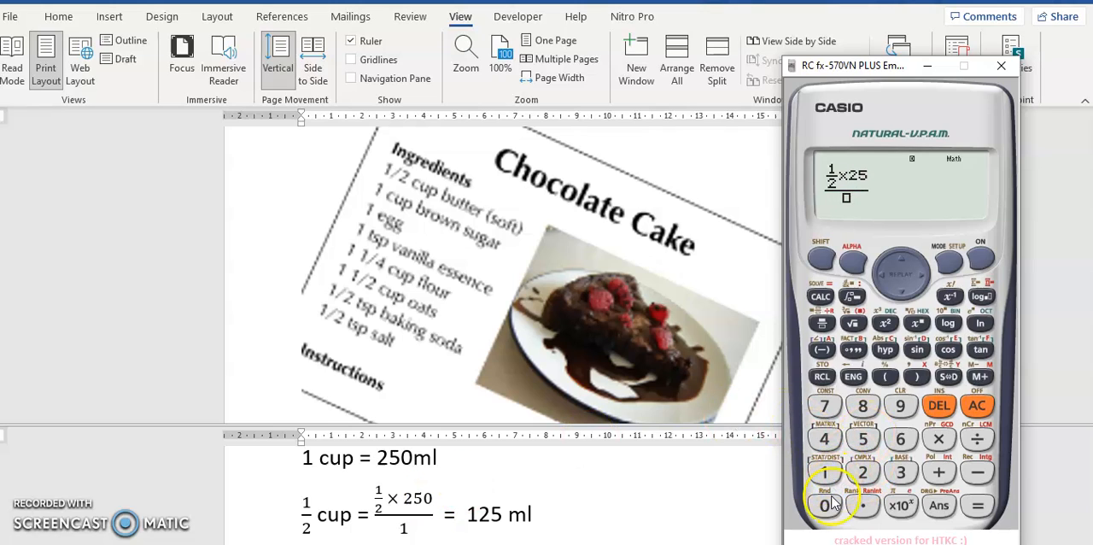
pyautogui.click(823, 506)
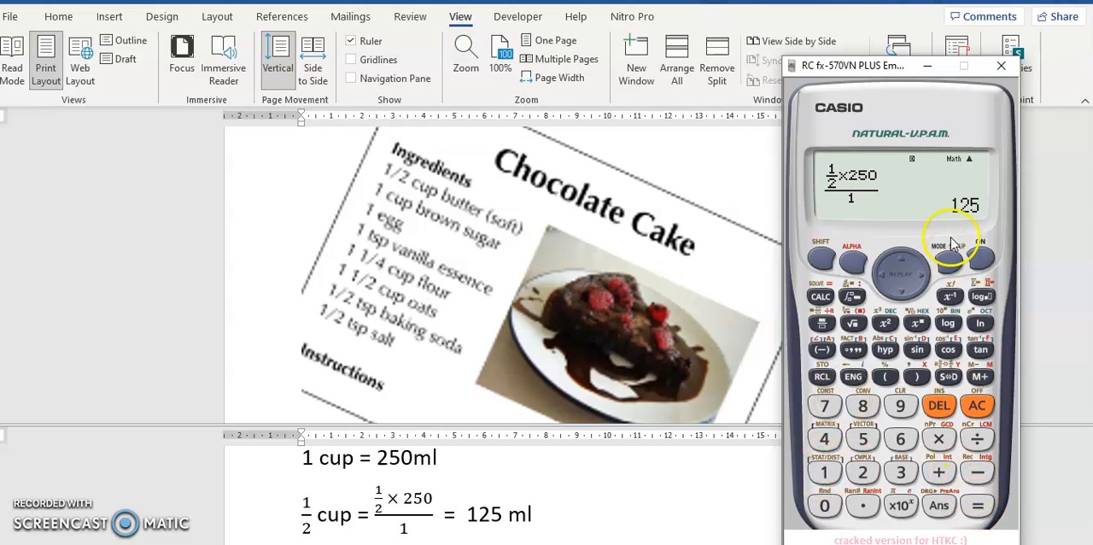
pyautogui.moveTo(958, 223)
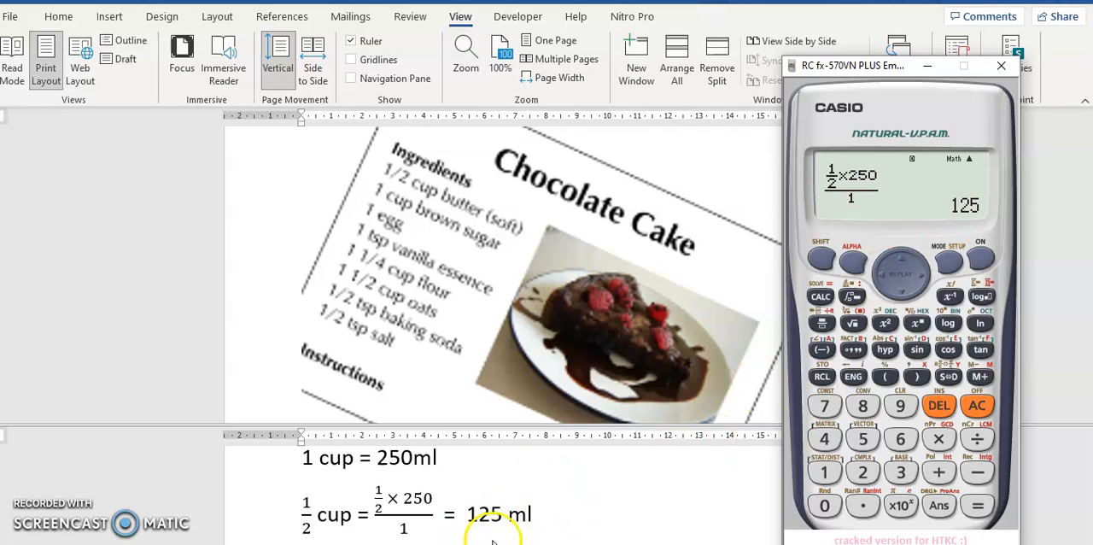
pyautogui.moveTo(553, 502)
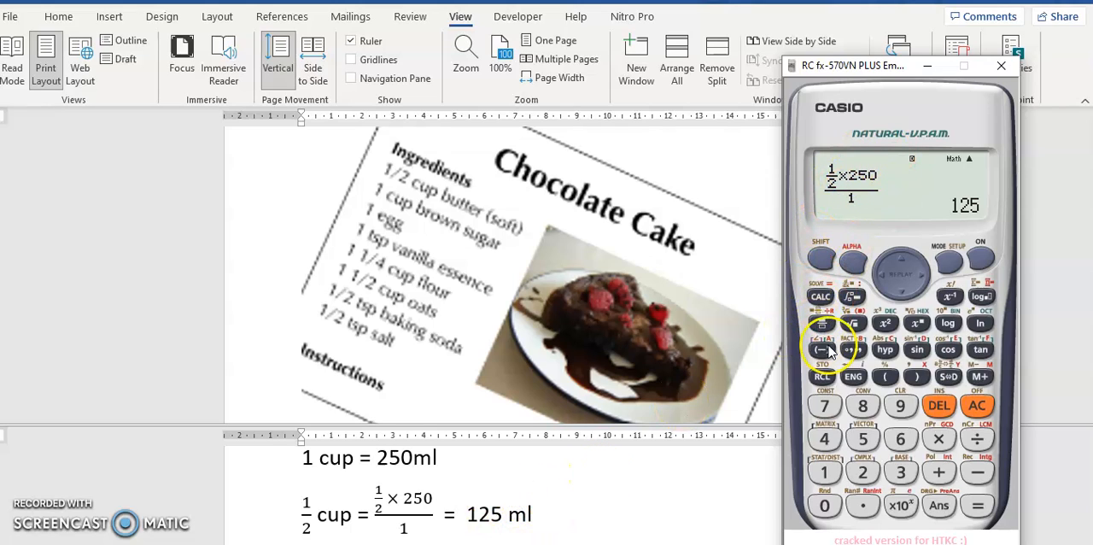
pyautogui.click(1001, 65)
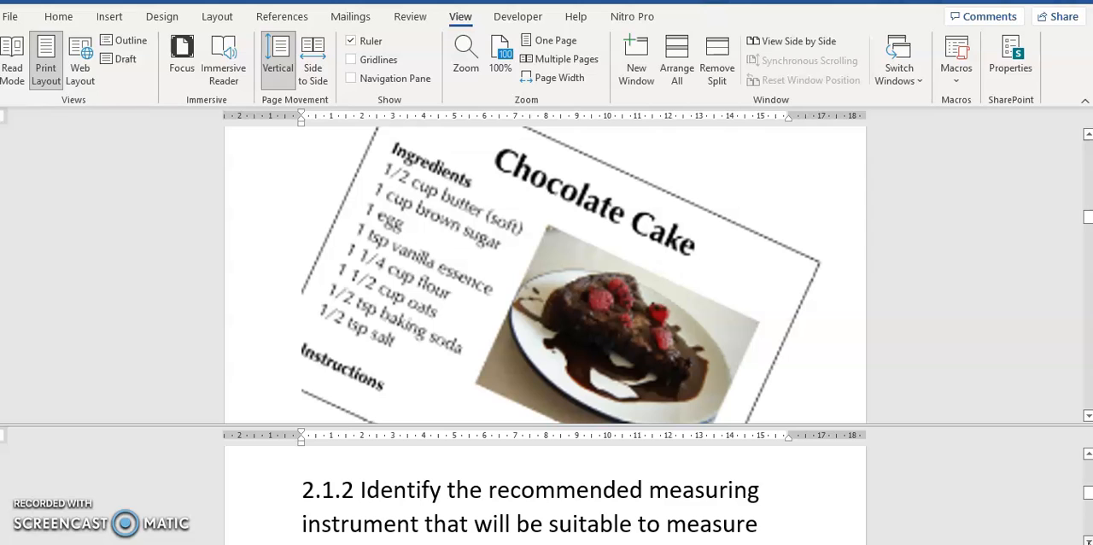
# Scroll the upper pane to the butter icing ingredients ending with 6 ml boiling water
pyautogui.scroll(-3)
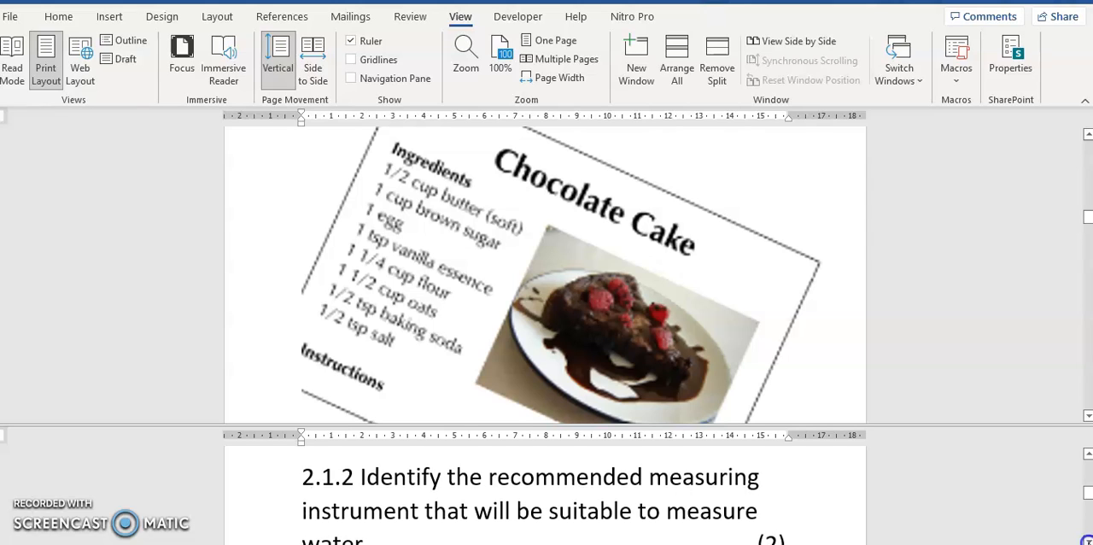
pyautogui.scroll(-3)
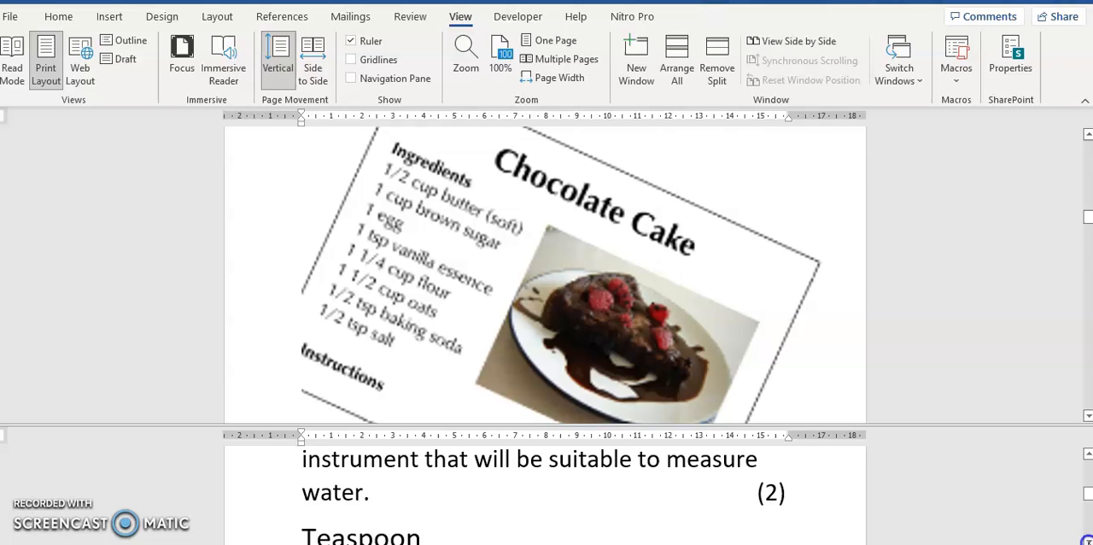
pyautogui.scroll(-3)
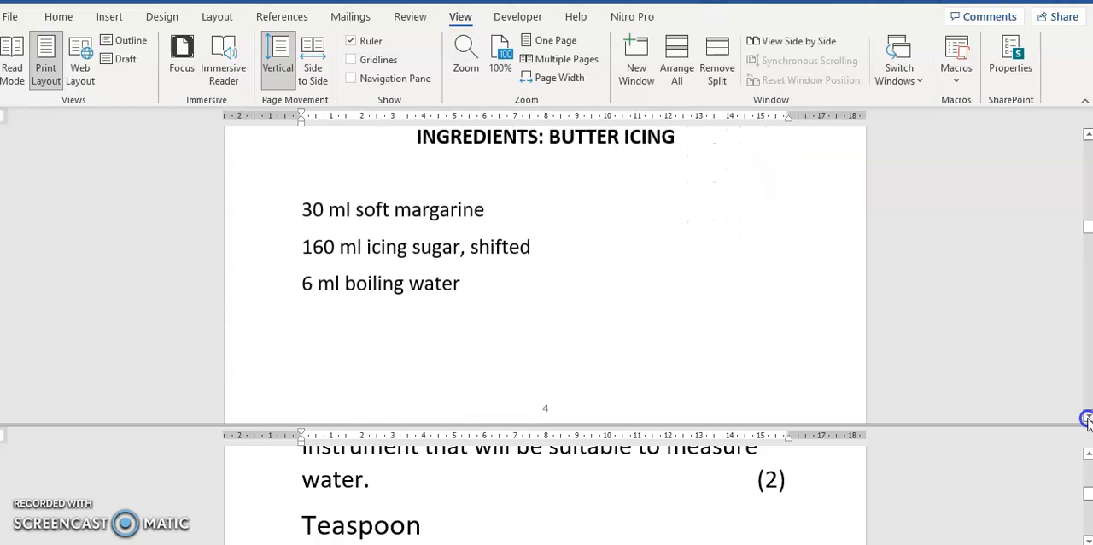
pyautogui.scroll(-3)
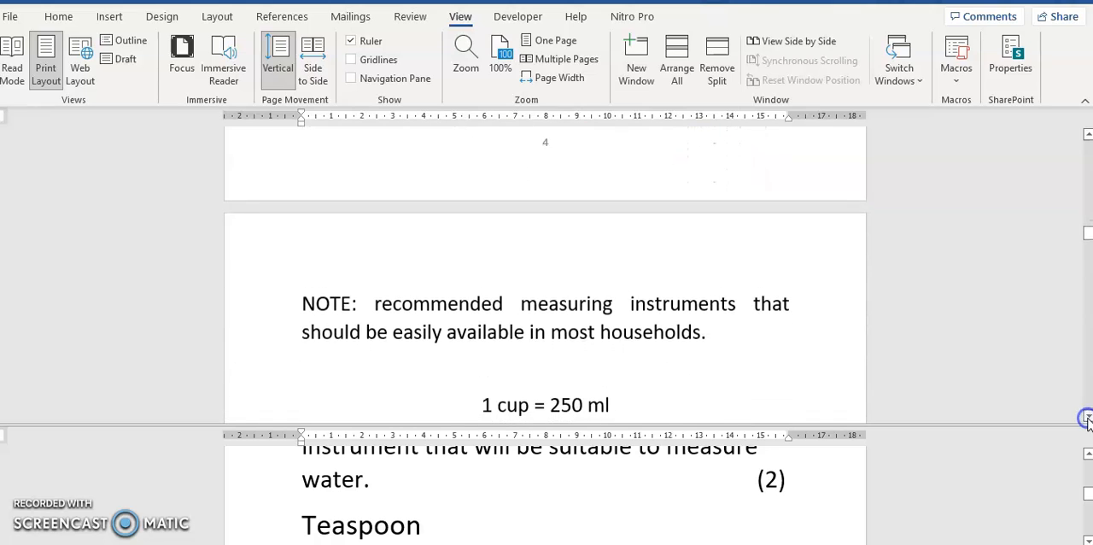
pyautogui.scroll(3)
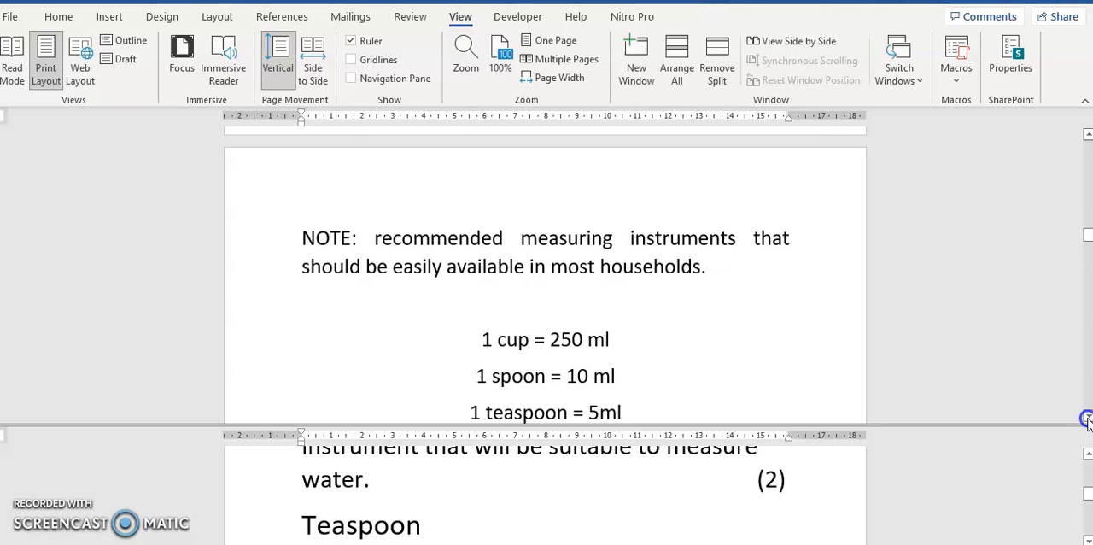
pyautogui.scroll(3)
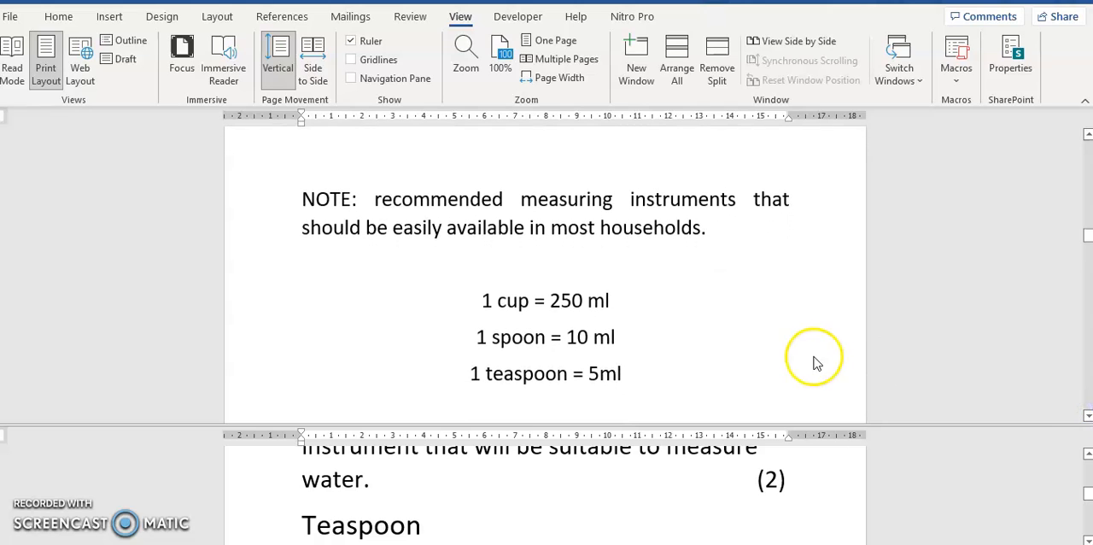
pyautogui.moveTo(713, 426)
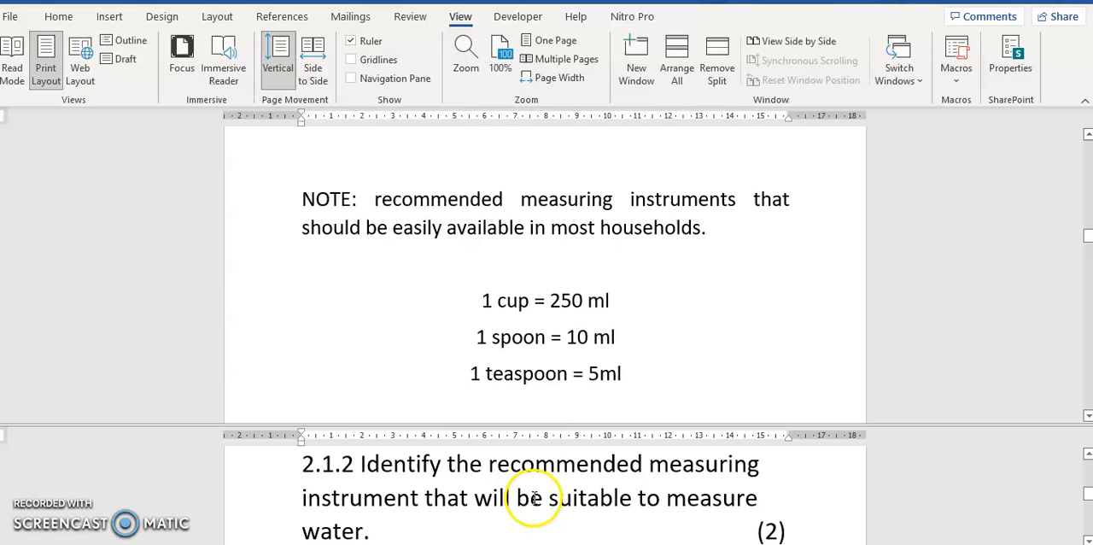
pyautogui.moveTo(383, 517)
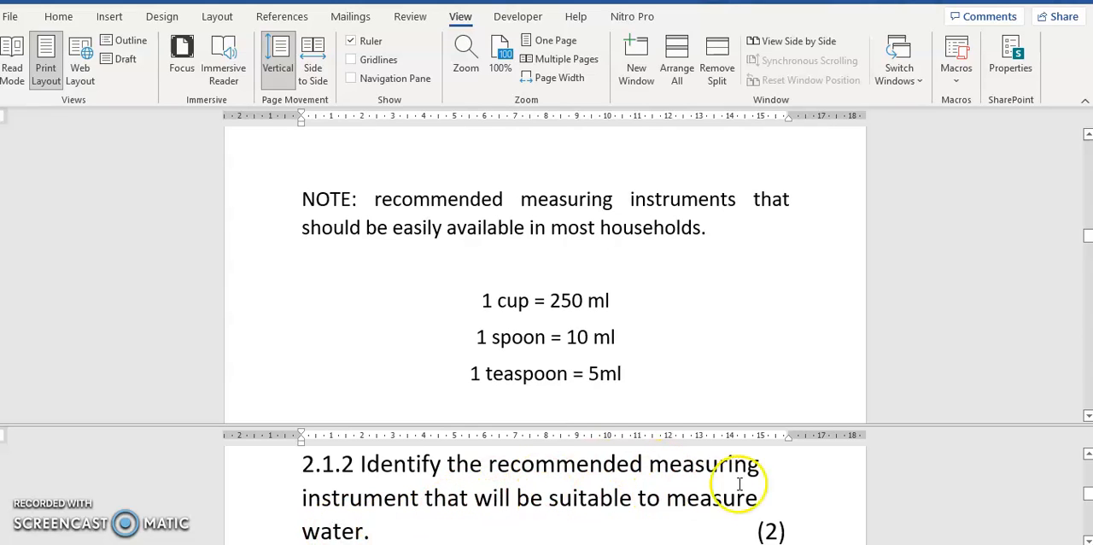
pyautogui.moveTo(382, 525)
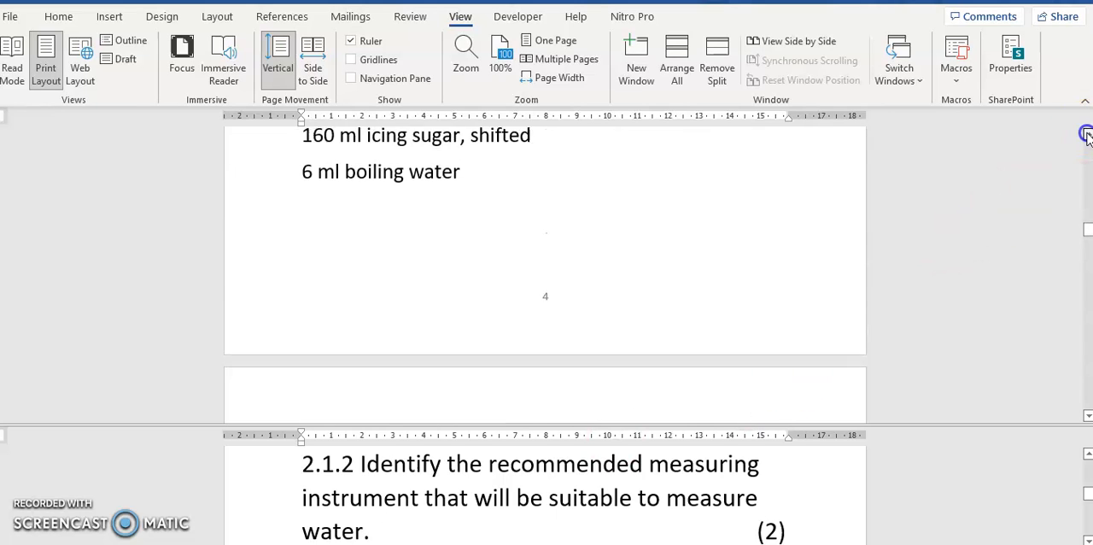
pyautogui.scroll(3)
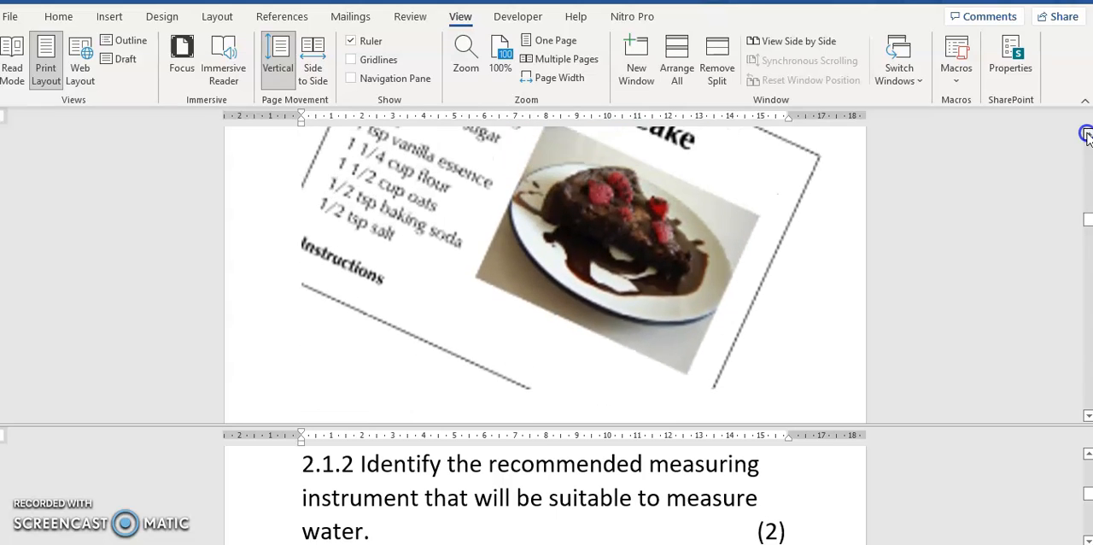
pyautogui.scroll(3)
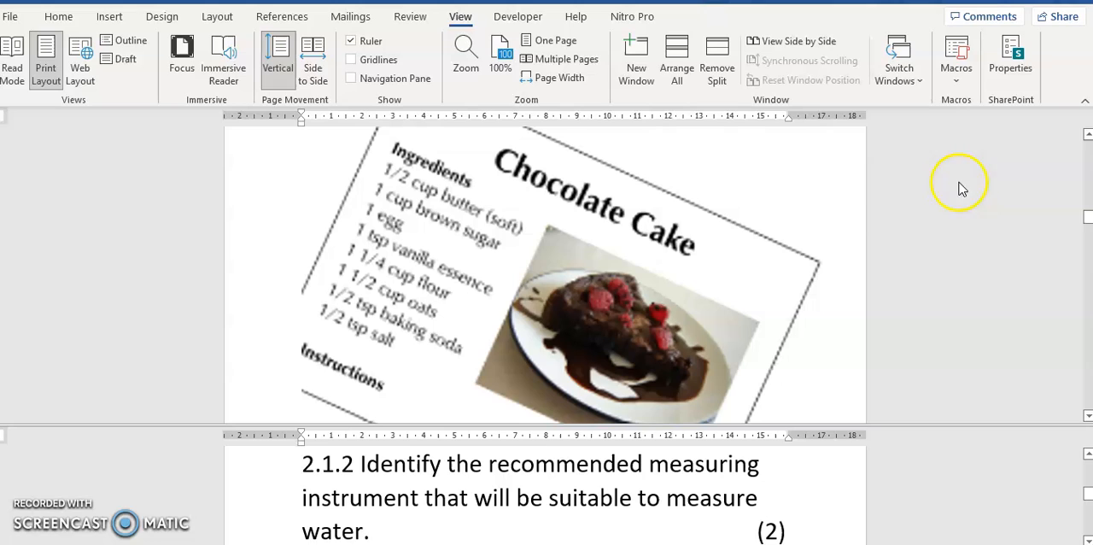
pyautogui.moveTo(442, 299)
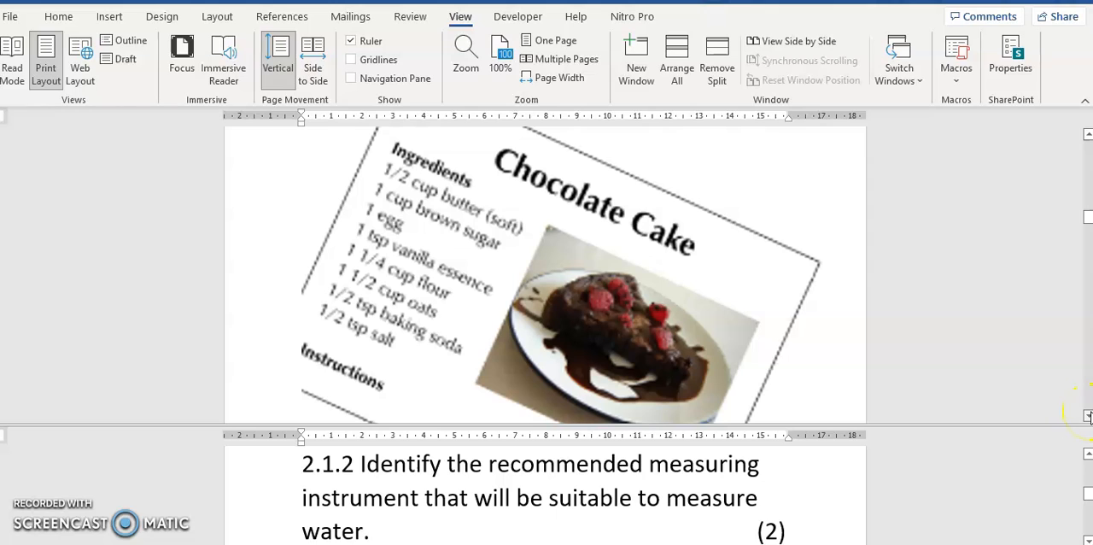
pyautogui.scroll(-3)
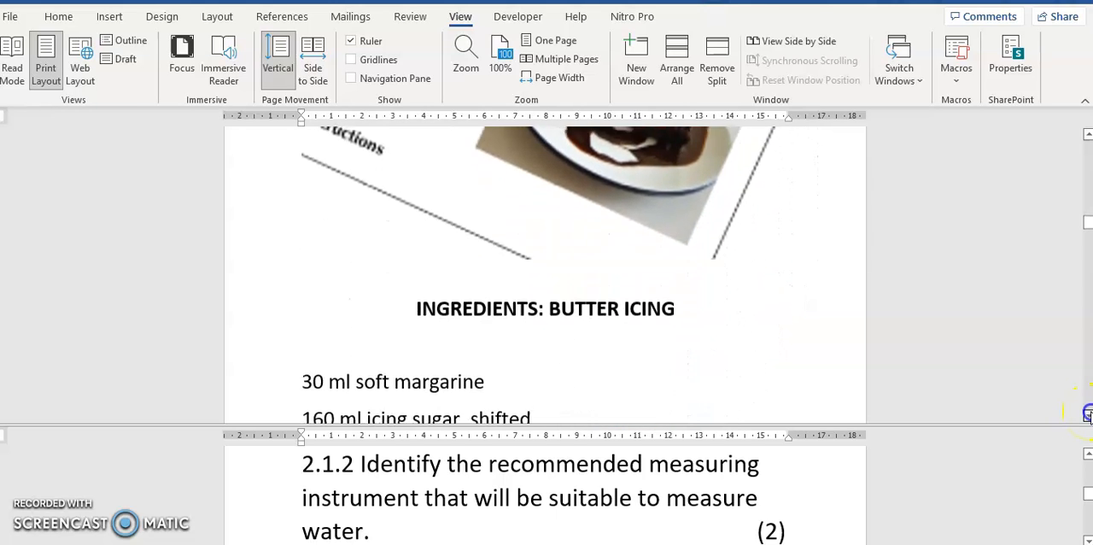
pyautogui.scroll(3)
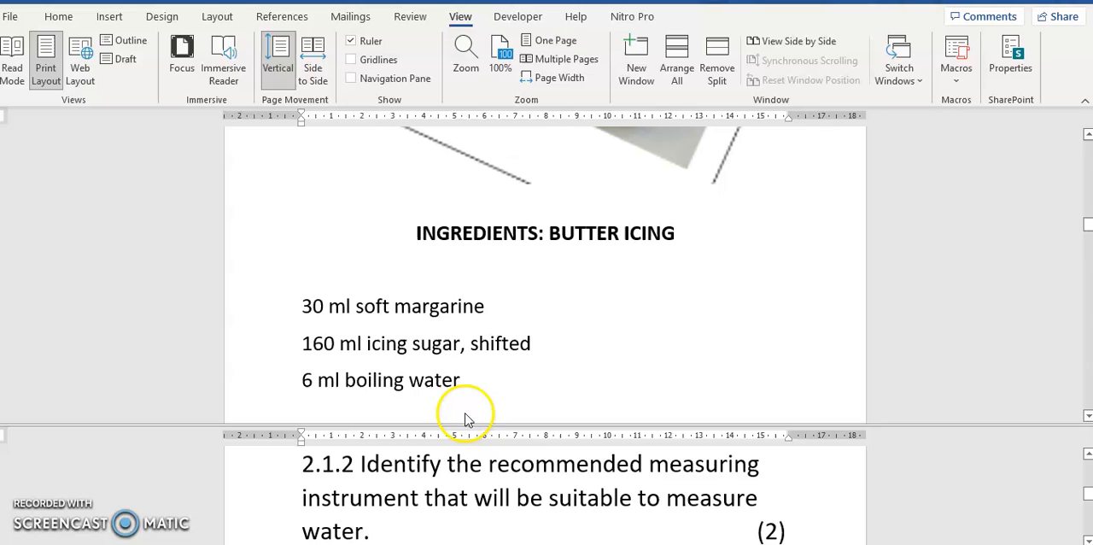
pyautogui.moveTo(423, 389)
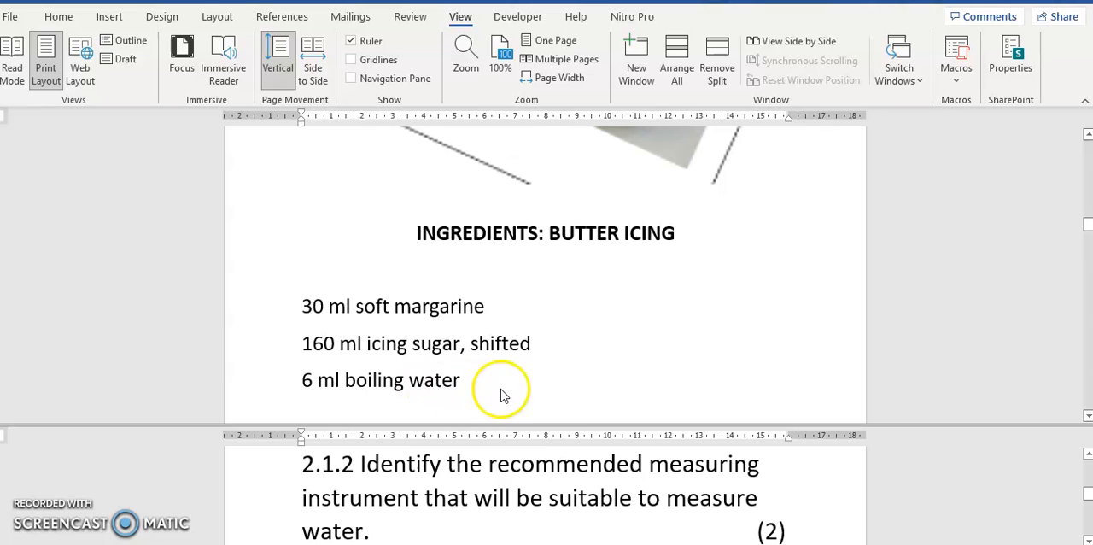
pyautogui.moveTo(512, 403)
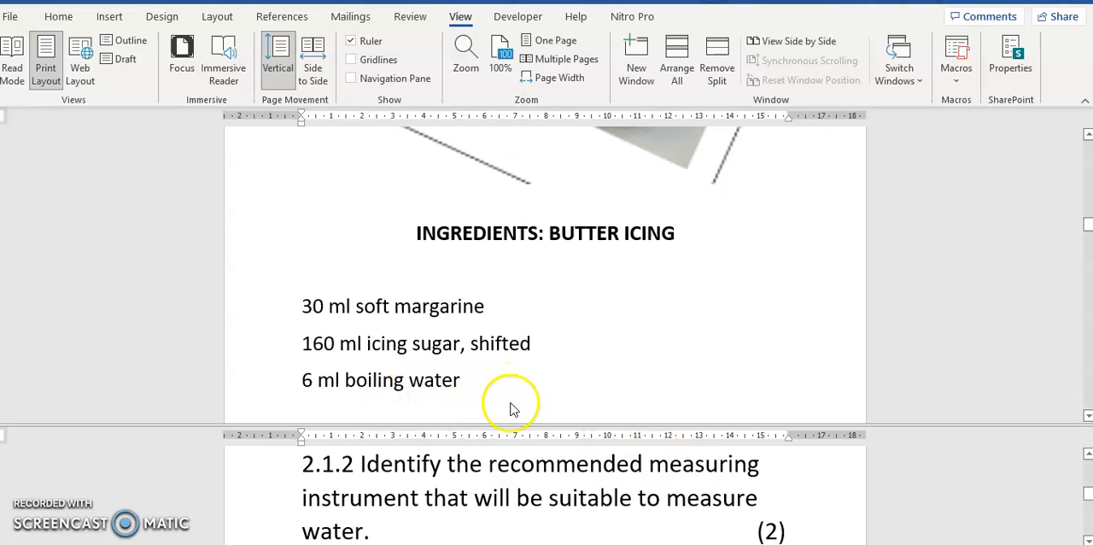
pyautogui.moveTo(344, 393)
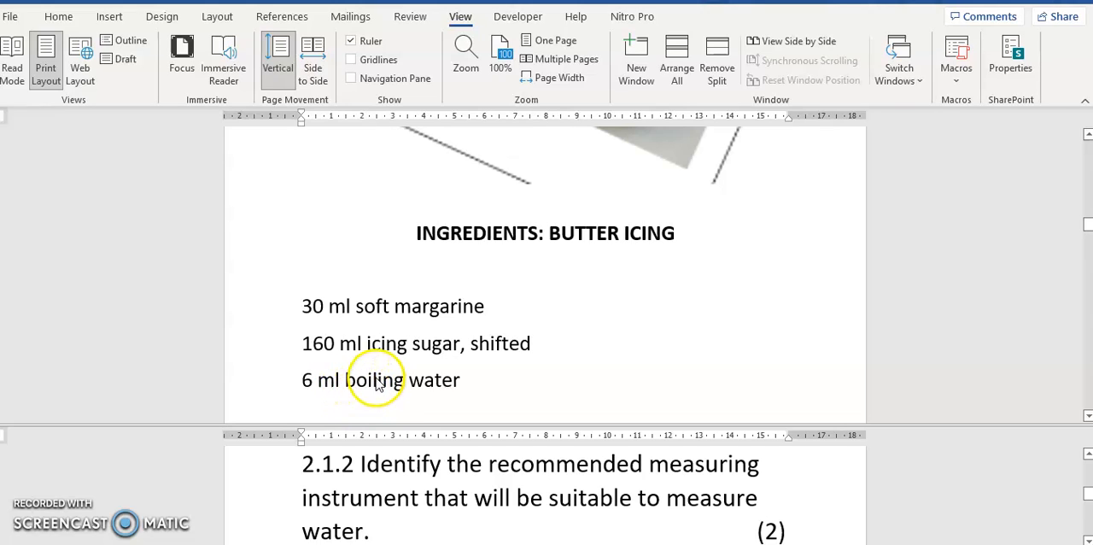
pyautogui.moveTo(345, 386)
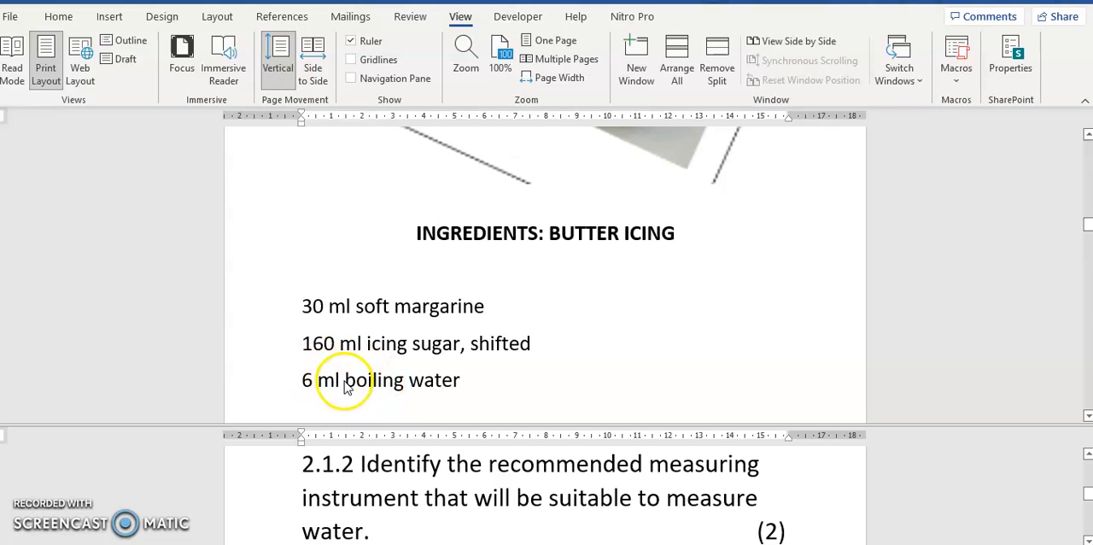
pyautogui.moveTo(377, 394)
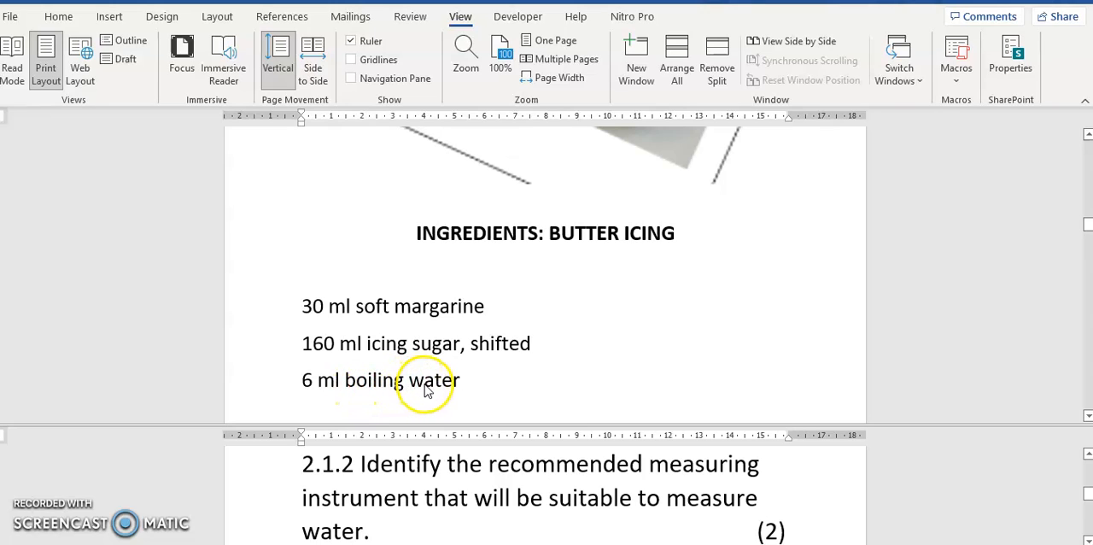
pyautogui.moveTo(669, 242)
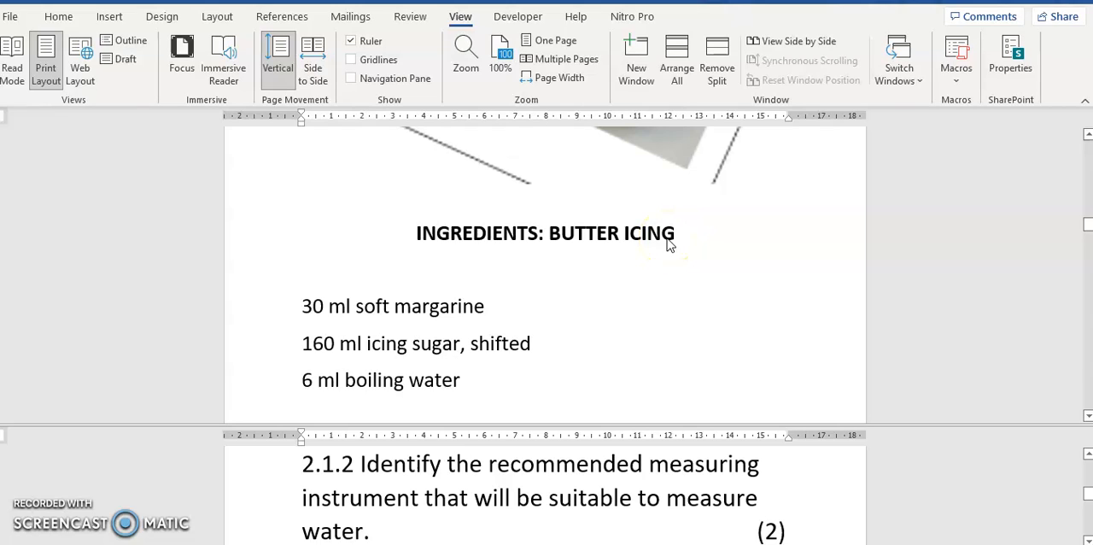
pyautogui.moveTo(874, 414)
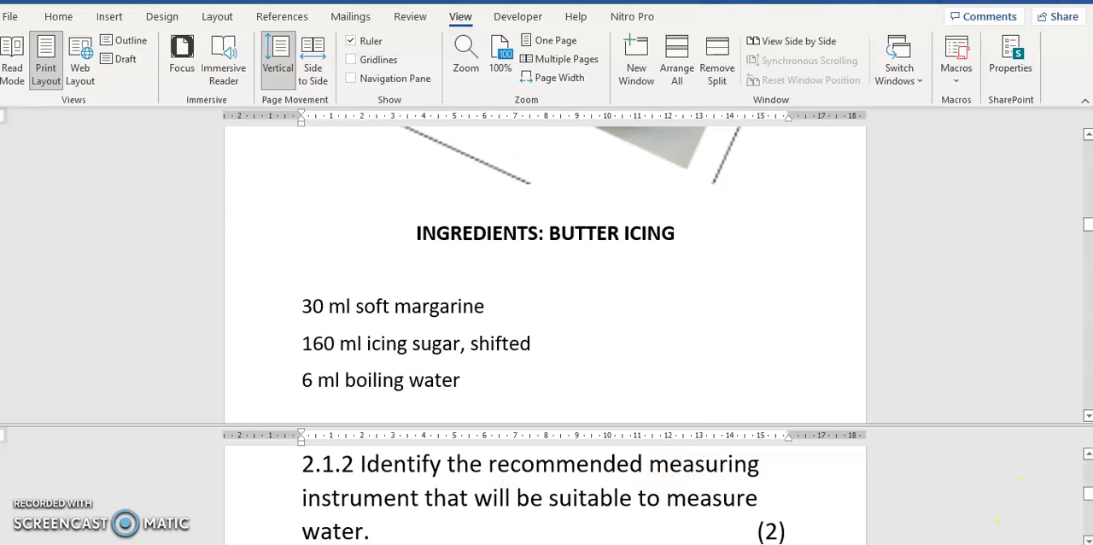
# Scroll the upper pane back to the NOTE: 1 cup = 250 ml, 1 spoon = 10 ml, 1 teaspoon = 5ml
pyautogui.scroll(-3)
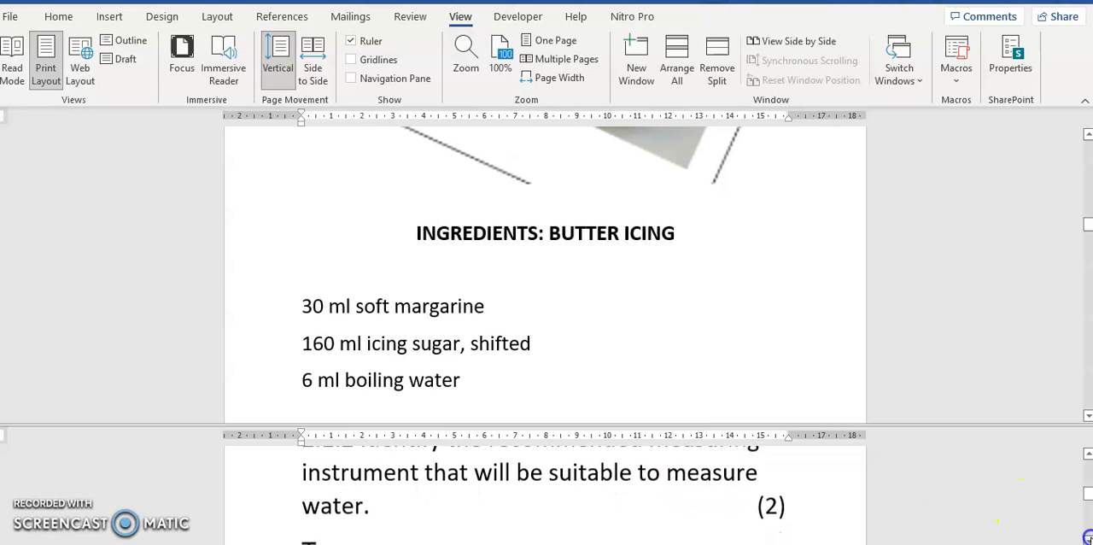
pyautogui.scroll(-3)
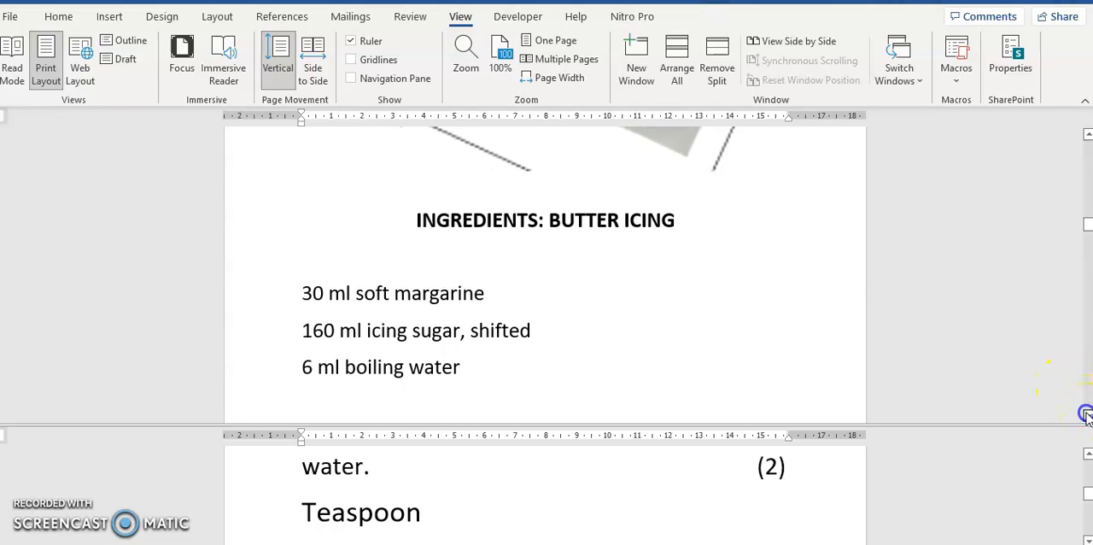
pyautogui.scroll(3)
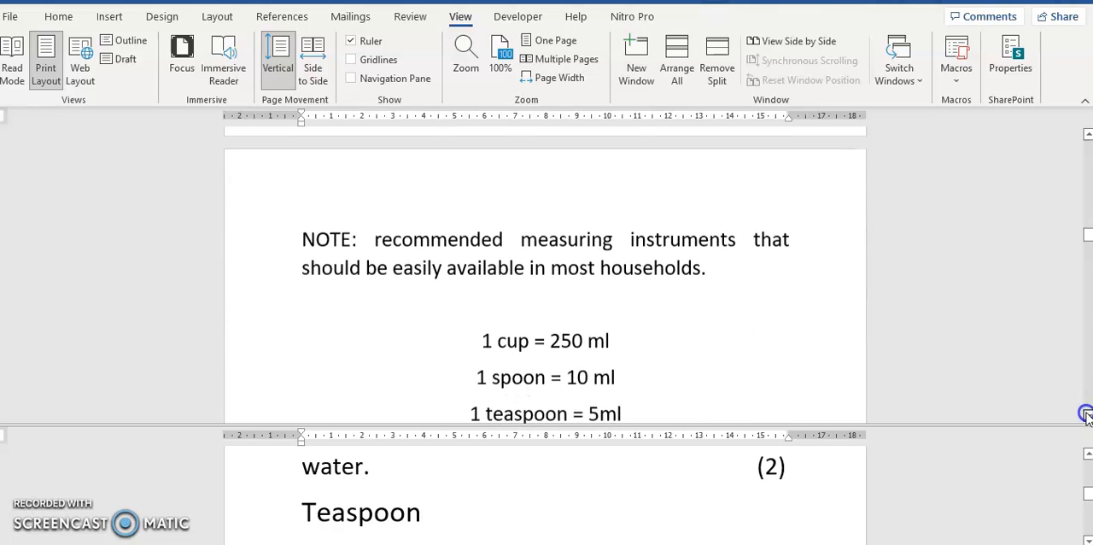
pyautogui.scroll(3)
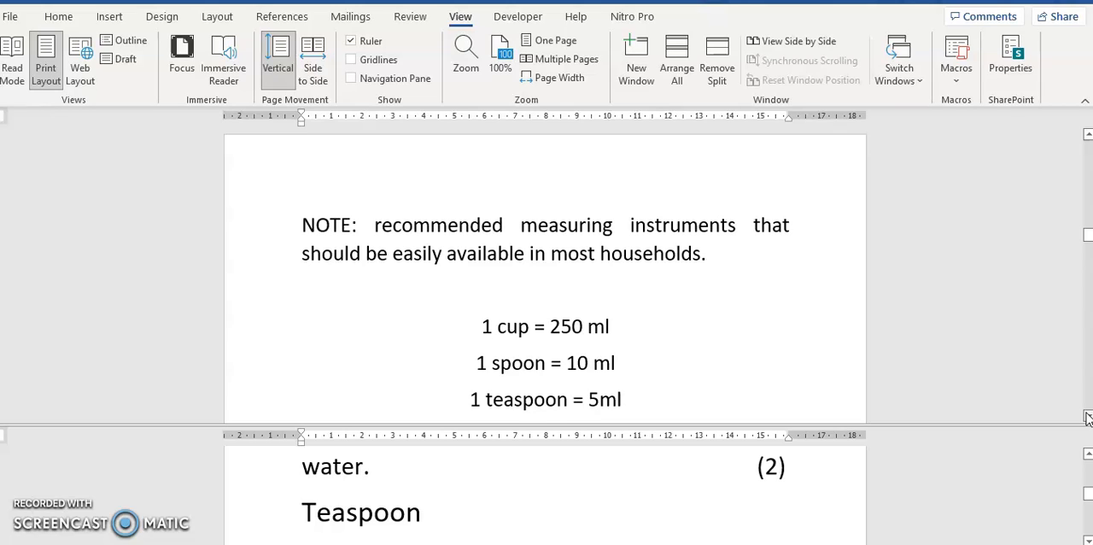
pyautogui.moveTo(840, 369)
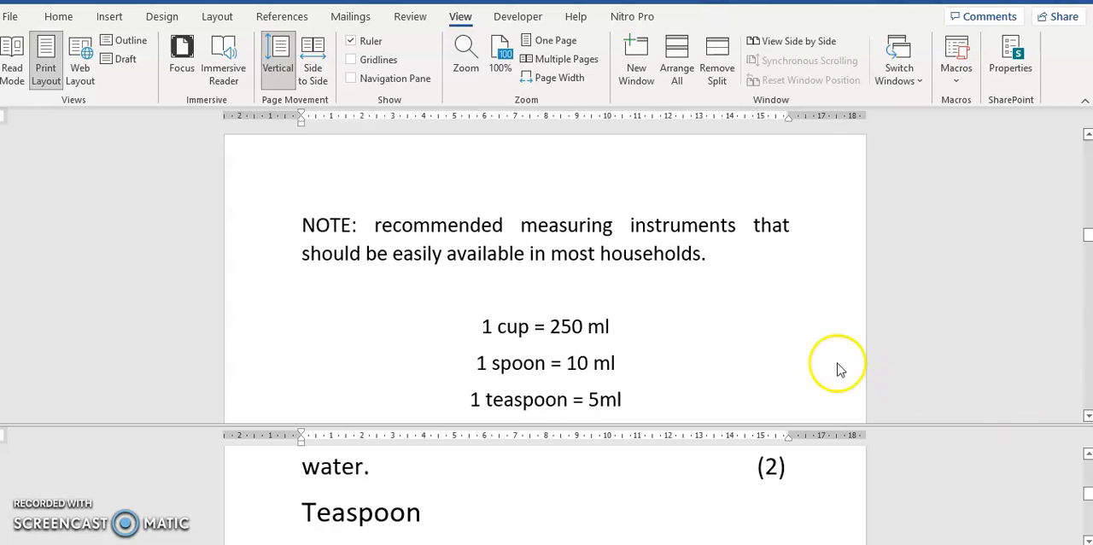
pyautogui.moveTo(515, 328)
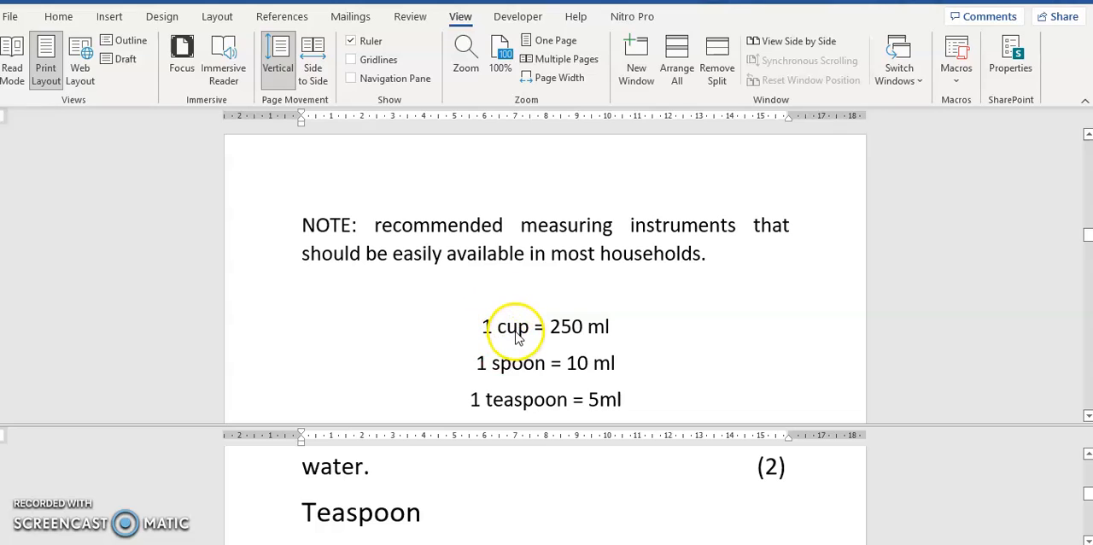
pyautogui.moveTo(563, 338)
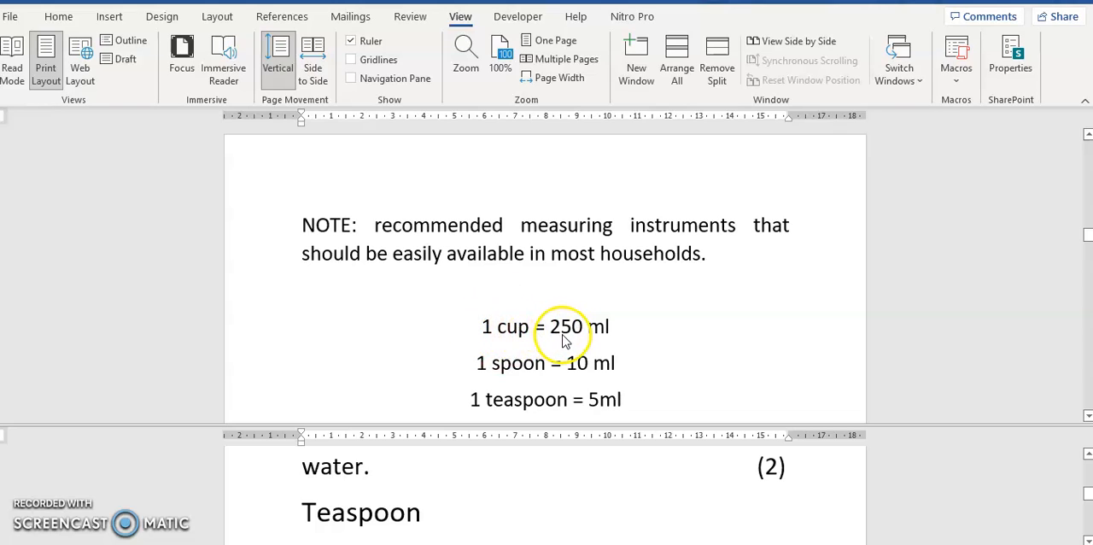